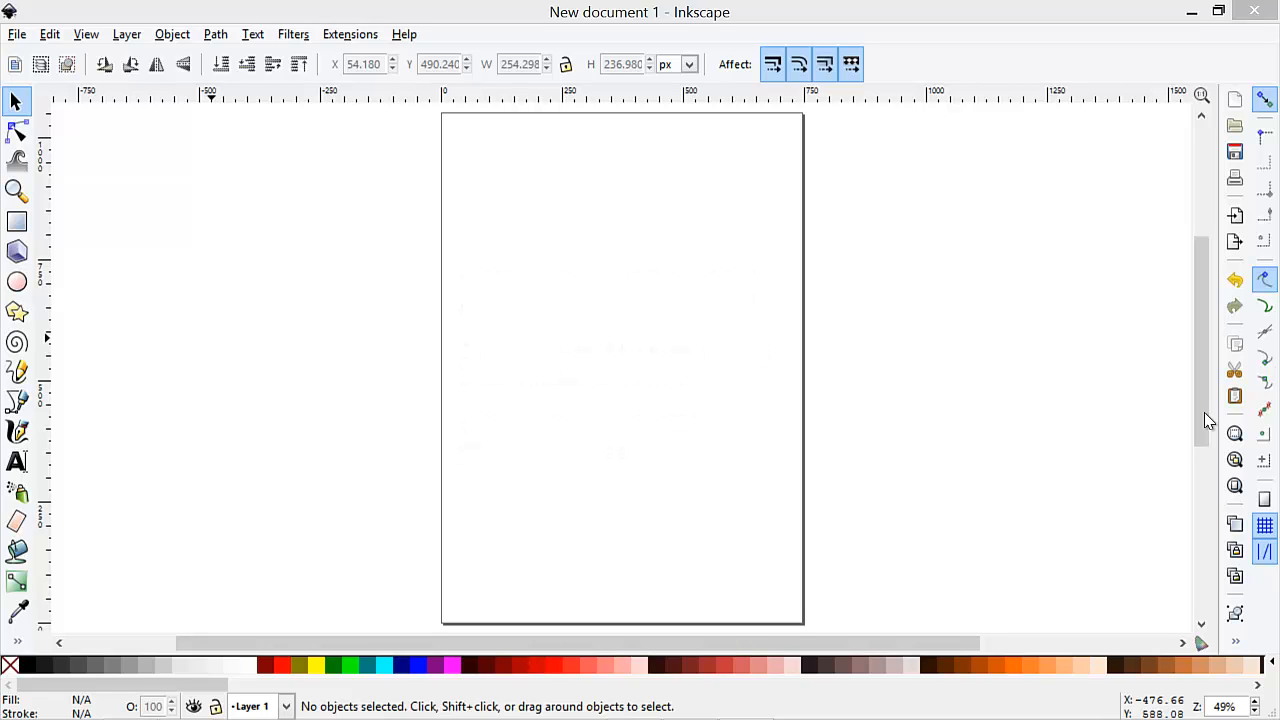
pyautogui.moveTo(214, 346)
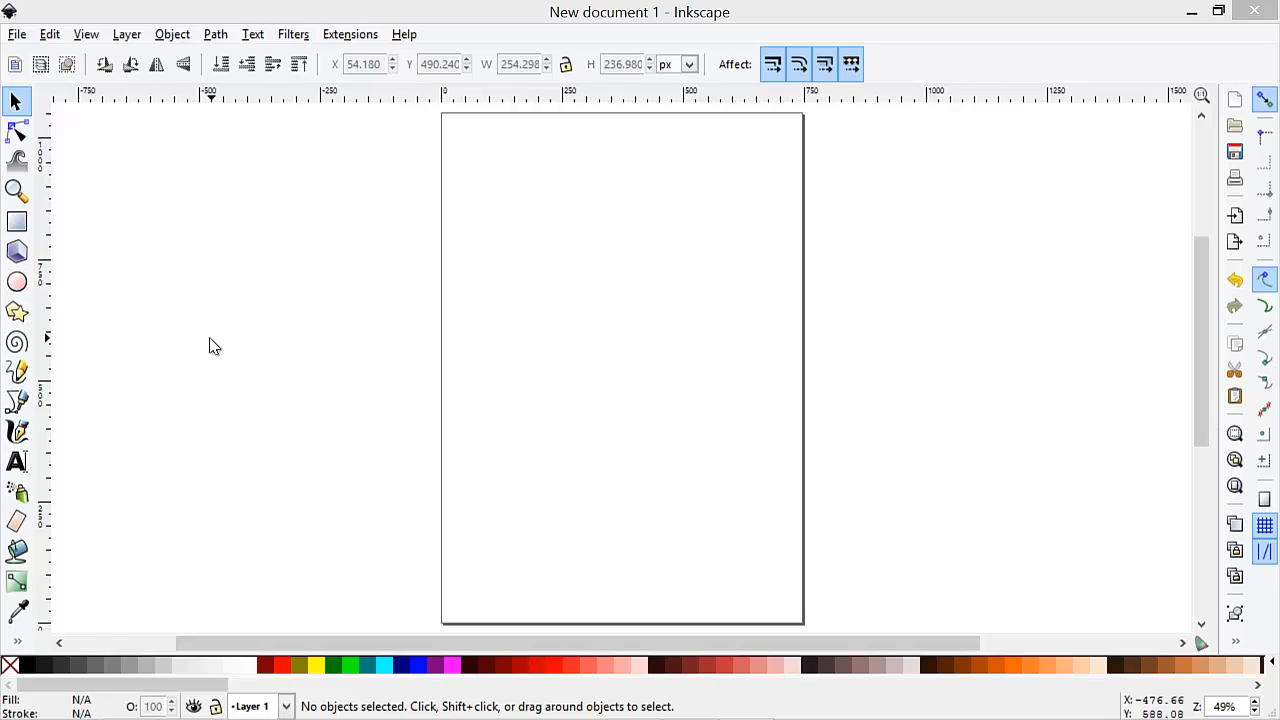
pyautogui.moveTo(196, 312)
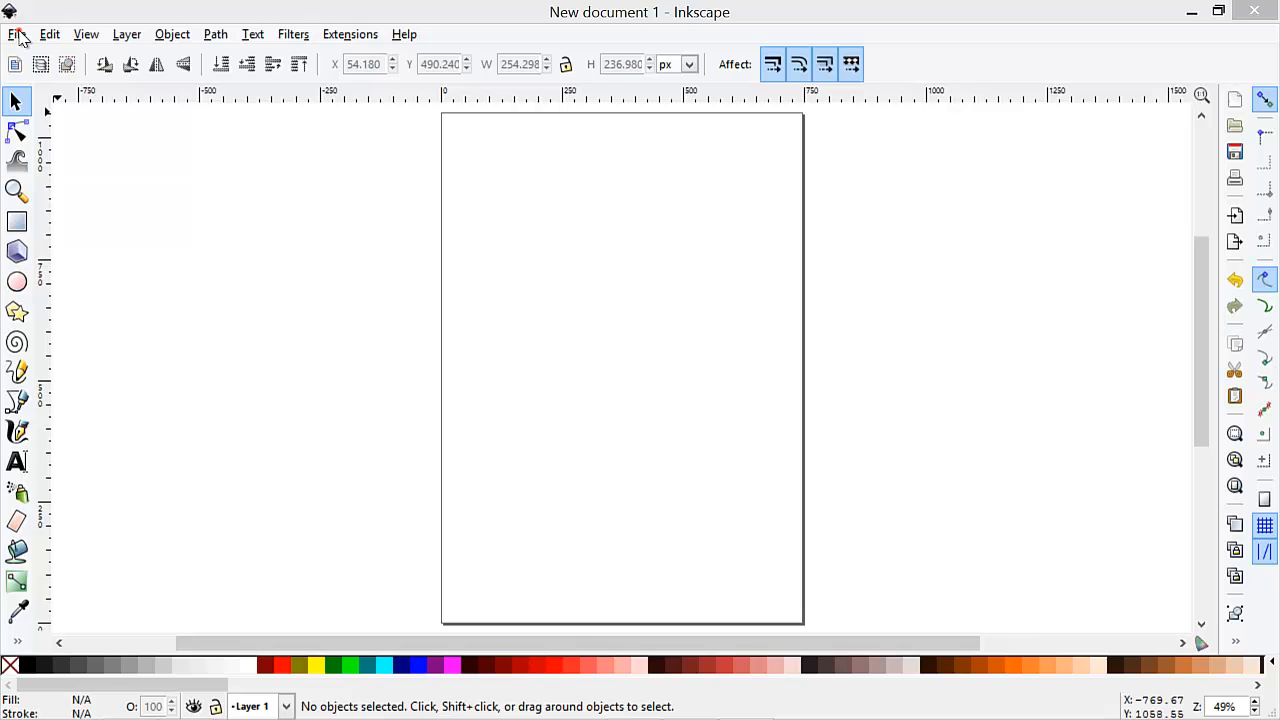
# In Document Properties, make inches the document's default unit
pyautogui.click(16, 32)
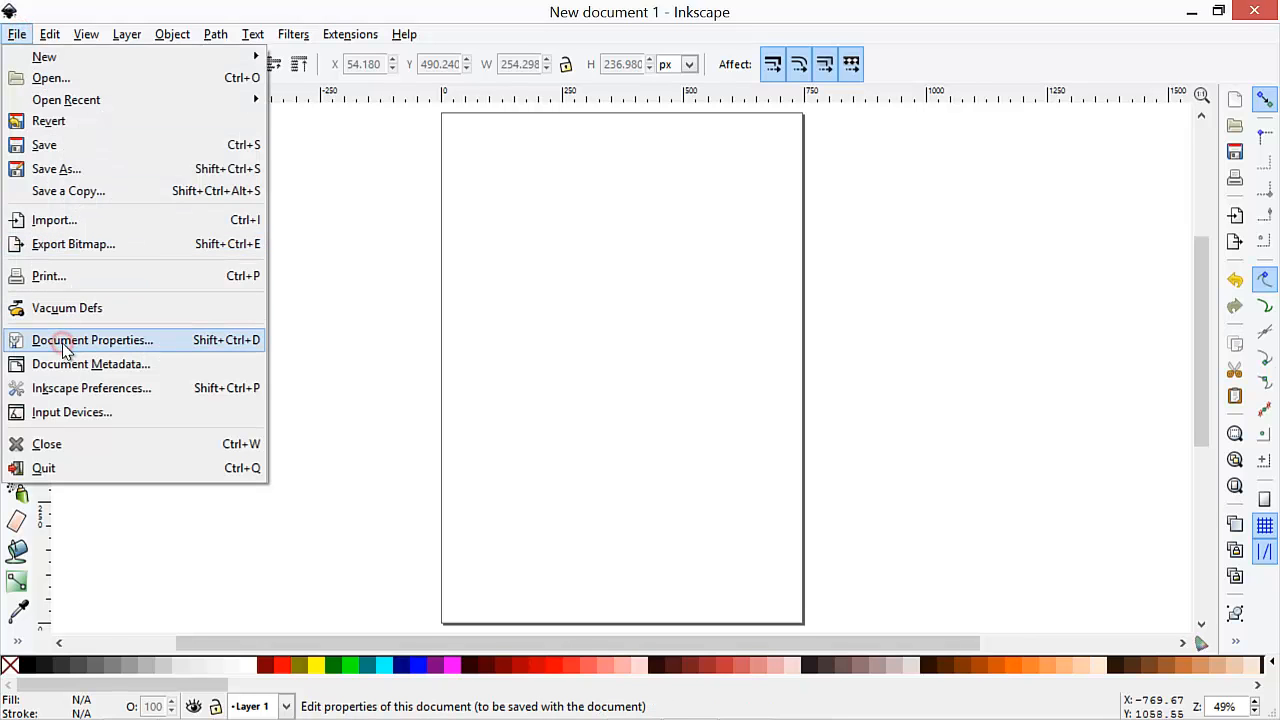
pyautogui.click(92, 340)
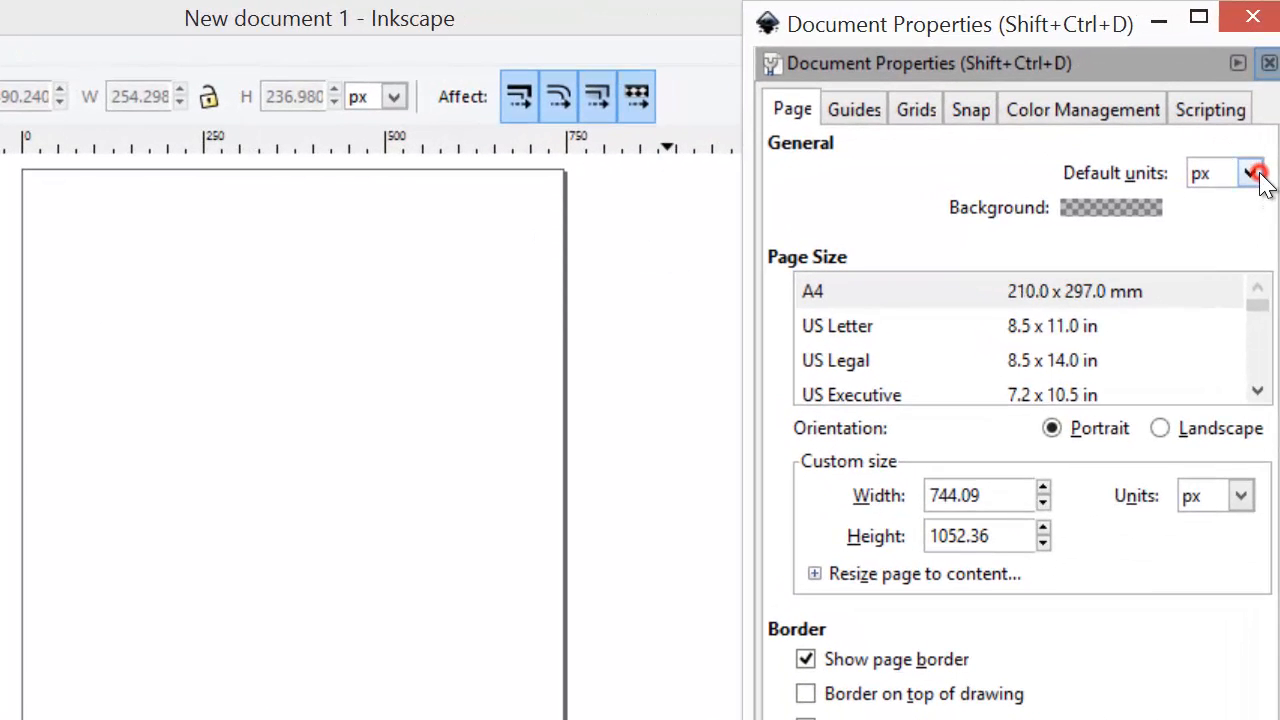
pyautogui.click(1248, 172)
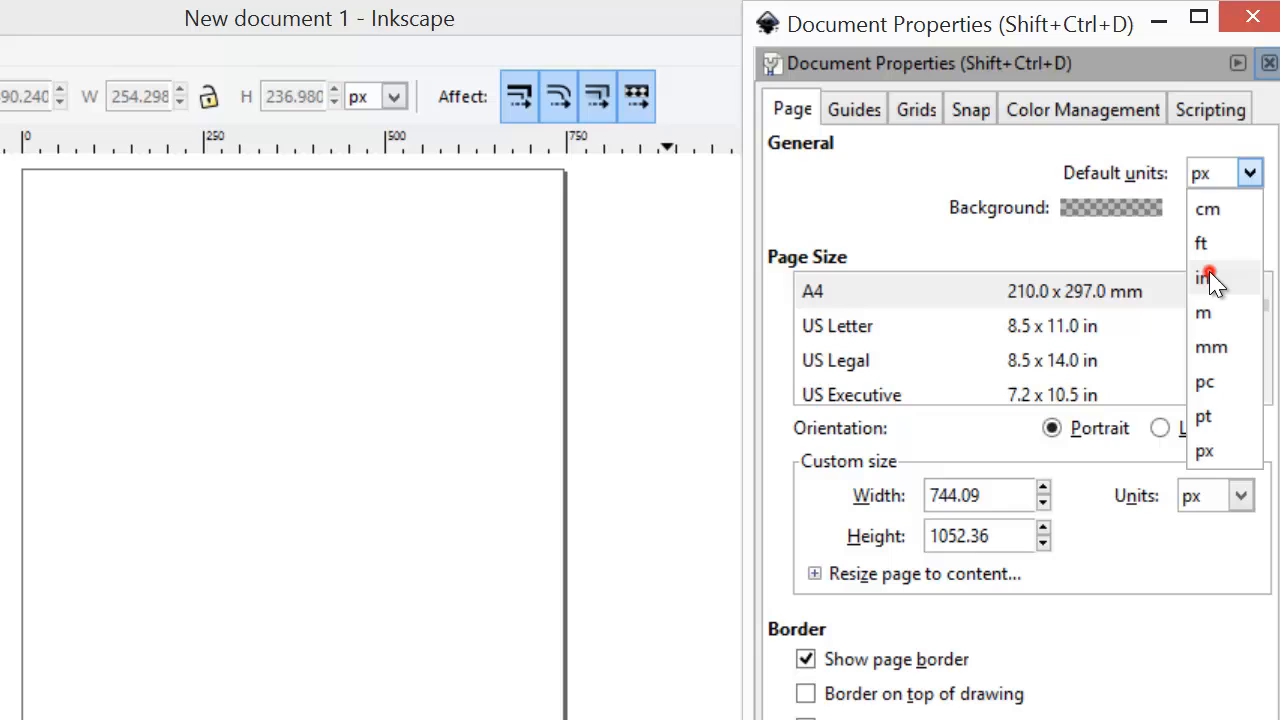
pyautogui.click(1200, 276)
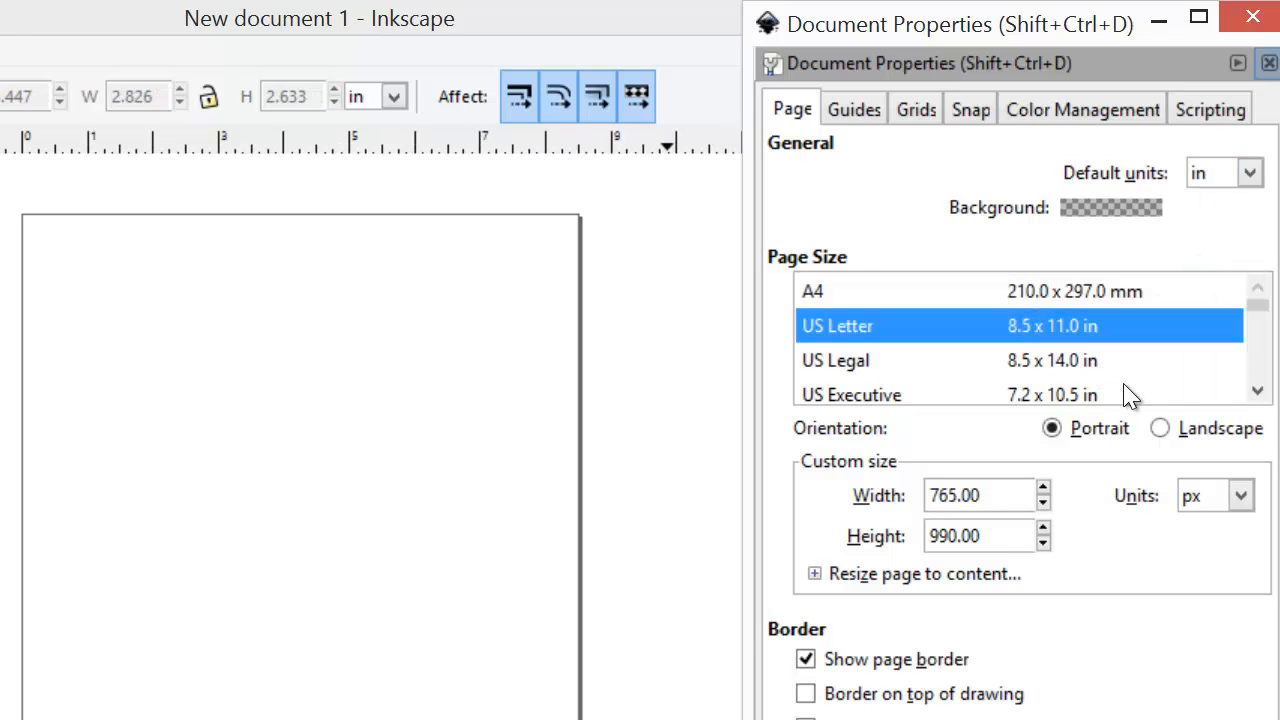
# Set the page to US Letter landscape, 11 by 8.5 inches, sized in inches
pyautogui.click(1160, 428)
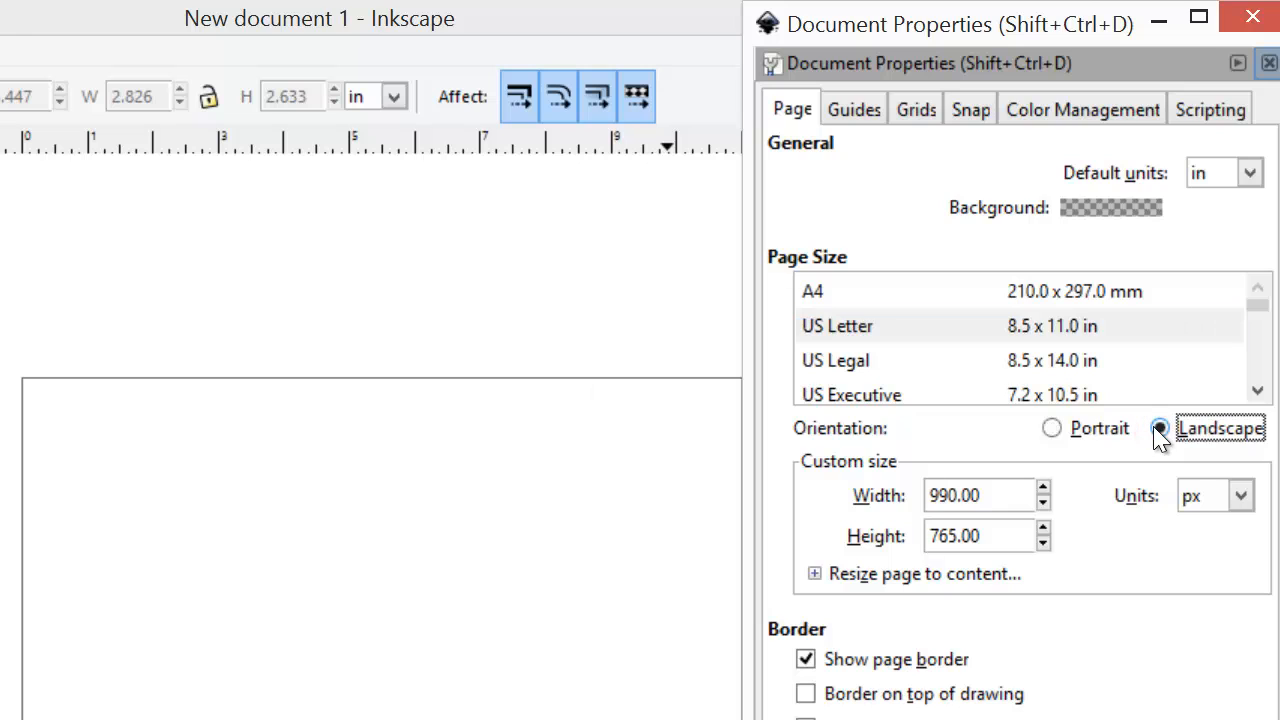
pyautogui.click(1160, 428)
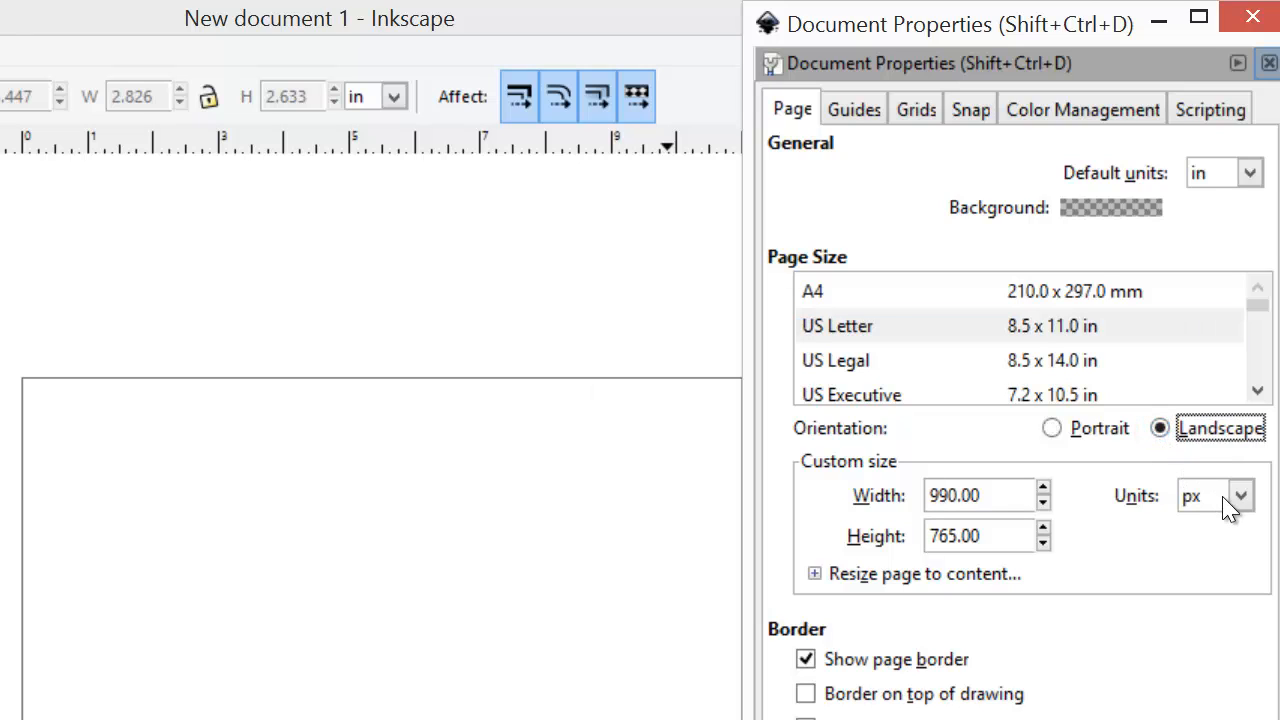
pyautogui.click(1240, 496)
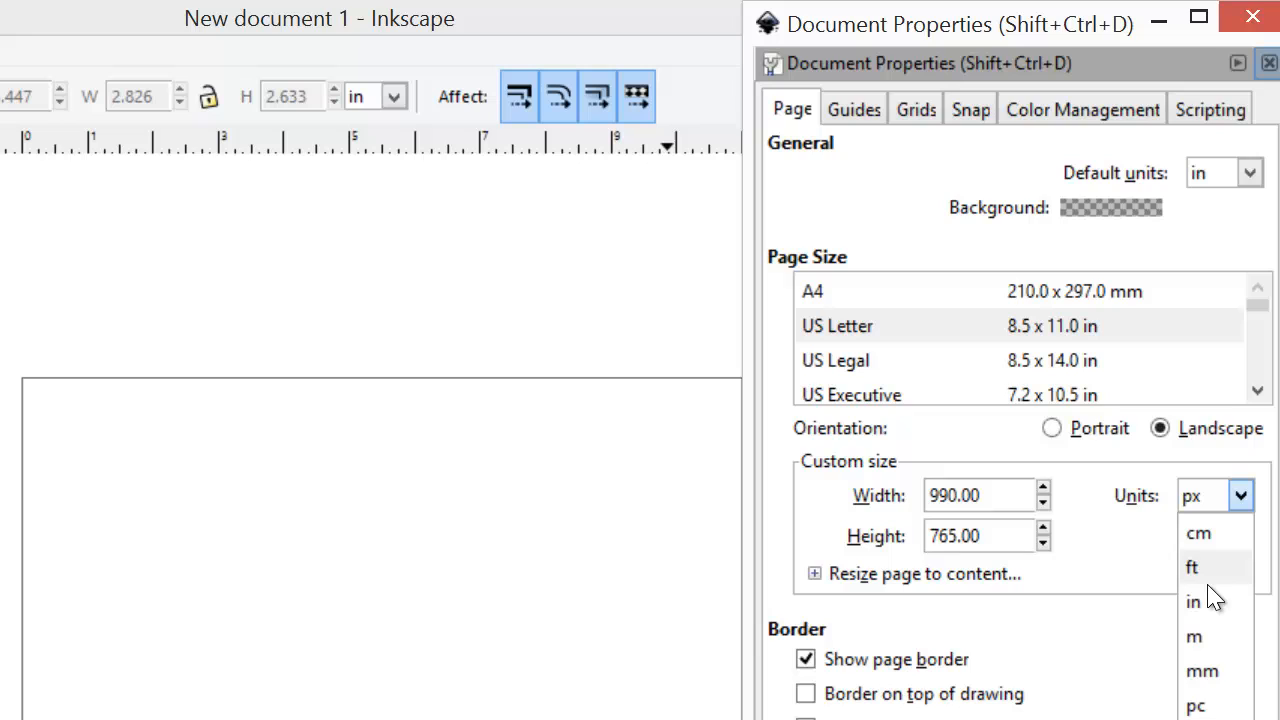
pyautogui.click(1192, 600)
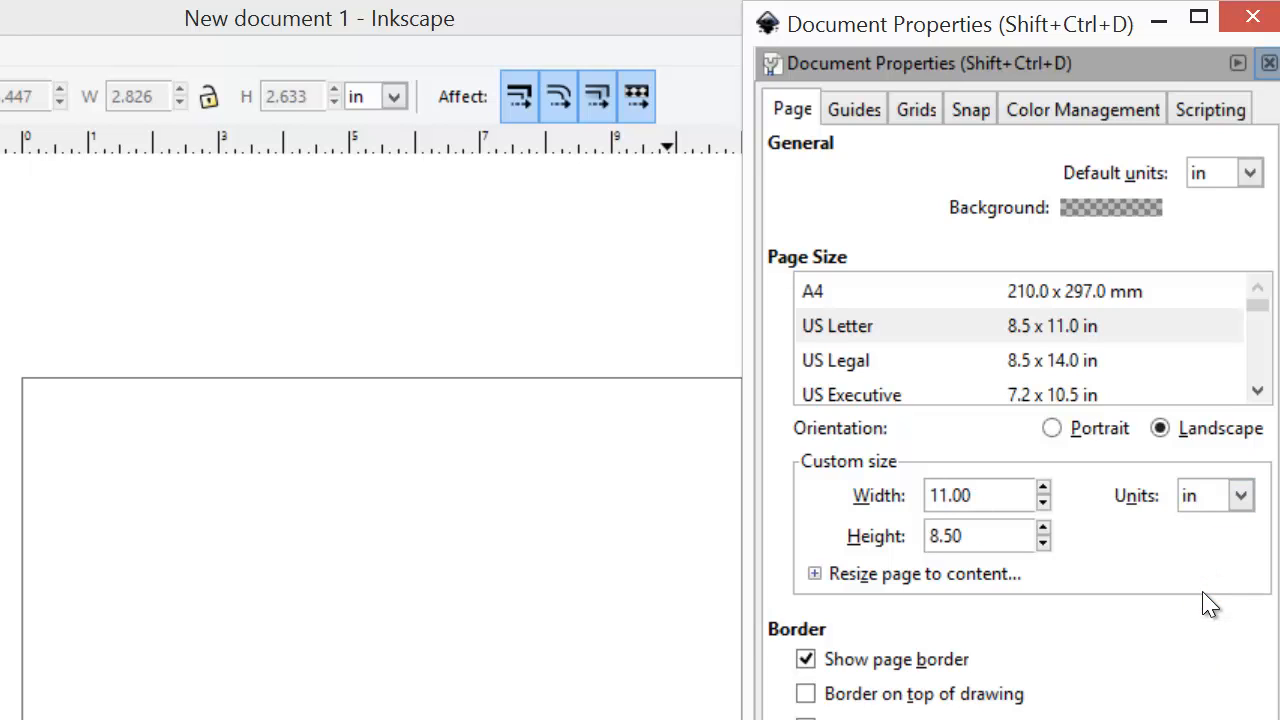
pyautogui.moveTo(984, 292)
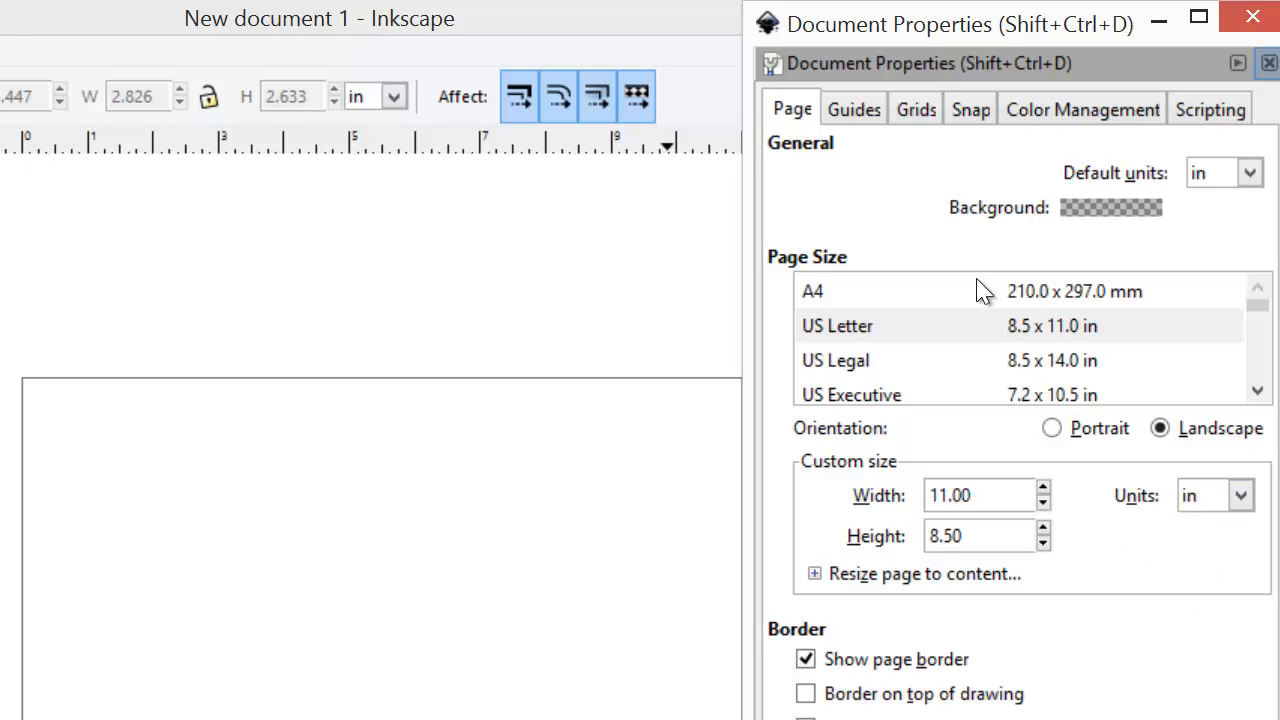
# Add a rectangular grid in inches with 0.25 in X and Y spacing
pyautogui.click(914, 108)
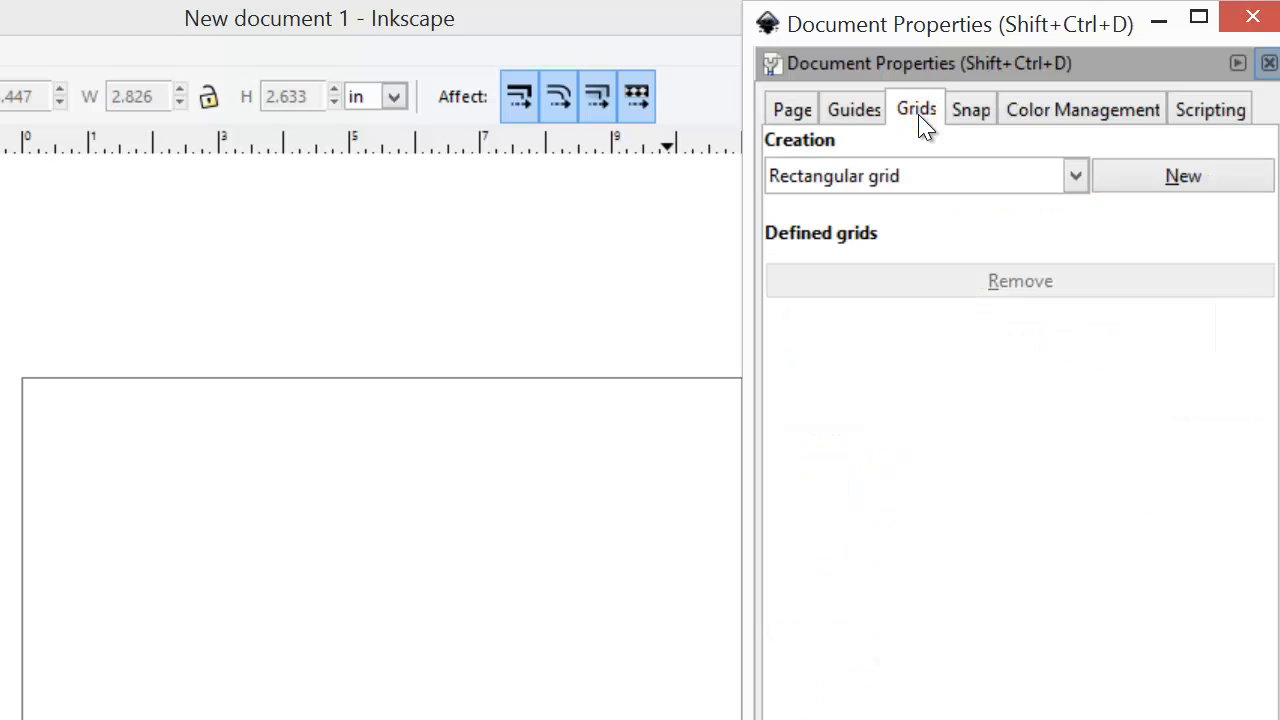
pyautogui.click(1184, 176)
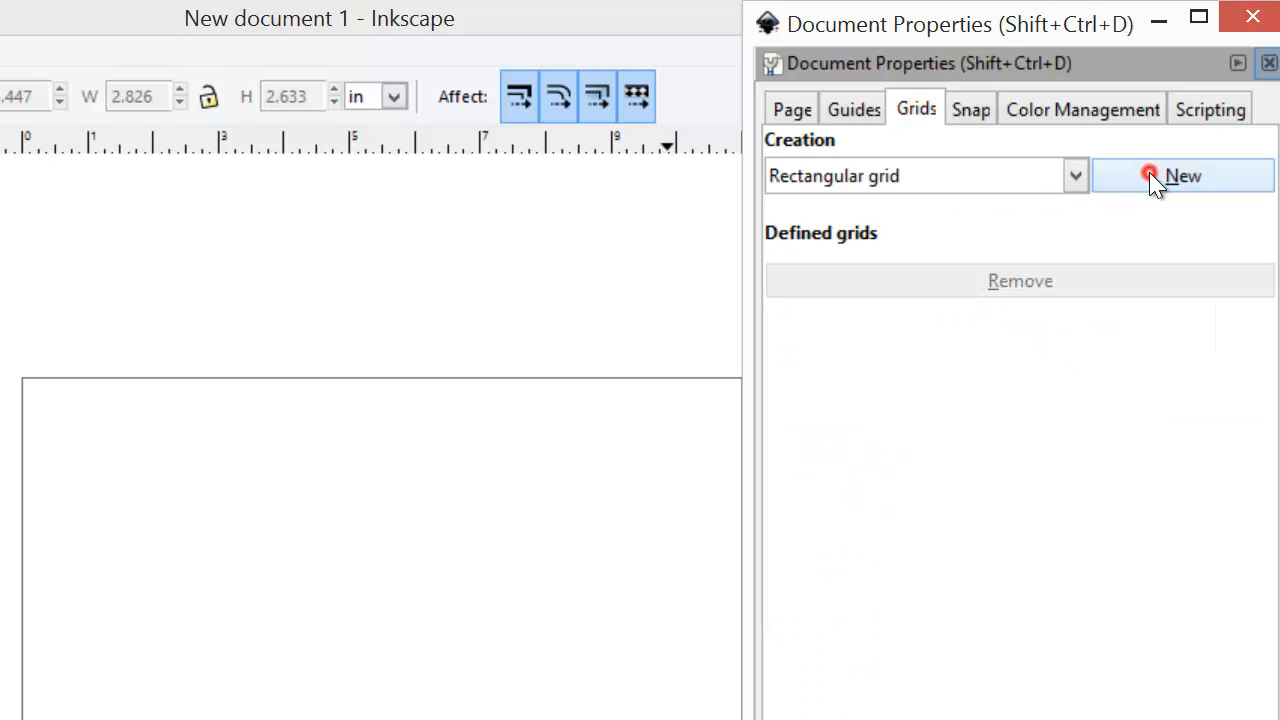
pyautogui.click(1182, 176)
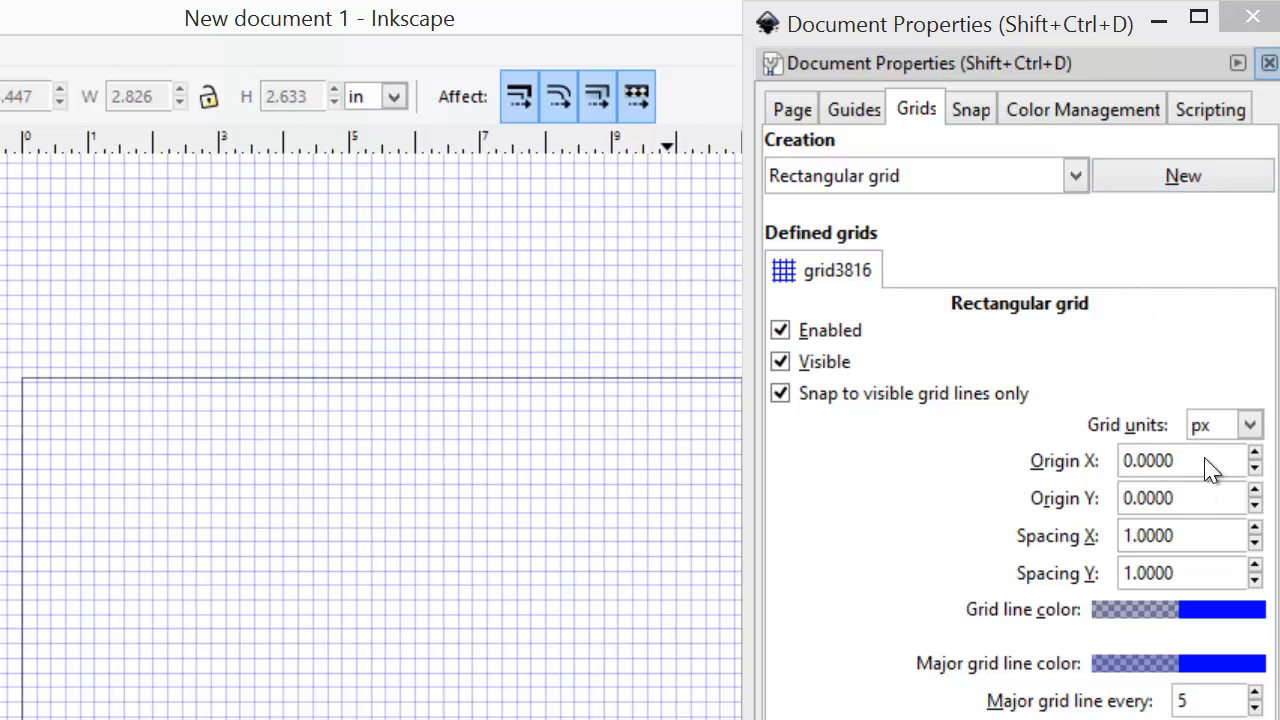
pyautogui.click(1252, 424)
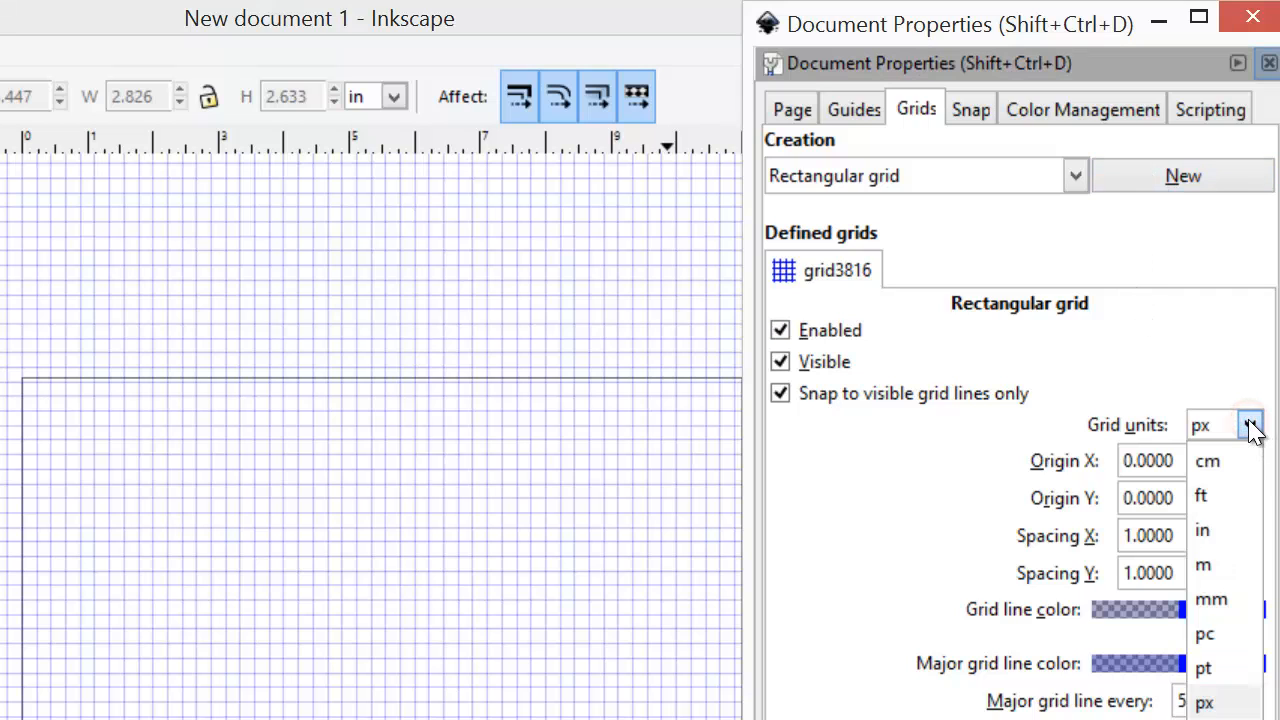
pyautogui.click(1202, 530)
pyautogui.write('0.25')
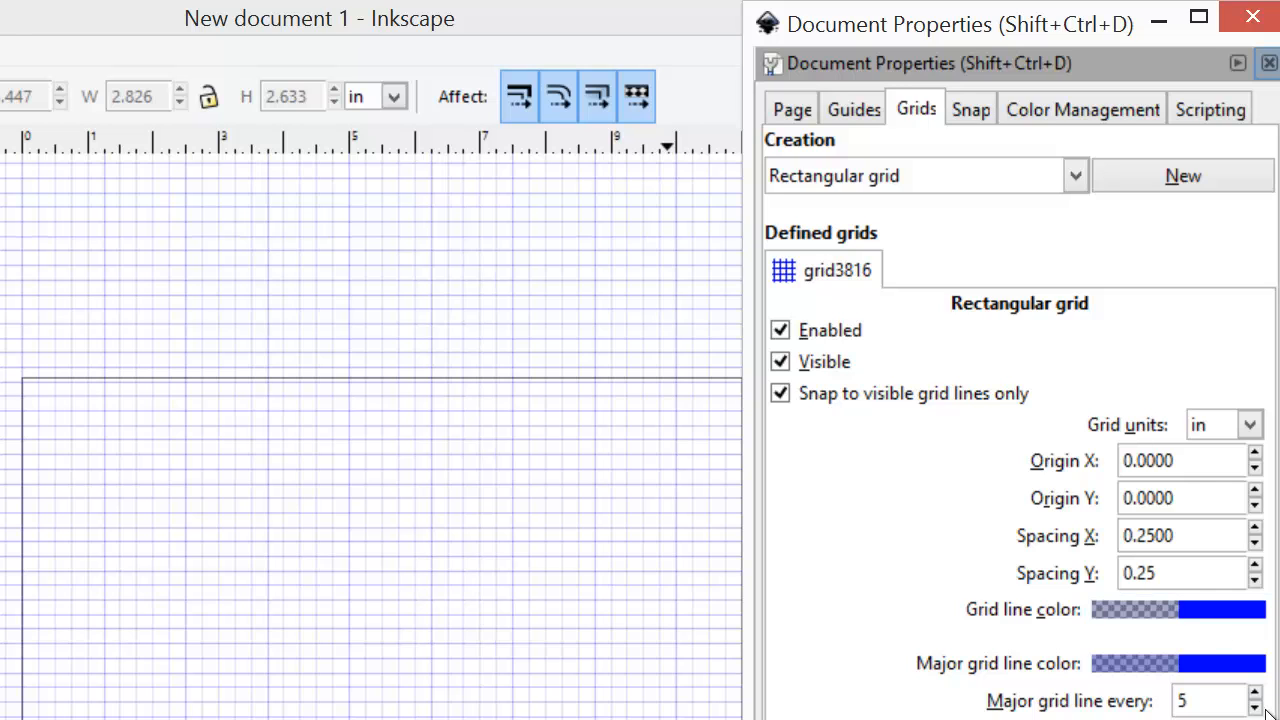
pyautogui.click(1256, 706)
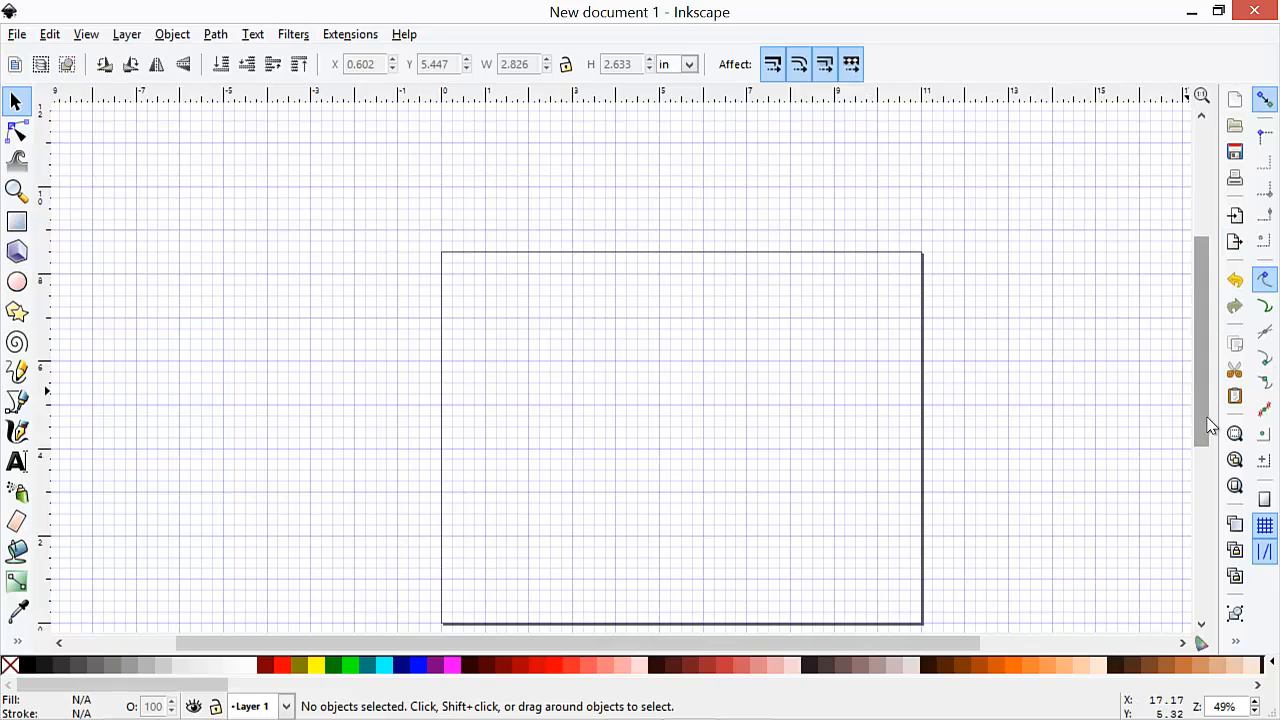
pyautogui.moveTo(1234, 488)
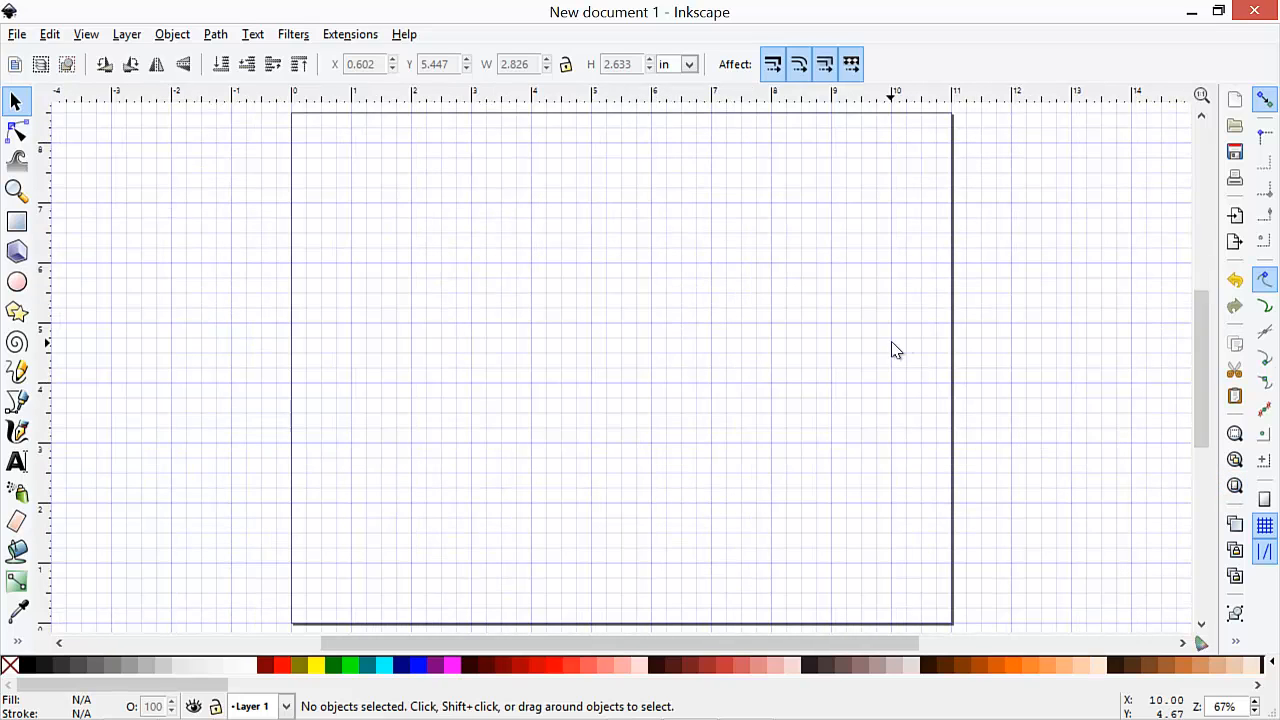
pyautogui.moveTo(110, 244)
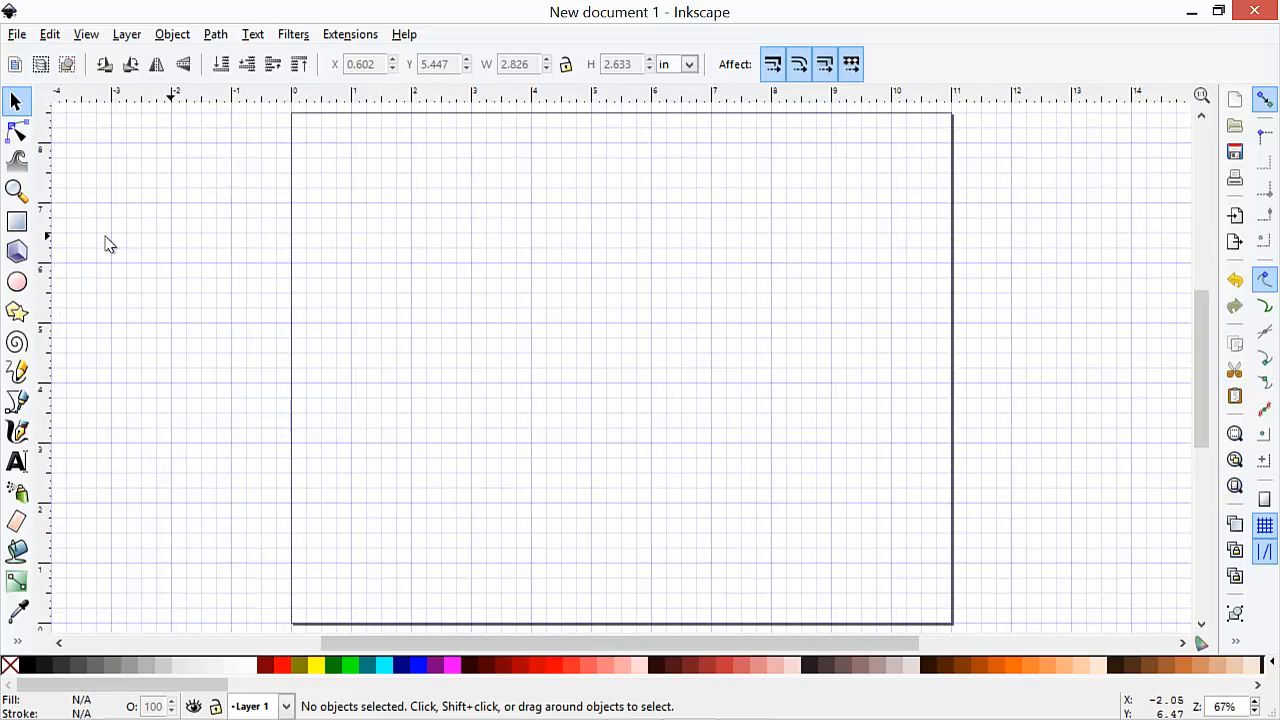
# Draw a blue rectangle about 2 by 1 inches from a grid intersection near the top left
pyautogui.click(16, 222)
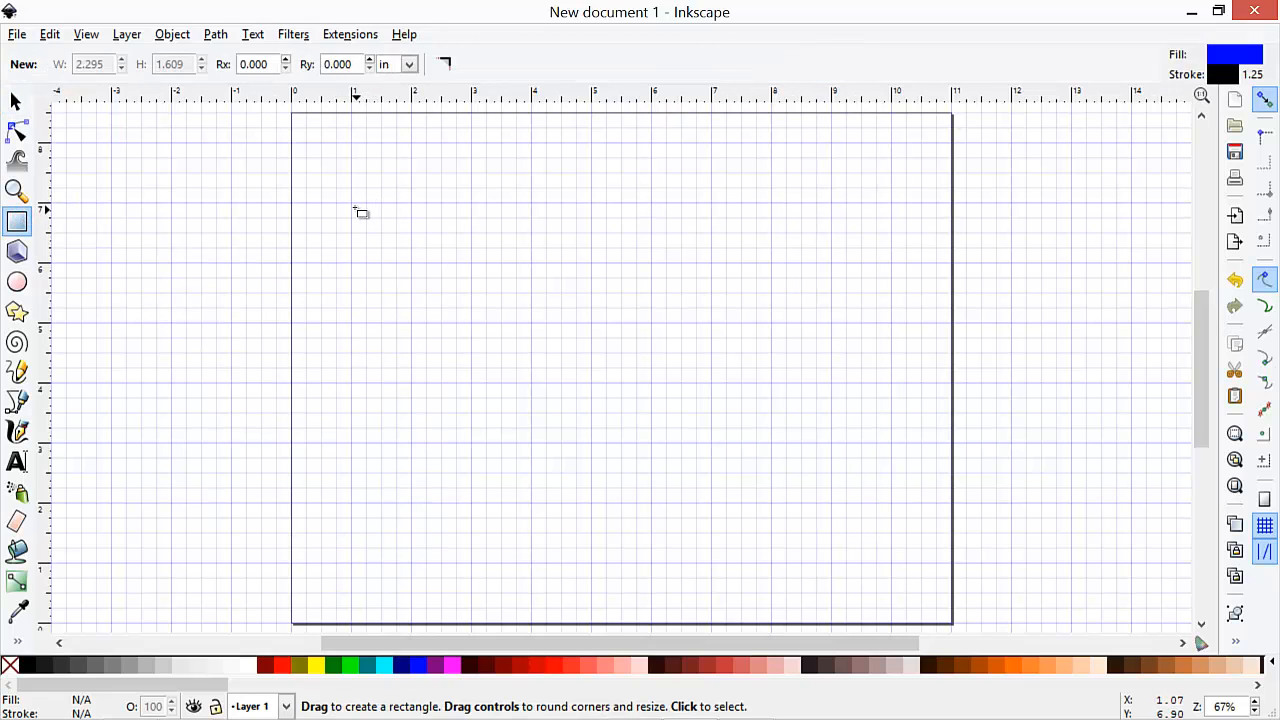
pyautogui.moveTo(364, 218)
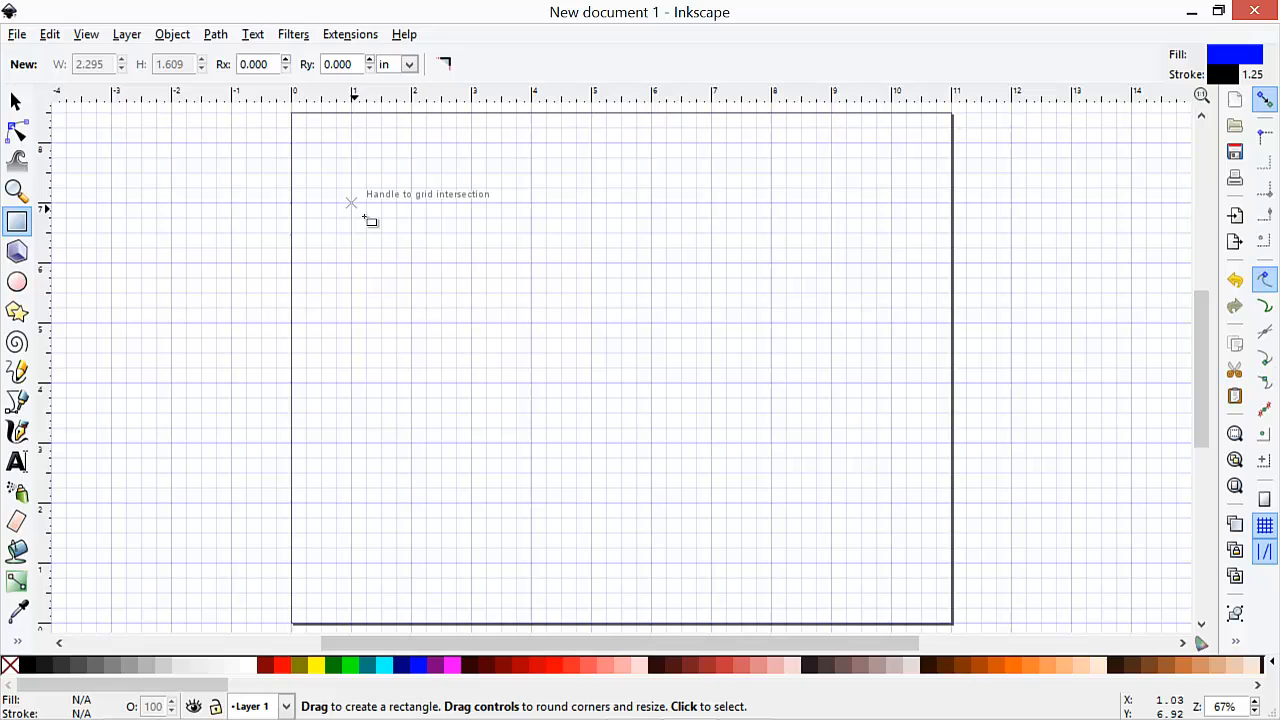
pyautogui.moveTo(352, 202); pyautogui.dragTo(412, 264)
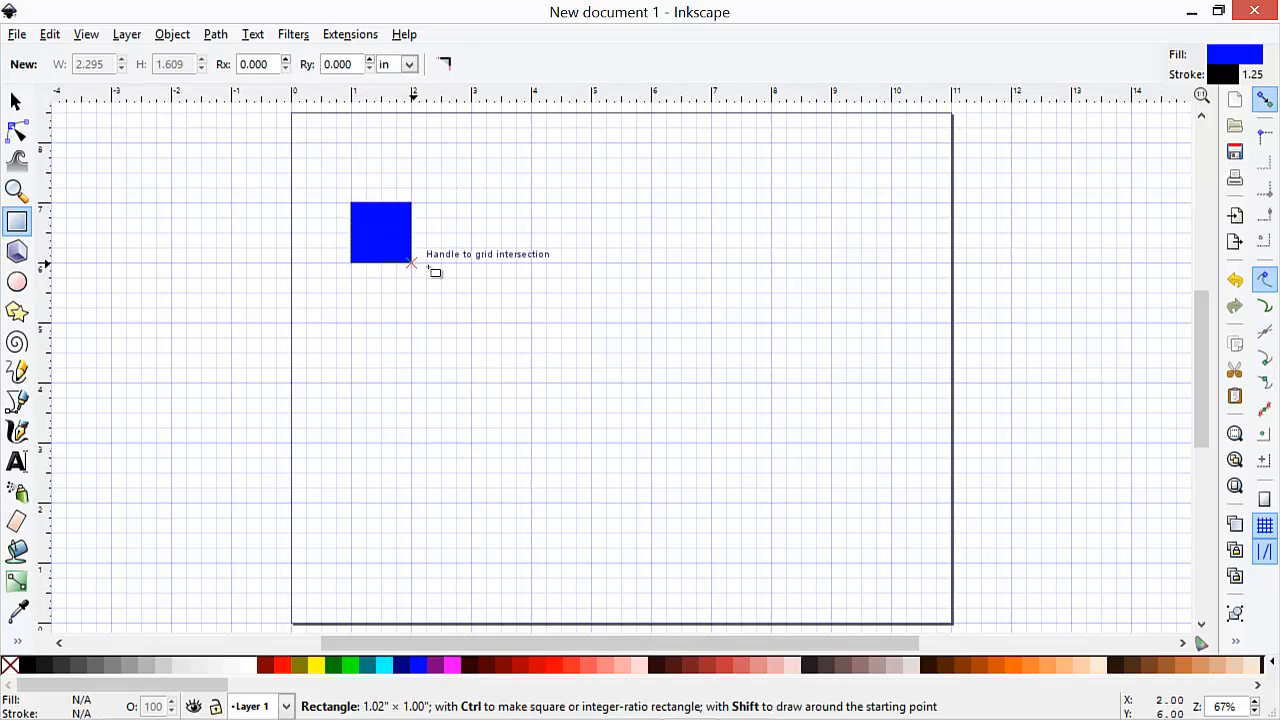
pyautogui.moveTo(412, 262); pyautogui.dragTo(472, 262)
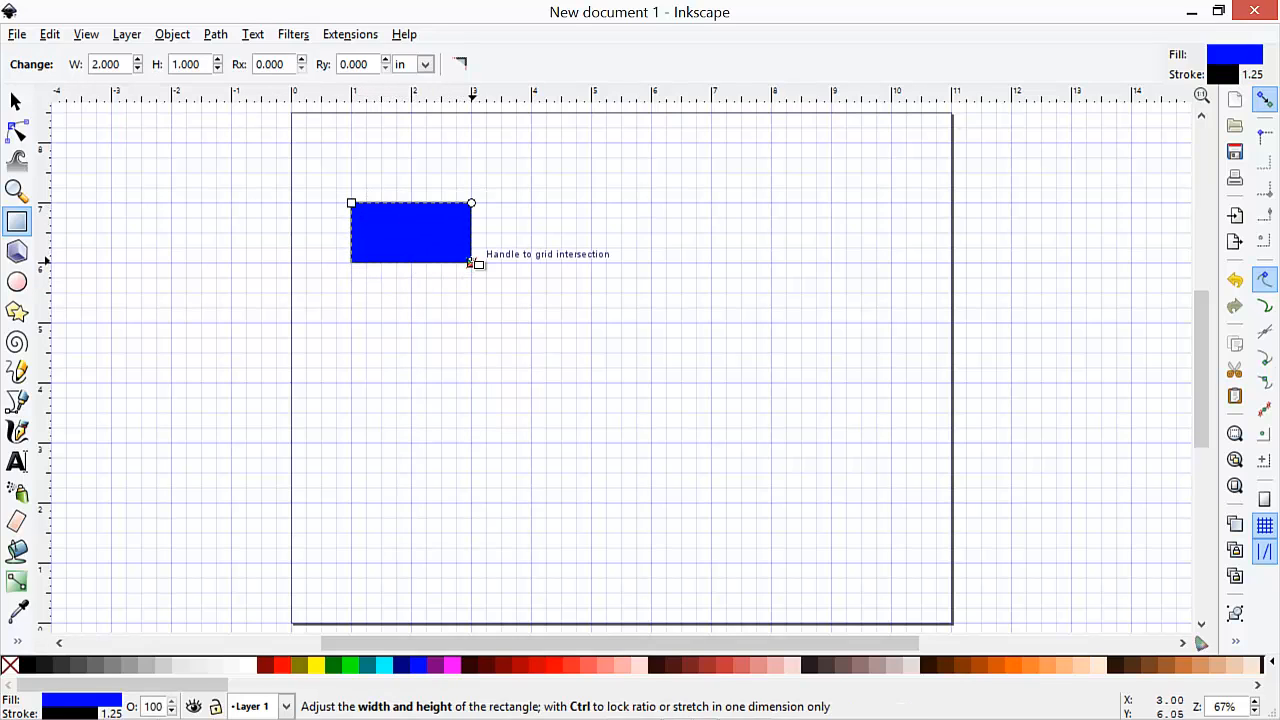
pyautogui.moveTo(140, 124)
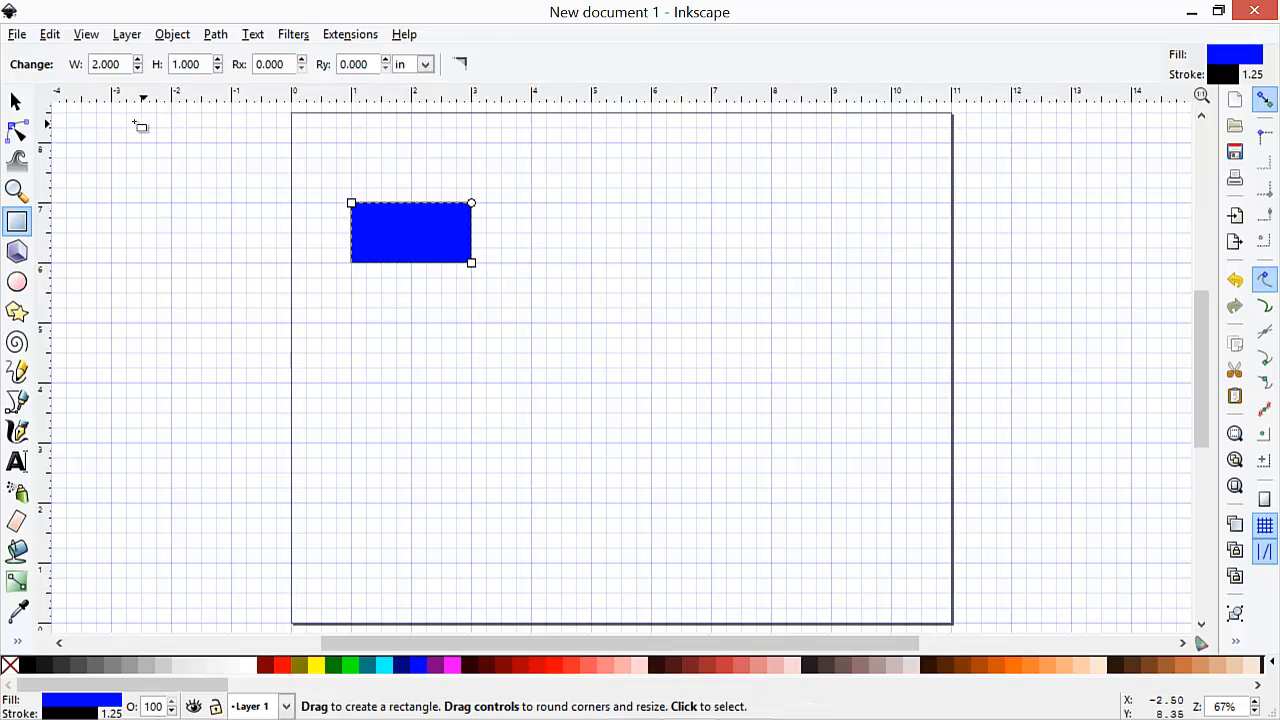
# Resize the rectangle to about 2 by 1.5 inches and move it into position
pyautogui.click(16, 100)
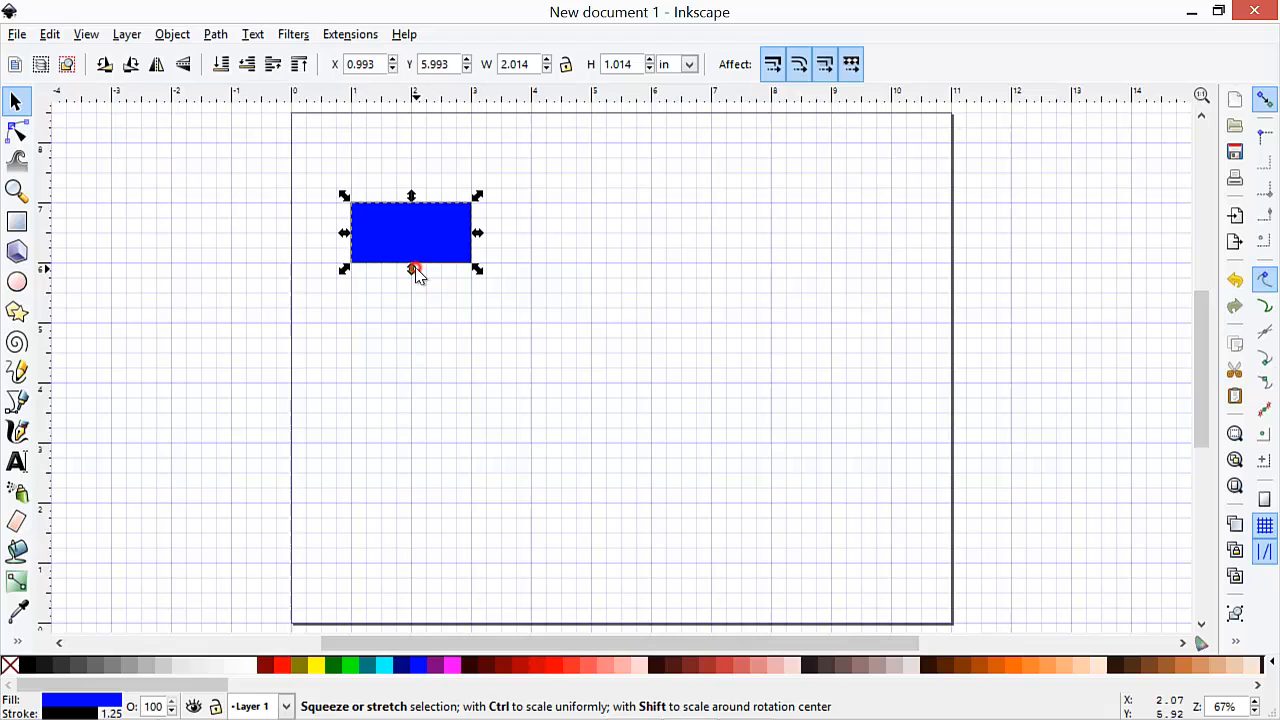
pyautogui.moveTo(412, 268); pyautogui.dragTo(412, 300)
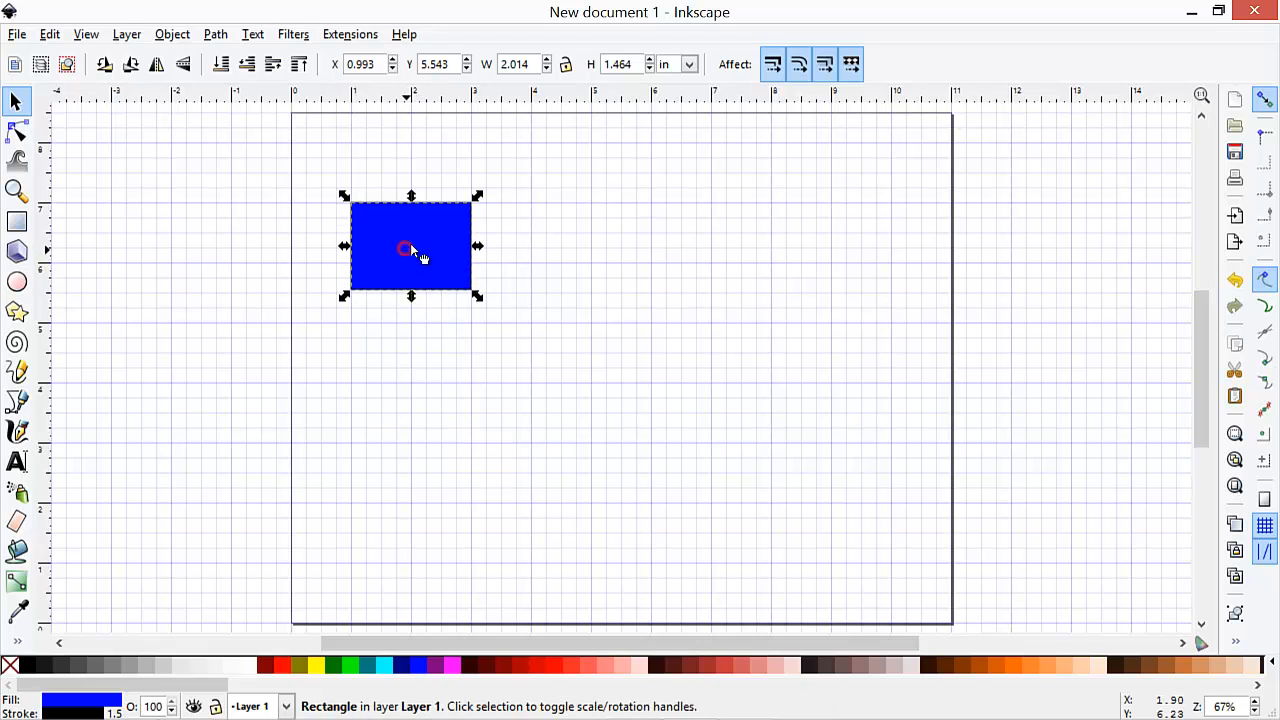
pyautogui.moveTo(410, 248); pyautogui.dragTo(424, 216)
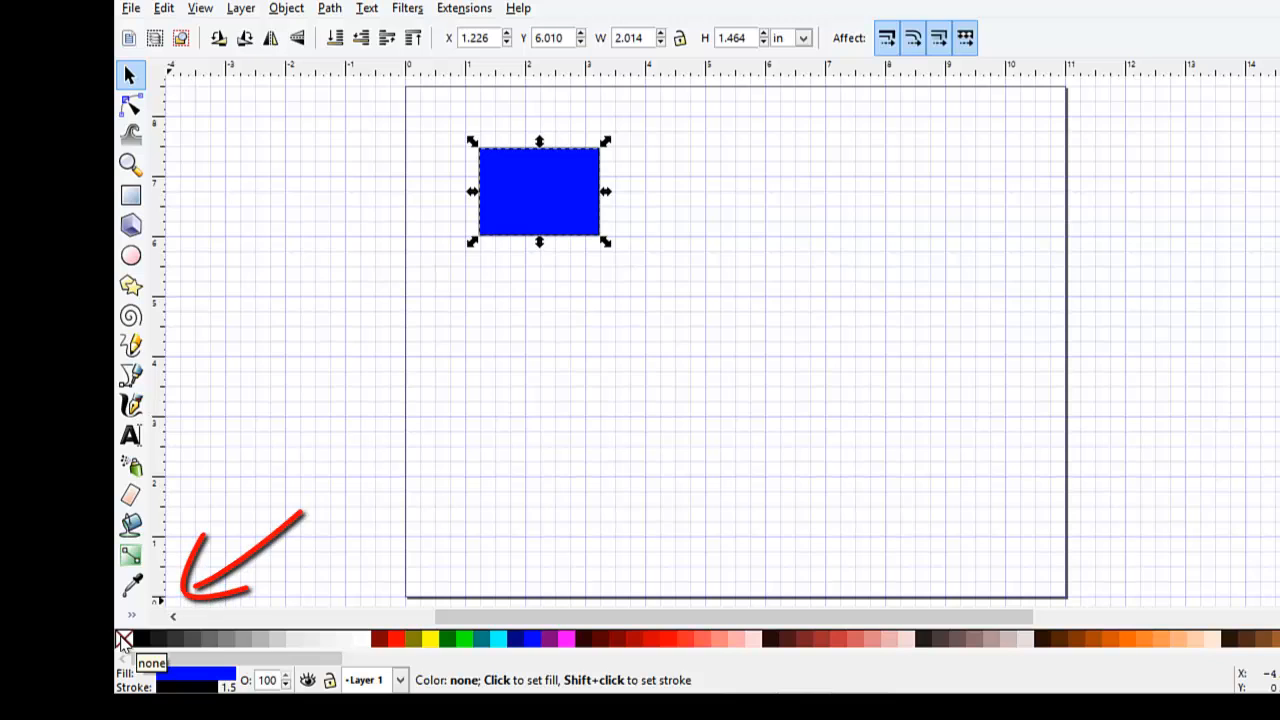
# Remove the rectangle's fill and give it a red outline from the palette
pyautogui.click(124, 640)
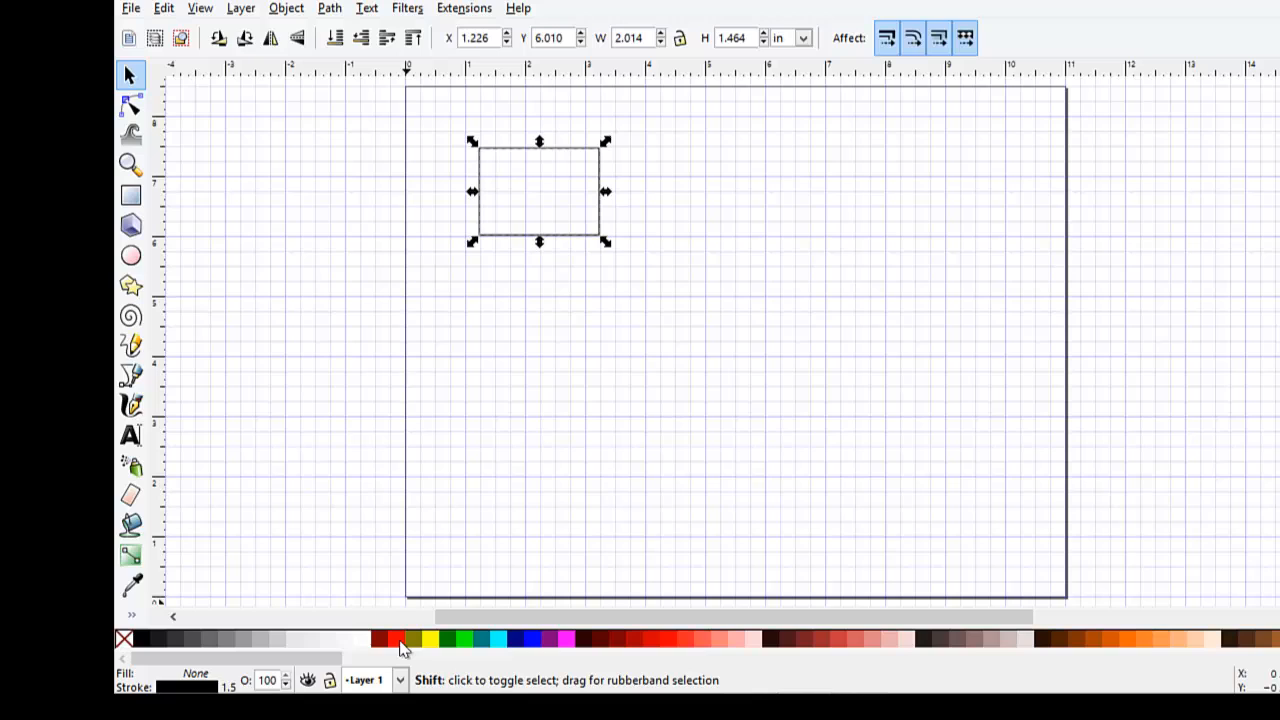
pyautogui.click(404, 640)
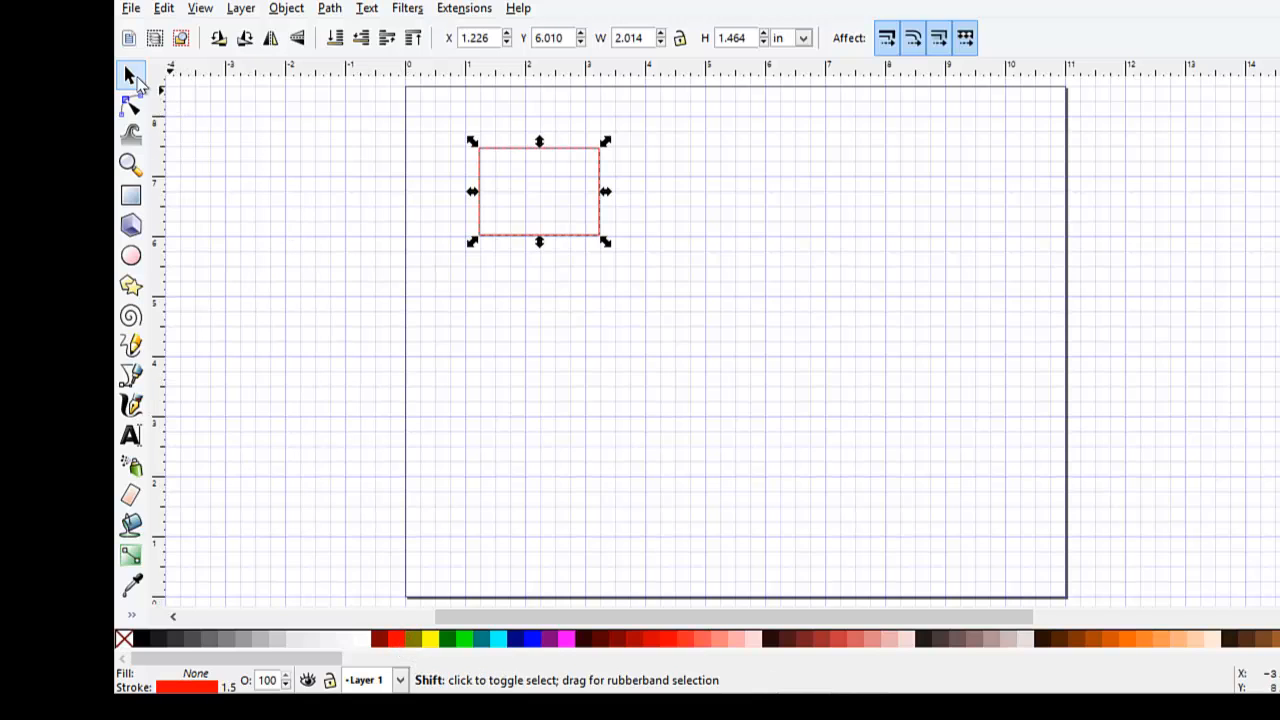
pyautogui.click(520, 374)
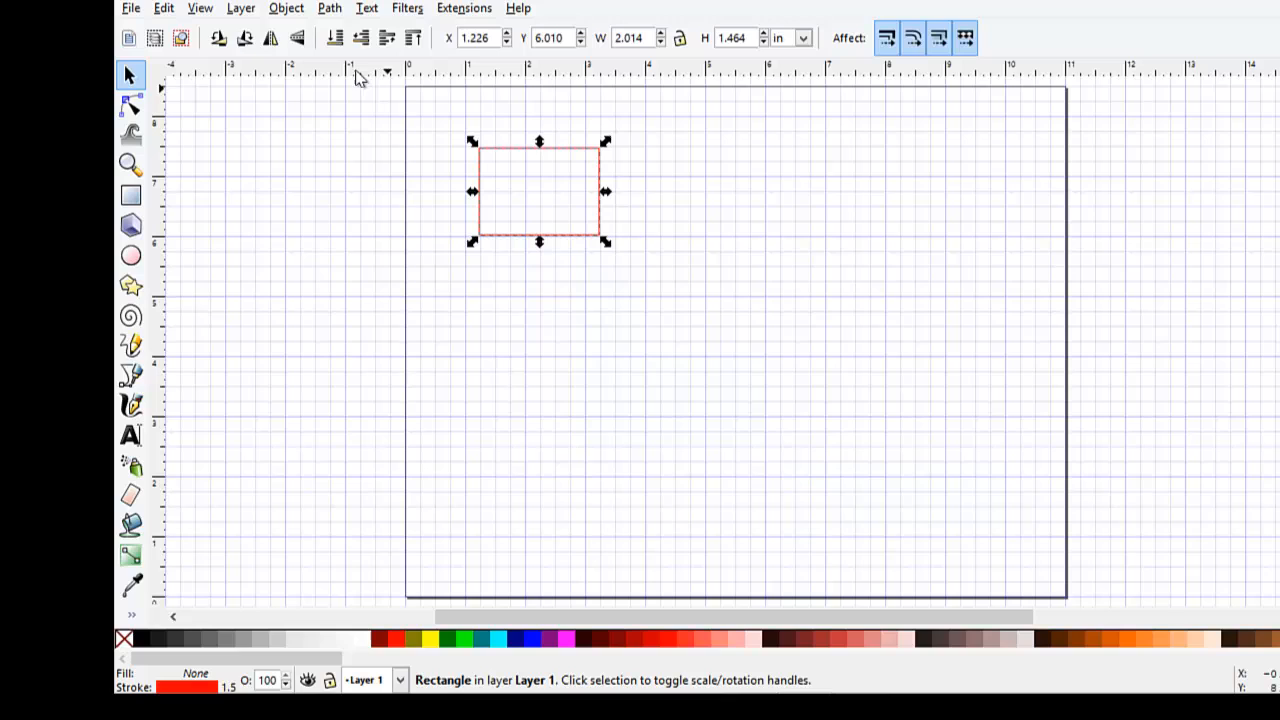
# In Fill and Stroke, set the outline width to about 0.017 in, measured in inches
pyautogui.click(286, 8)
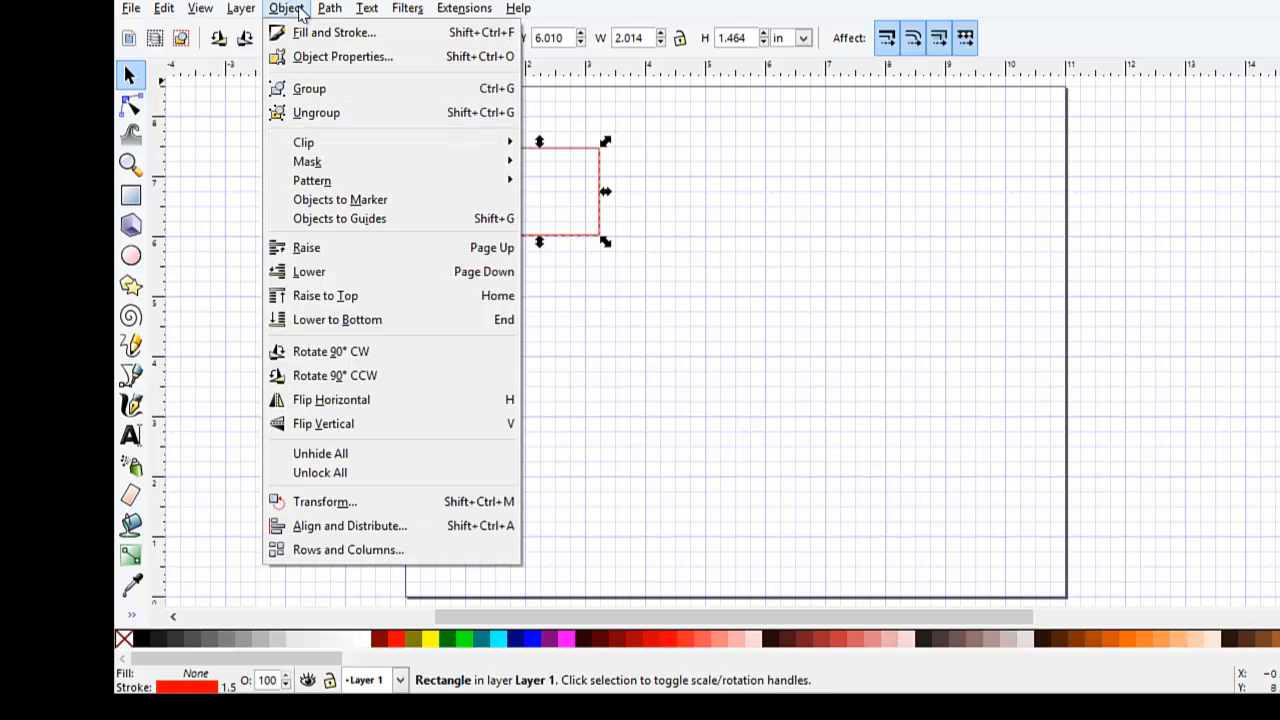
pyautogui.moveTo(332, 32)
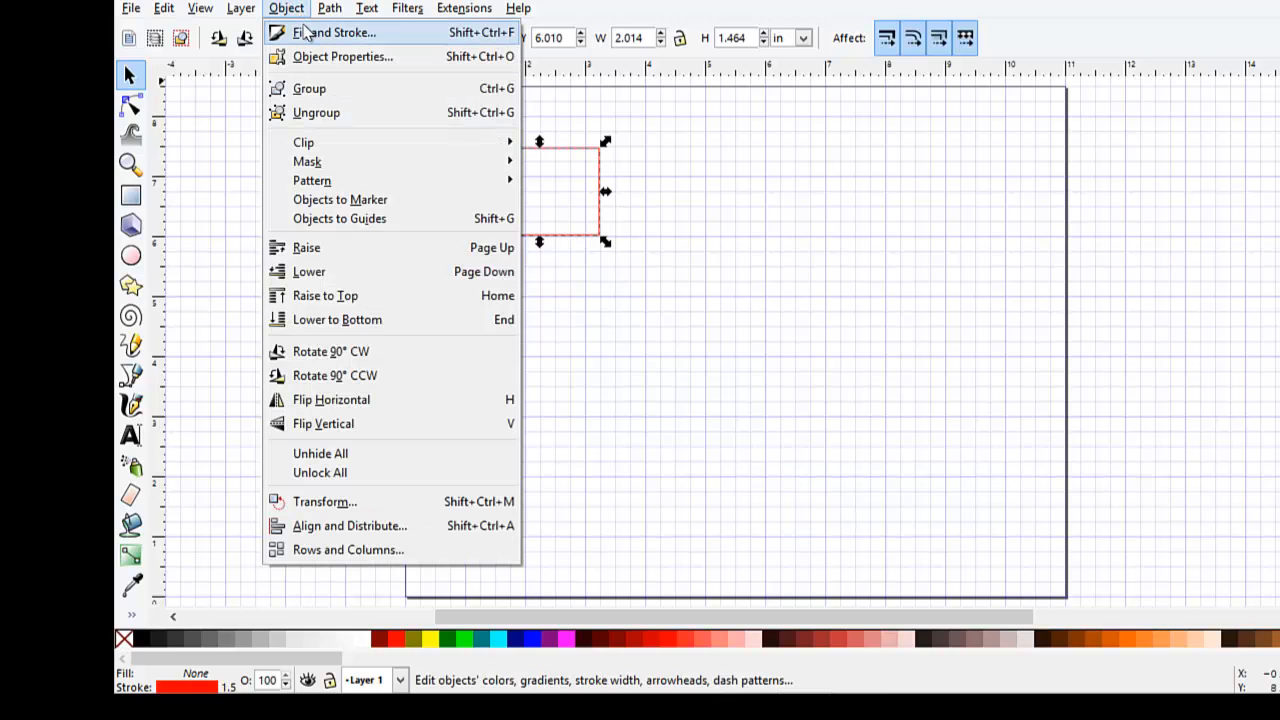
pyautogui.click(332, 32)
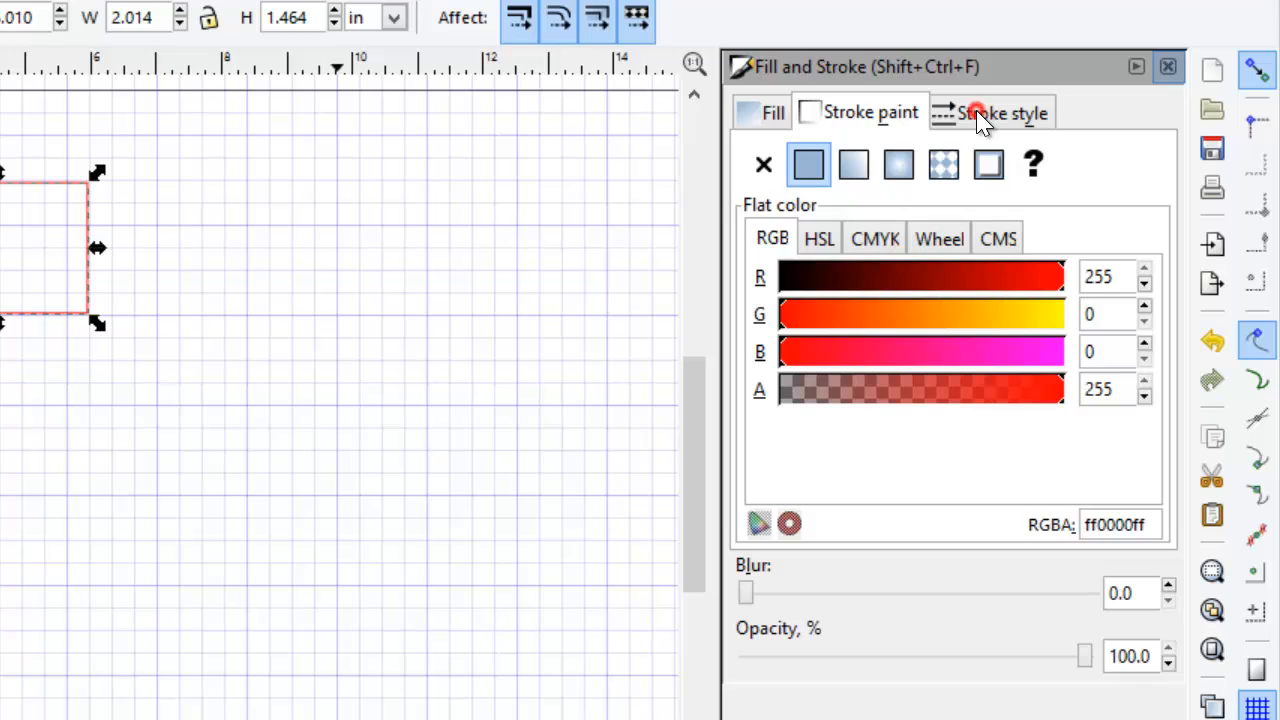
pyautogui.click(1004, 112)
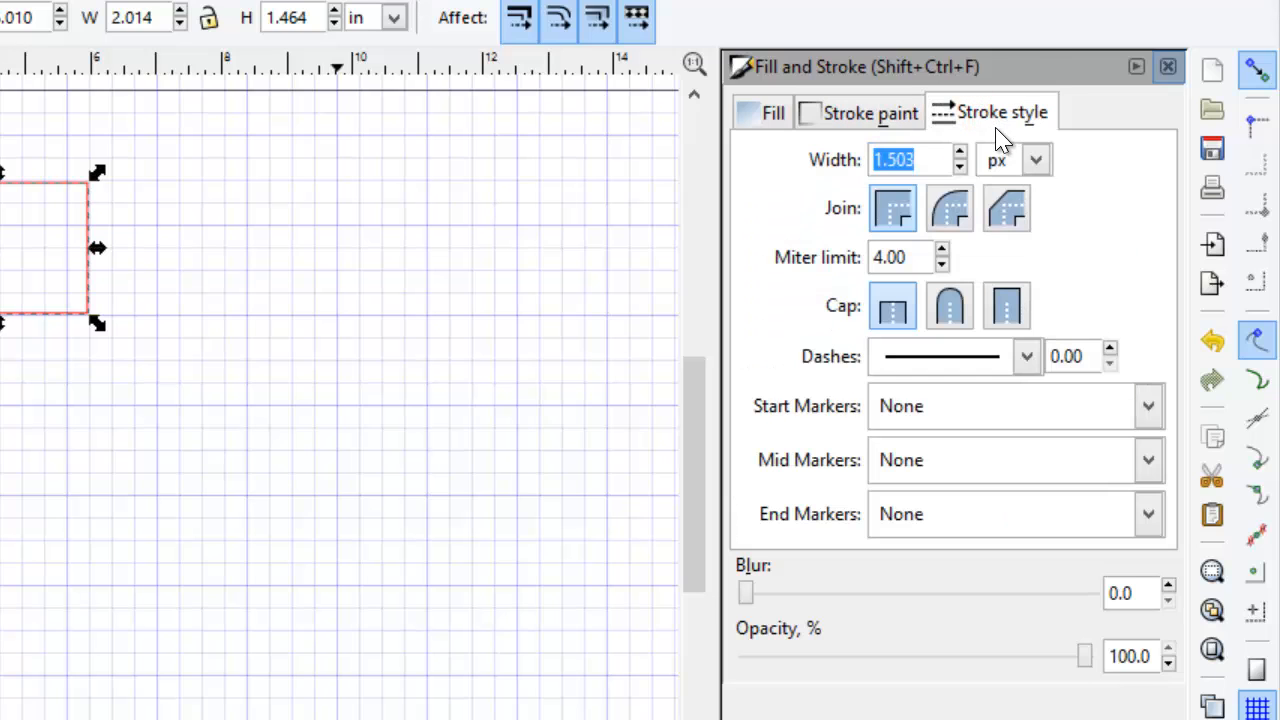
pyautogui.click(1036, 160)
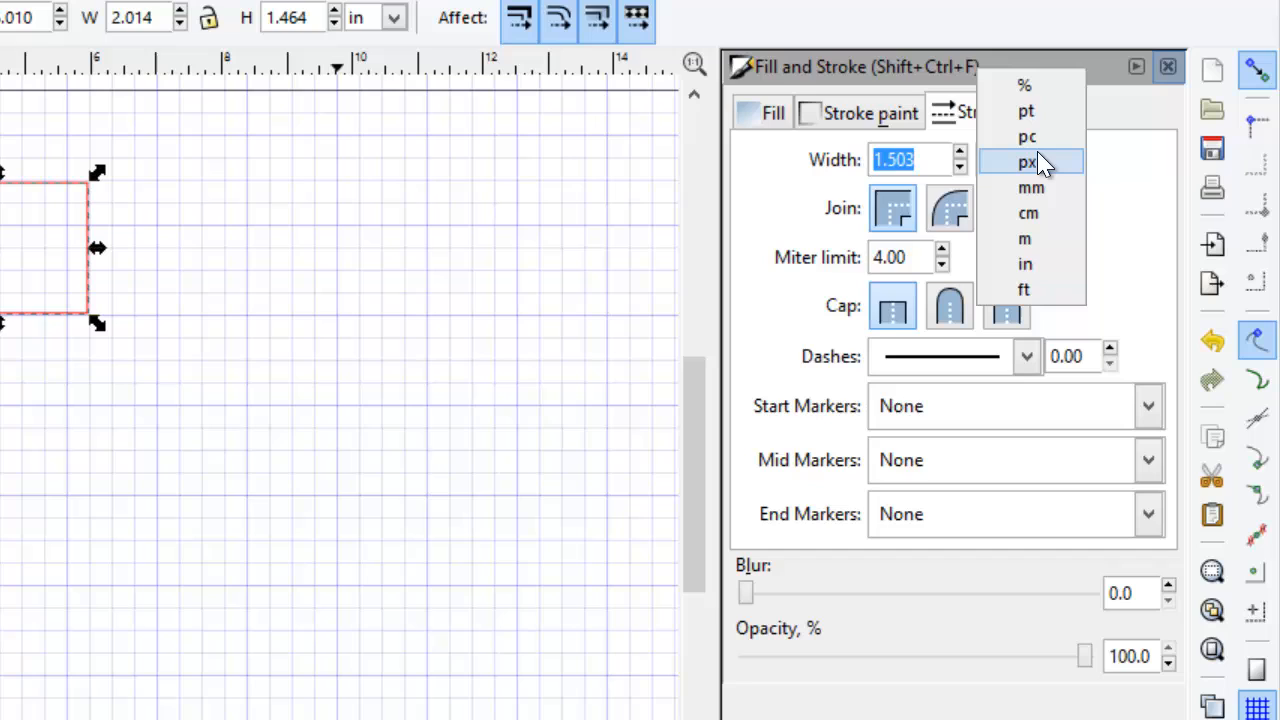
pyautogui.moveTo(1030, 264)
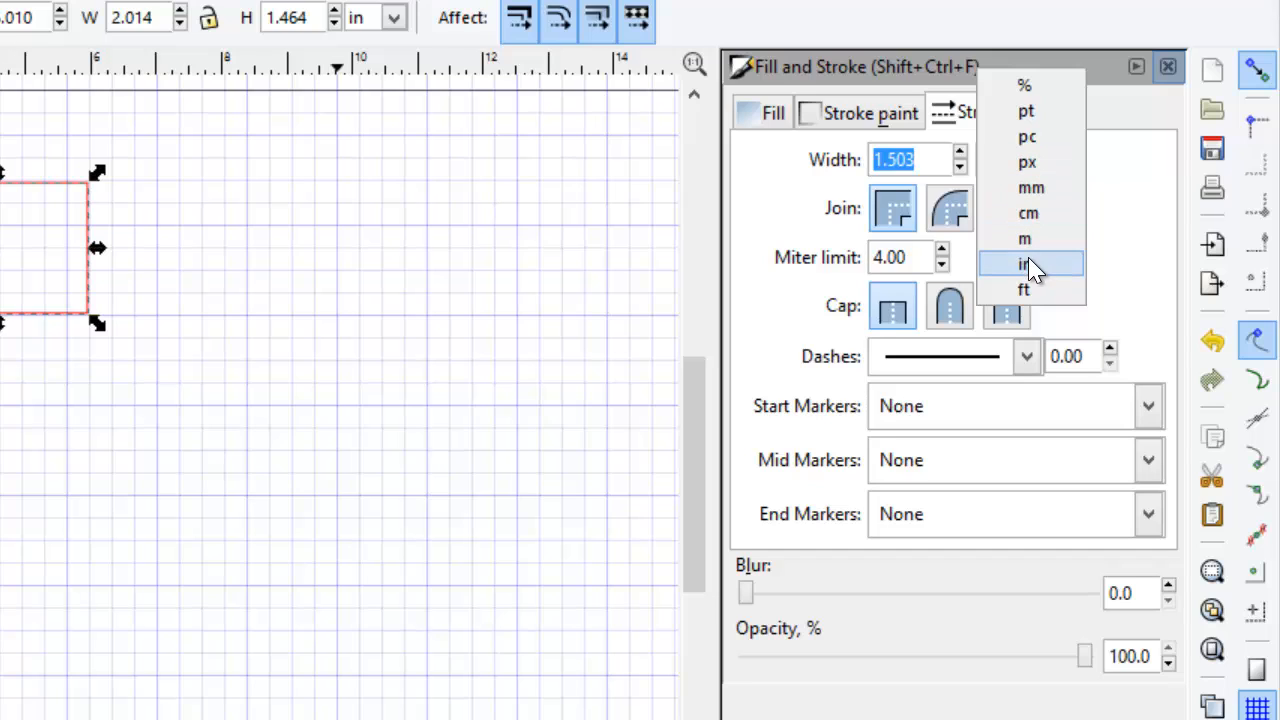
pyautogui.click(1022, 264)
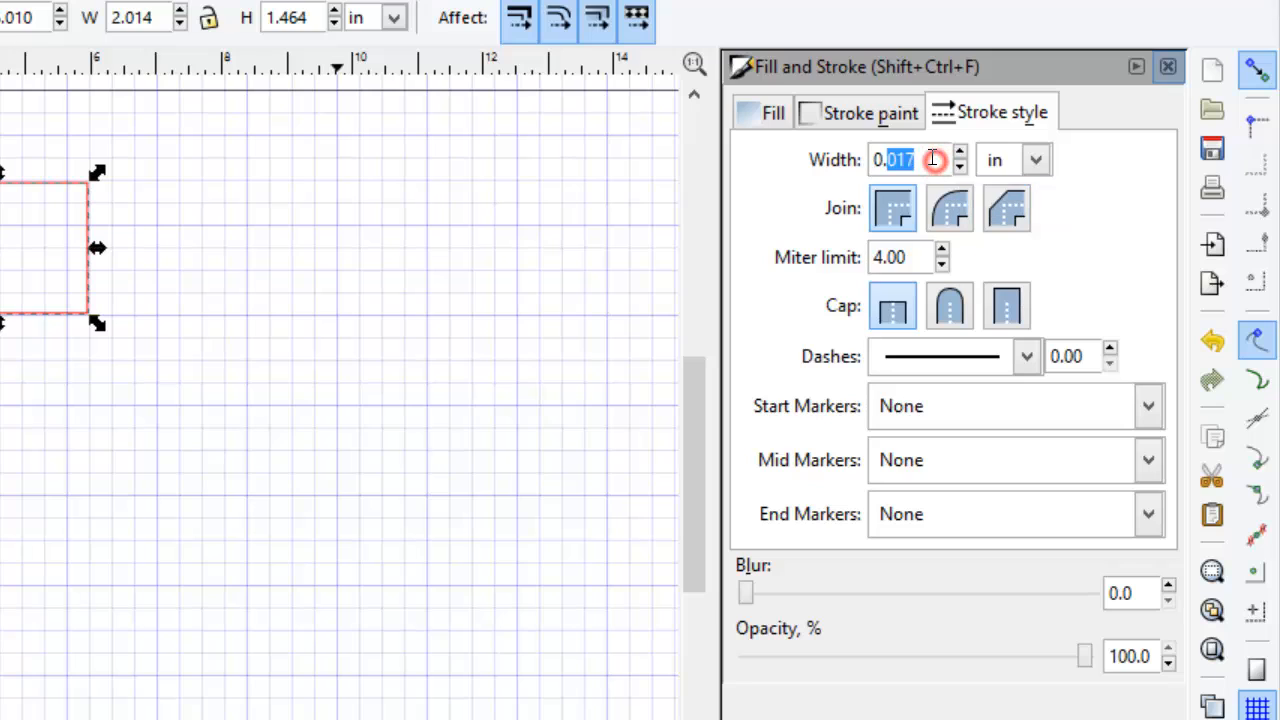
pyautogui.click(934, 160)
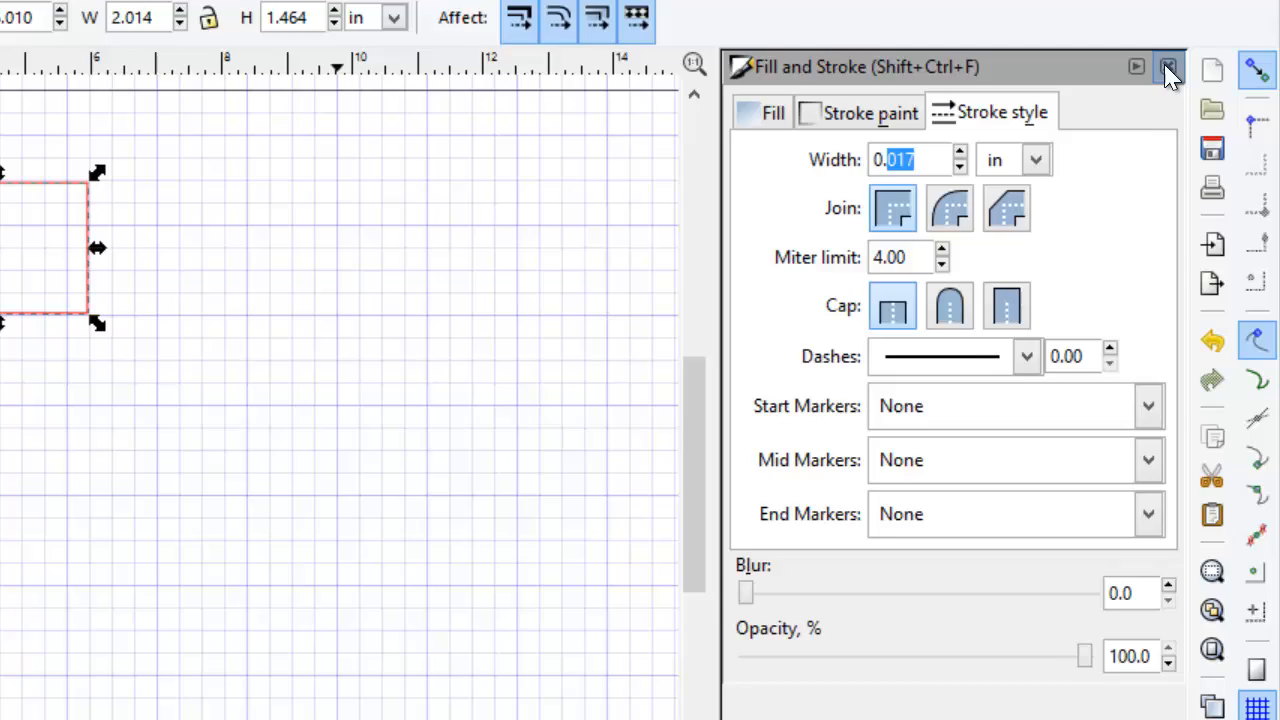
pyautogui.click(1168, 68)
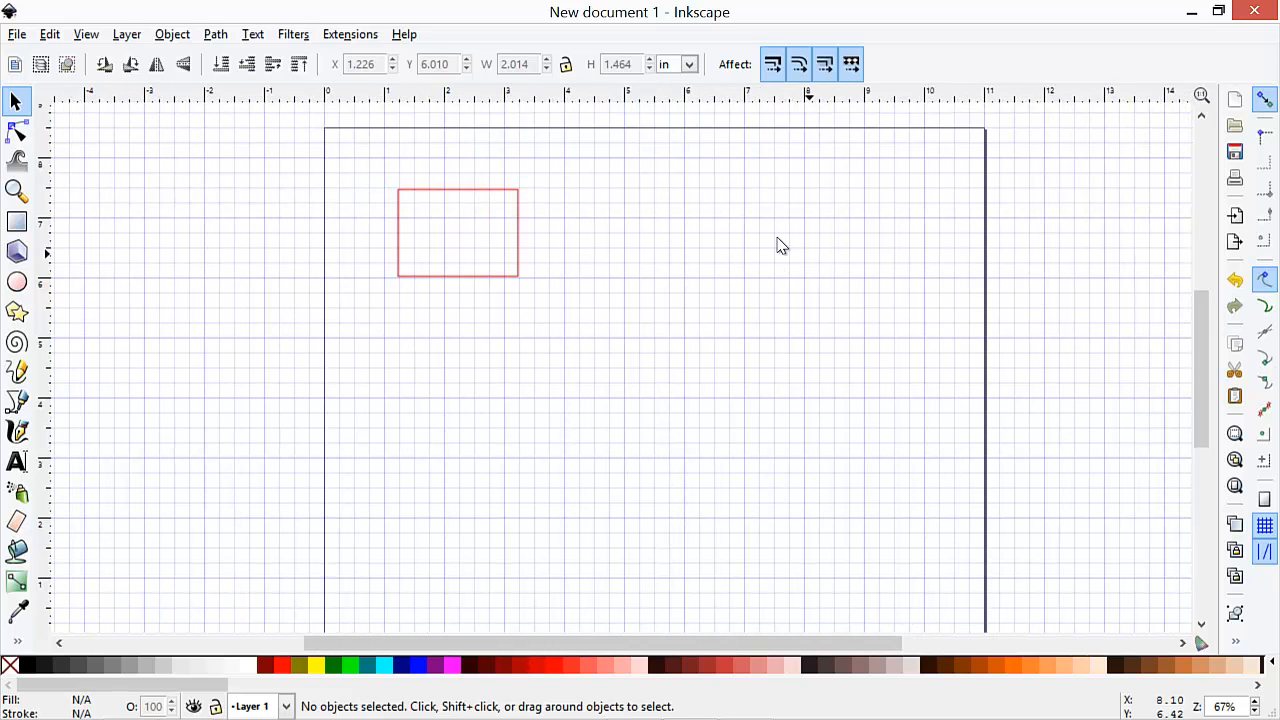
pyautogui.scroll(-3)
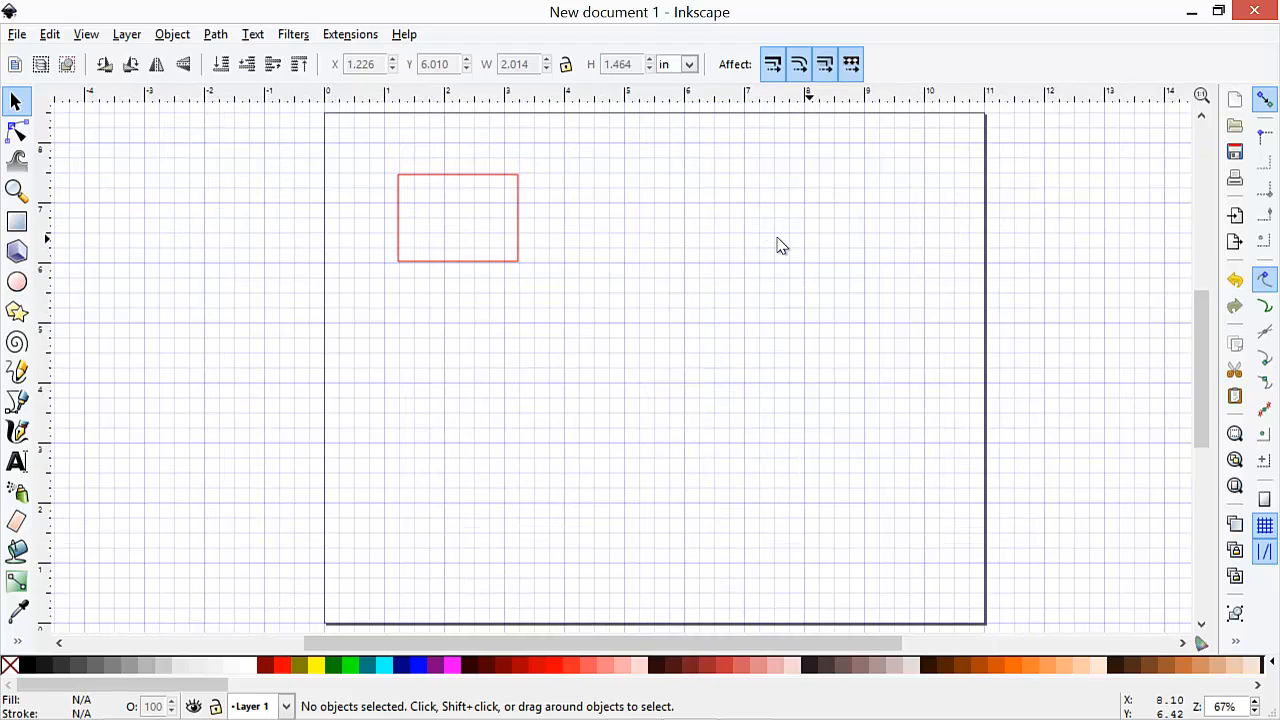
pyautogui.moveTo(464, 228)
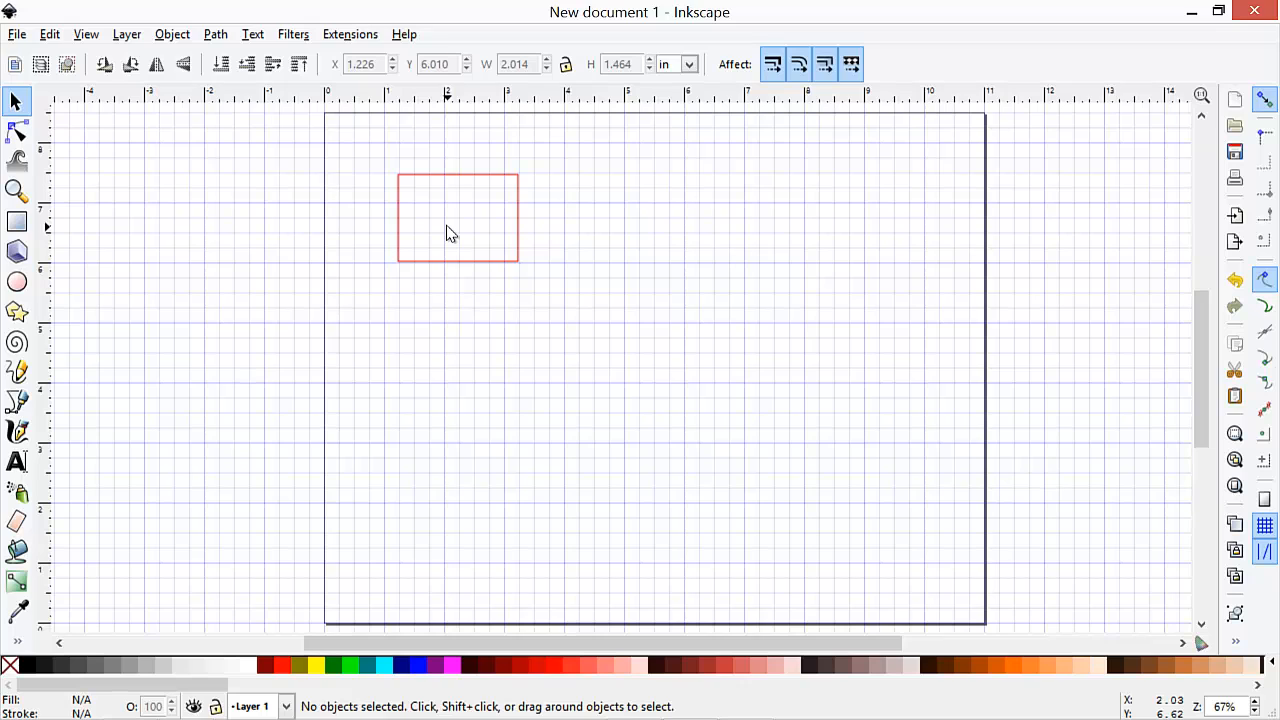
pyautogui.moveTo(268, 204)
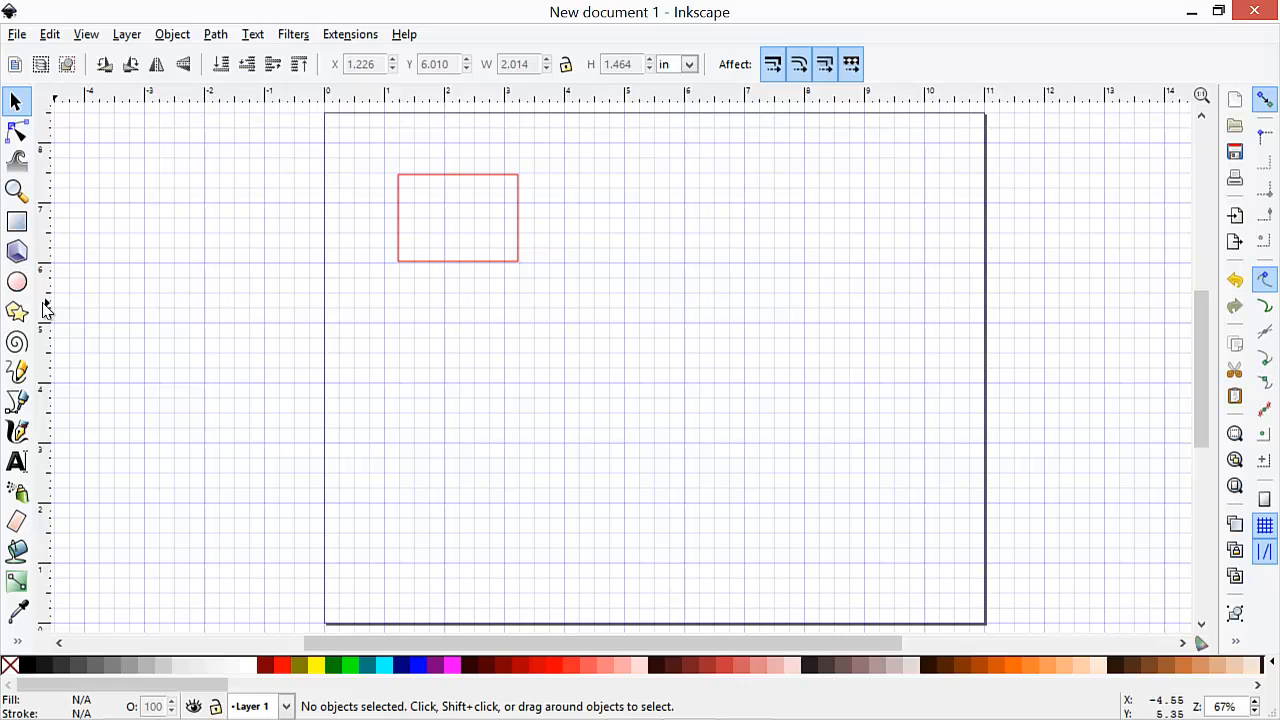
pyautogui.click(16, 312)
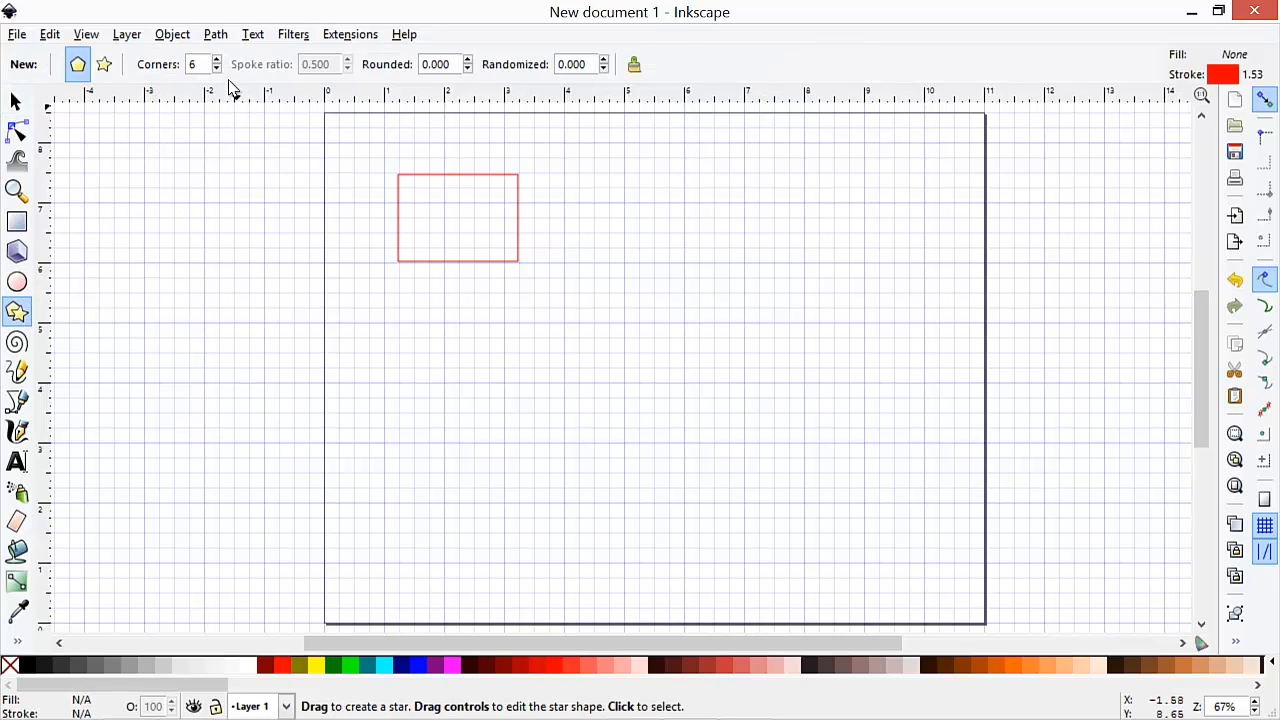
pyautogui.moveTo(216, 64)
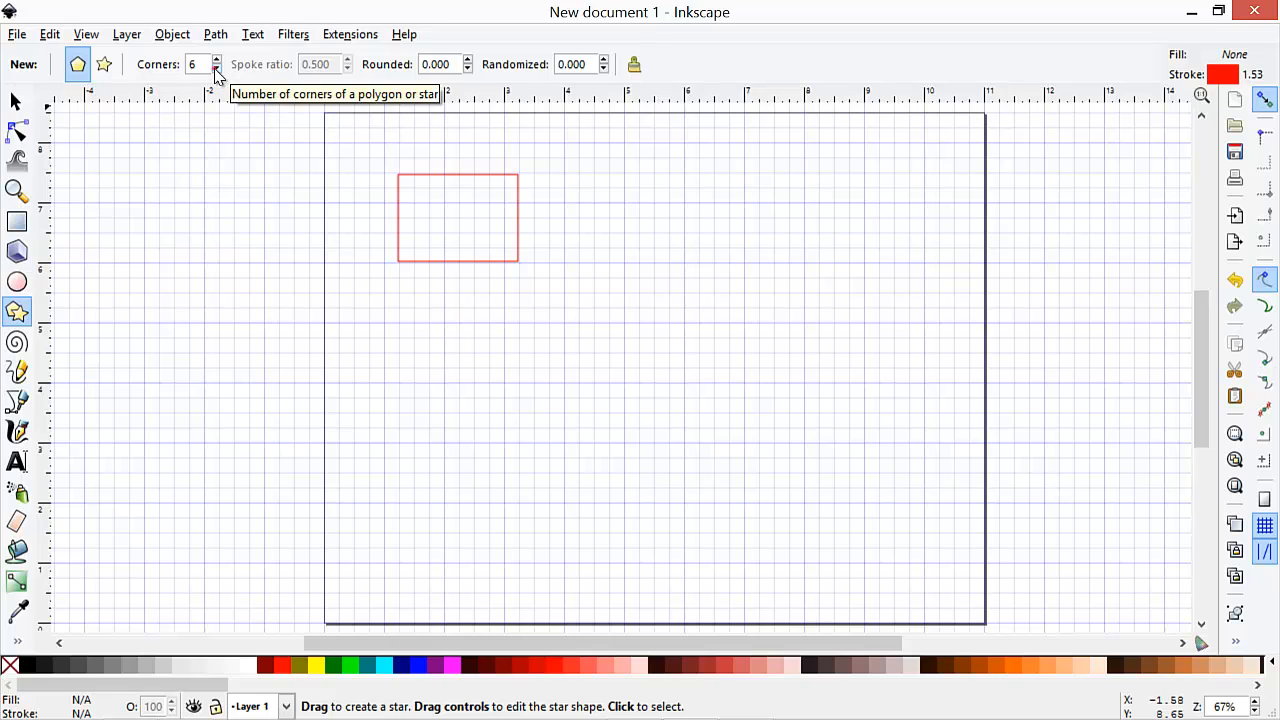
# Draw a small five-cornered polygon right of the rectangle and return to selecting
pyautogui.click(216, 68)
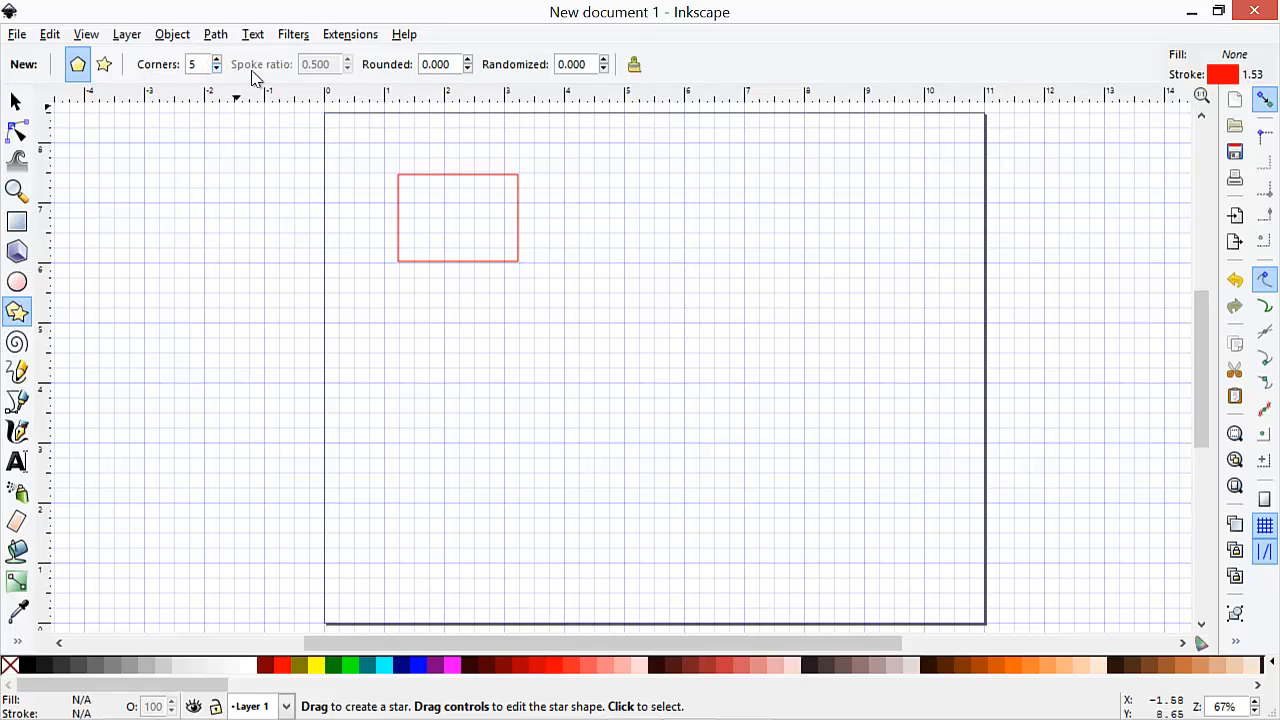
pyautogui.moveTo(578, 174)
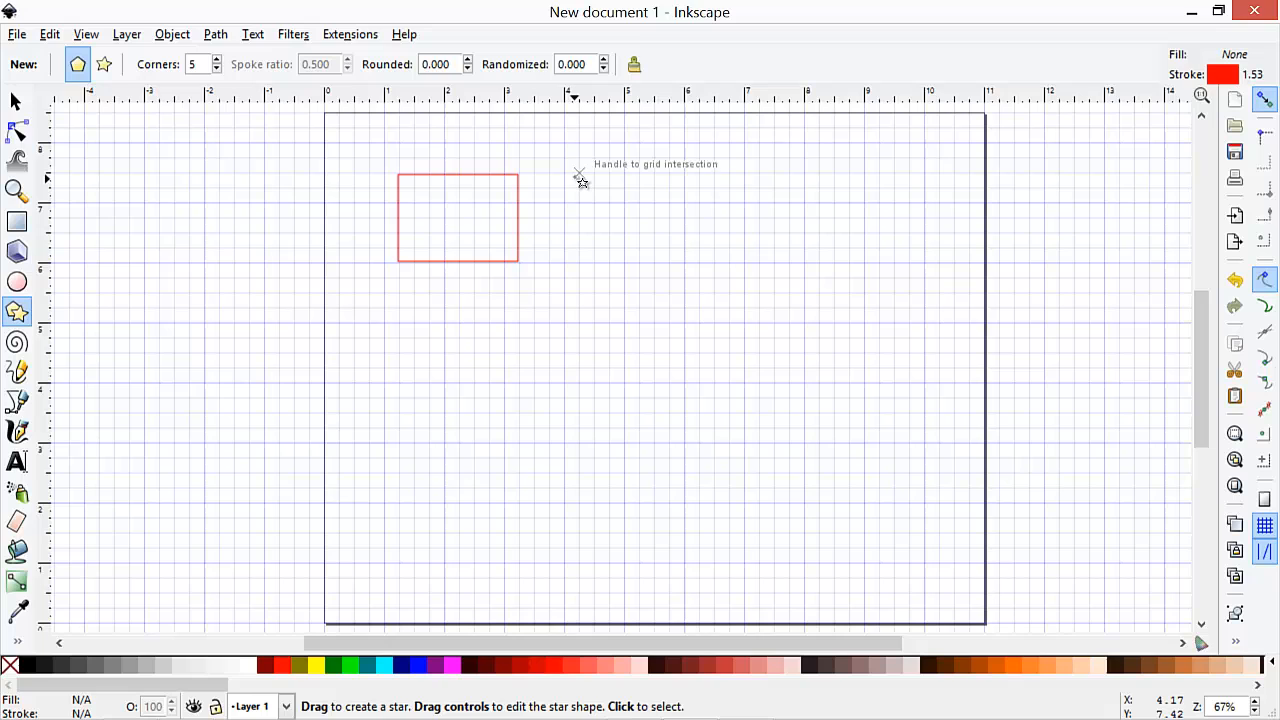
pyautogui.moveTo(578, 180); pyautogui.dragTo(622, 232)
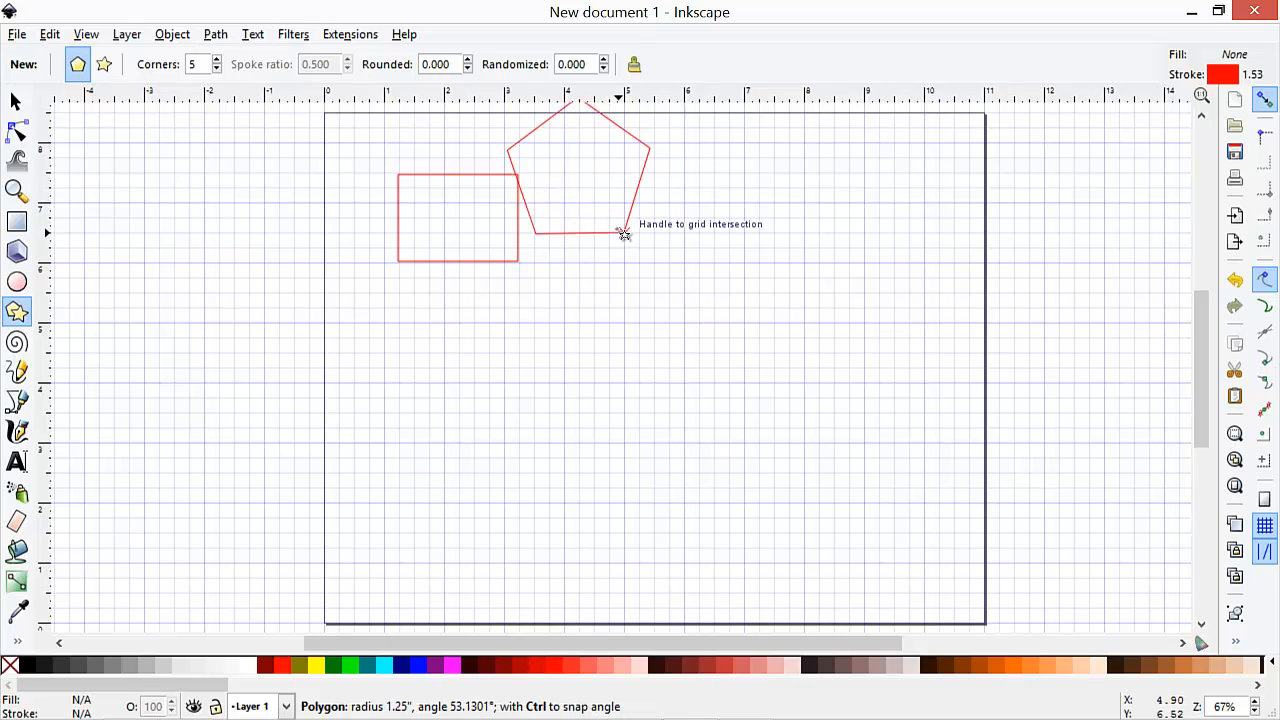
pyautogui.moveTo(622, 232); pyautogui.dragTo(580, 204)
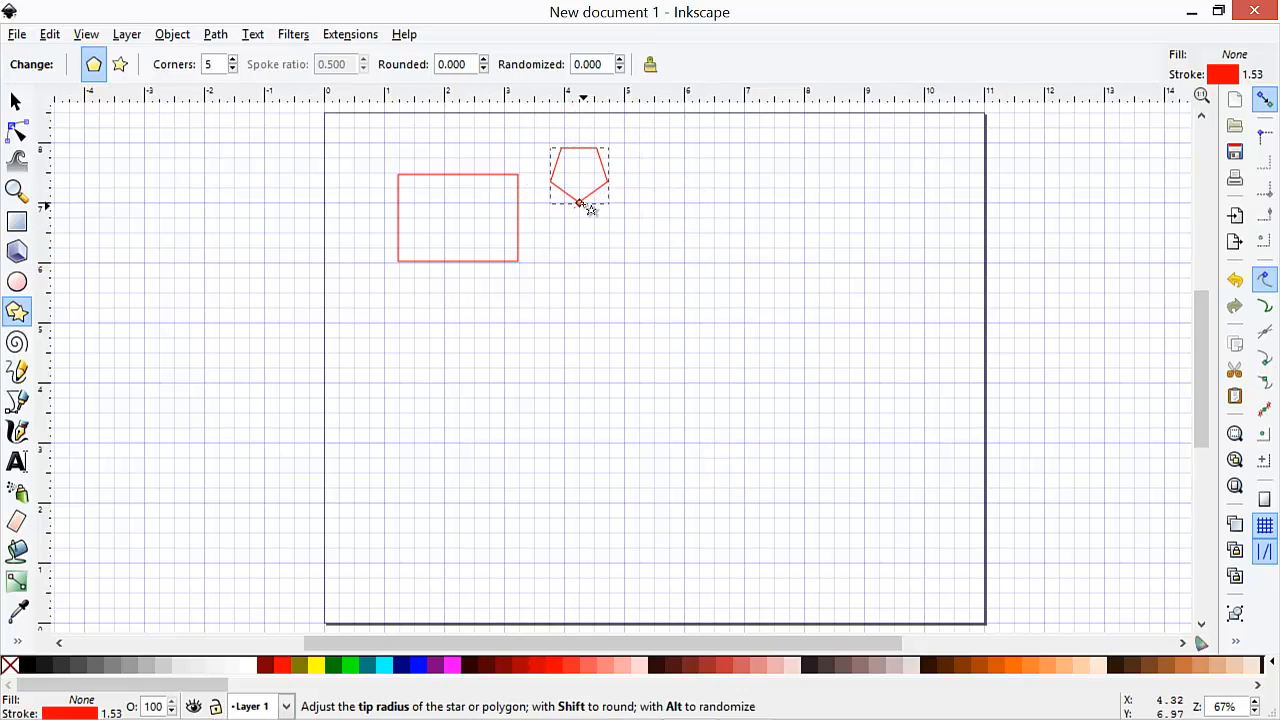
pyautogui.click(16, 102)
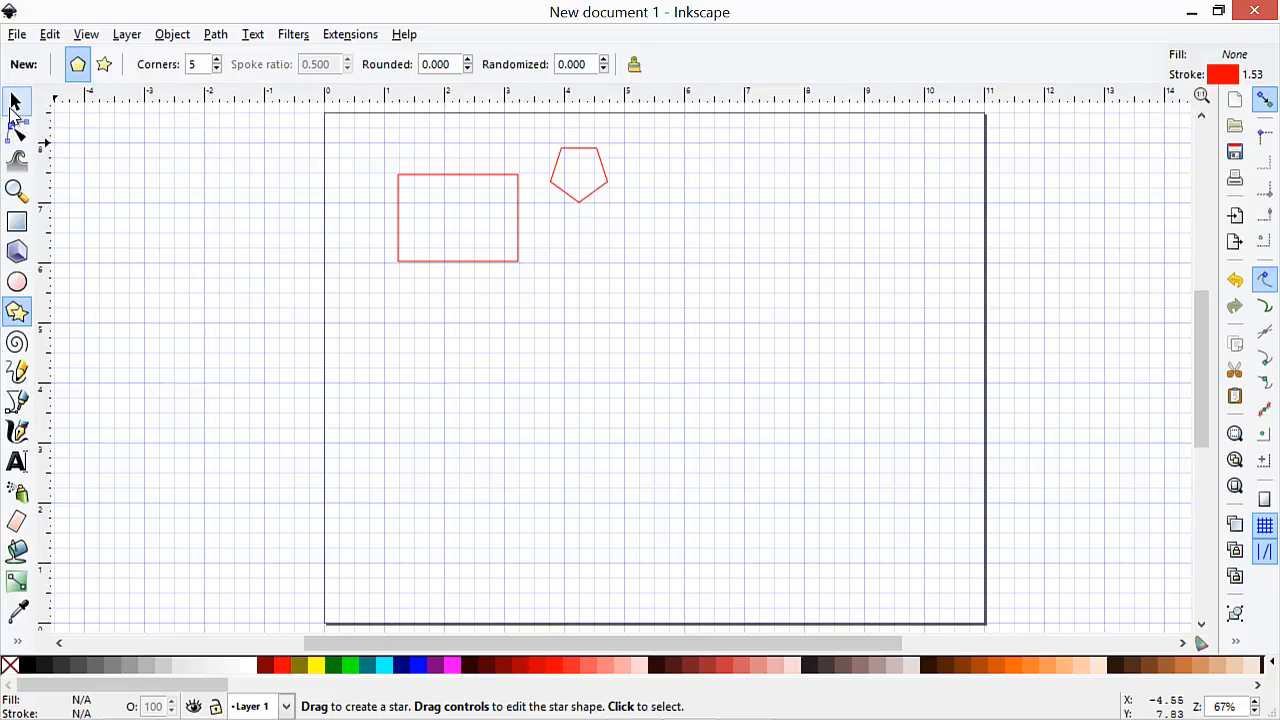
pyautogui.click(16, 102)
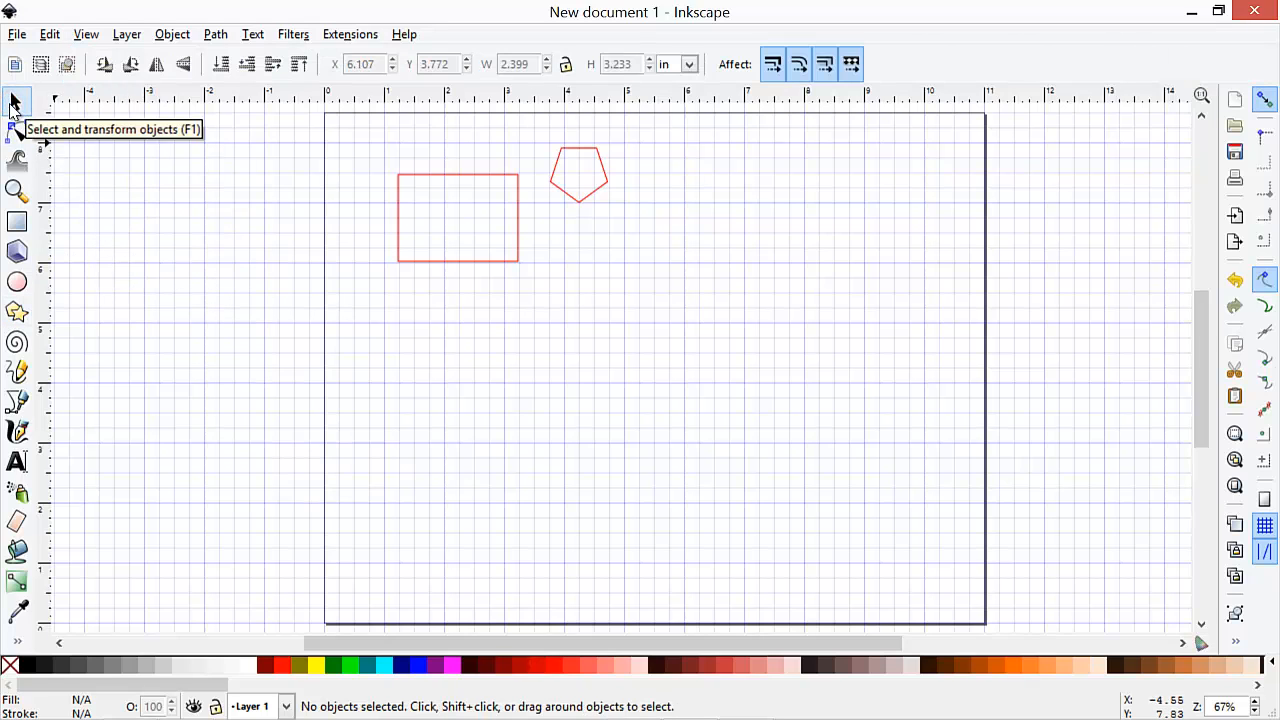
pyautogui.moveTo(136, 180)
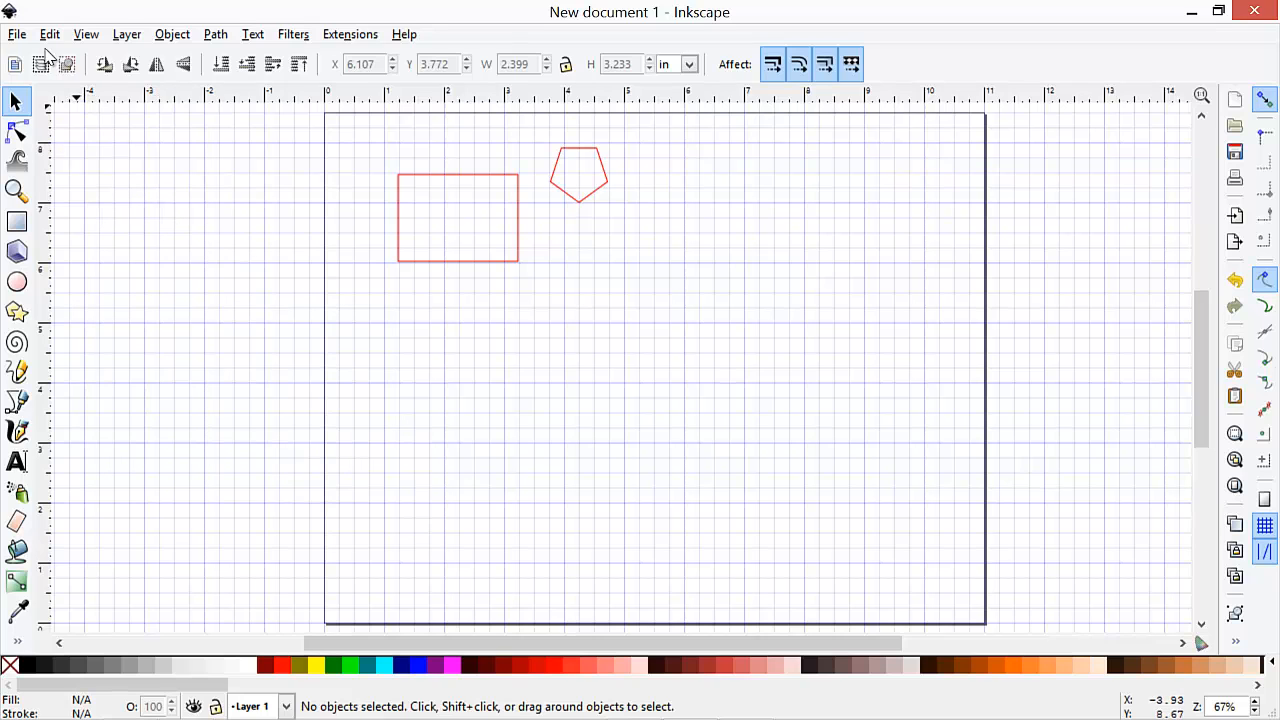
# Import the logo_tcp_home.gif logo file into the drawing
pyautogui.click(16, 32)
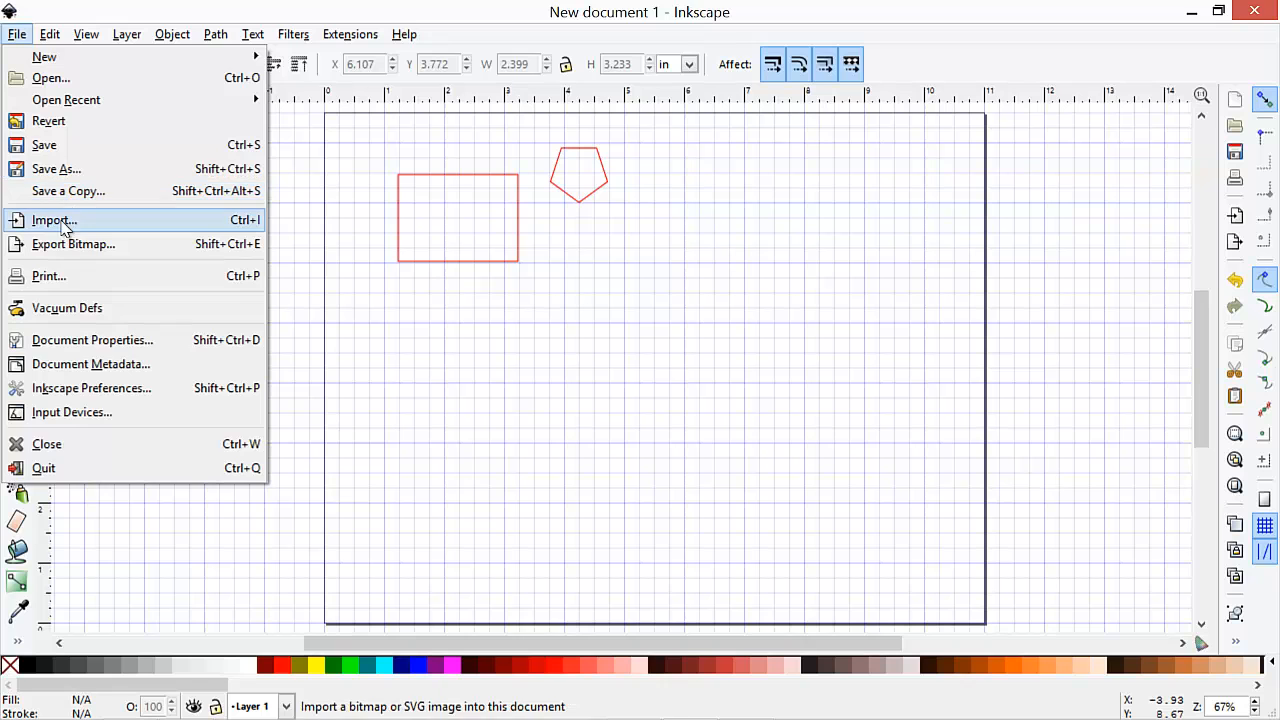
pyautogui.click(54, 220)
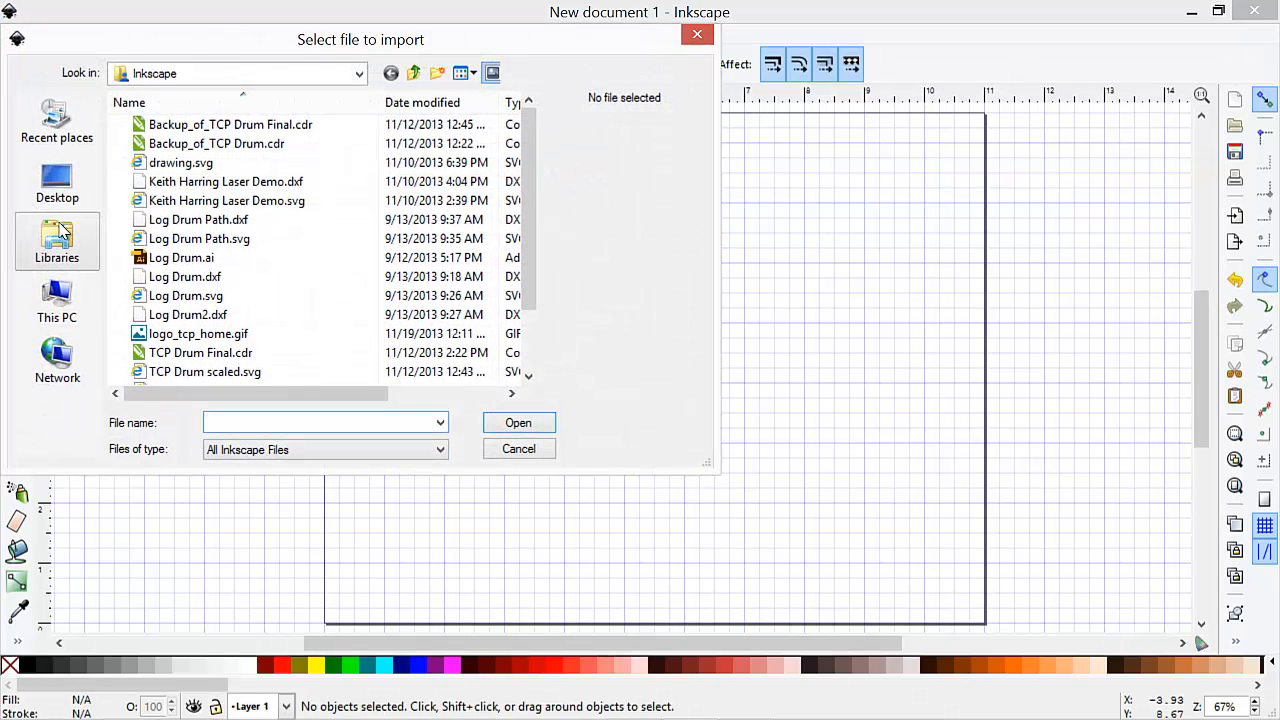
pyautogui.click(198, 332)
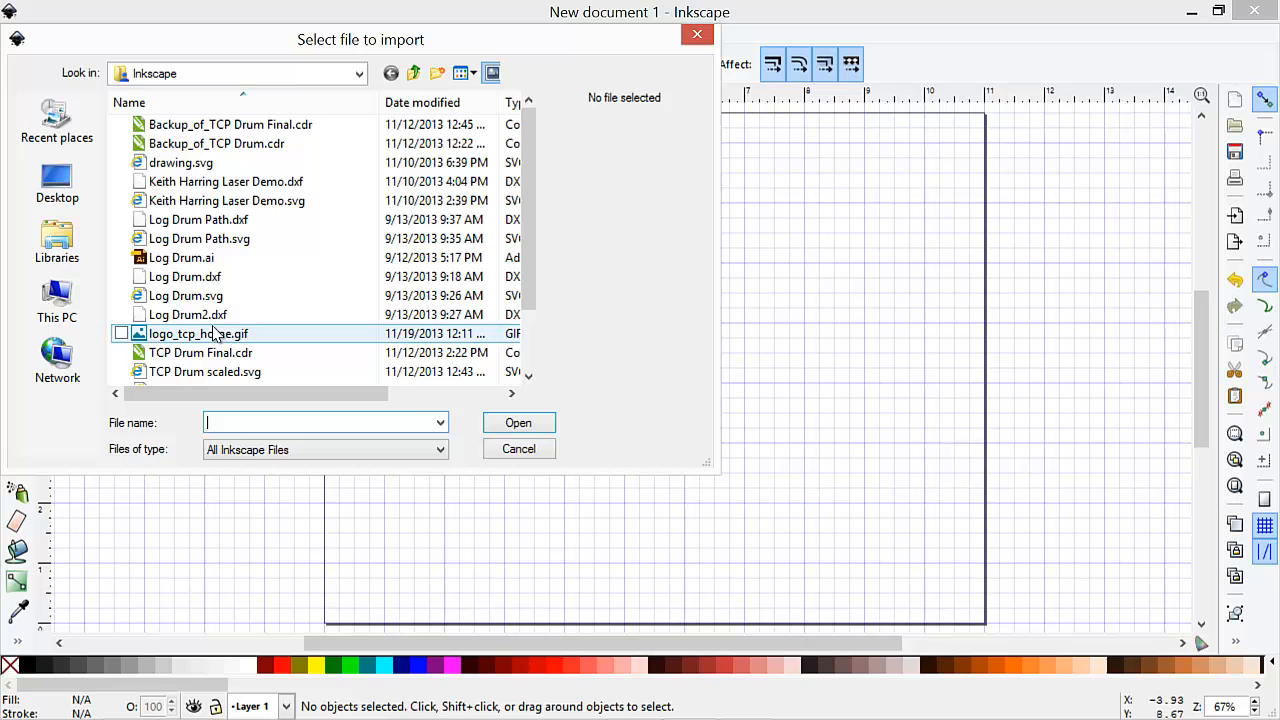
pyautogui.click(196, 332)
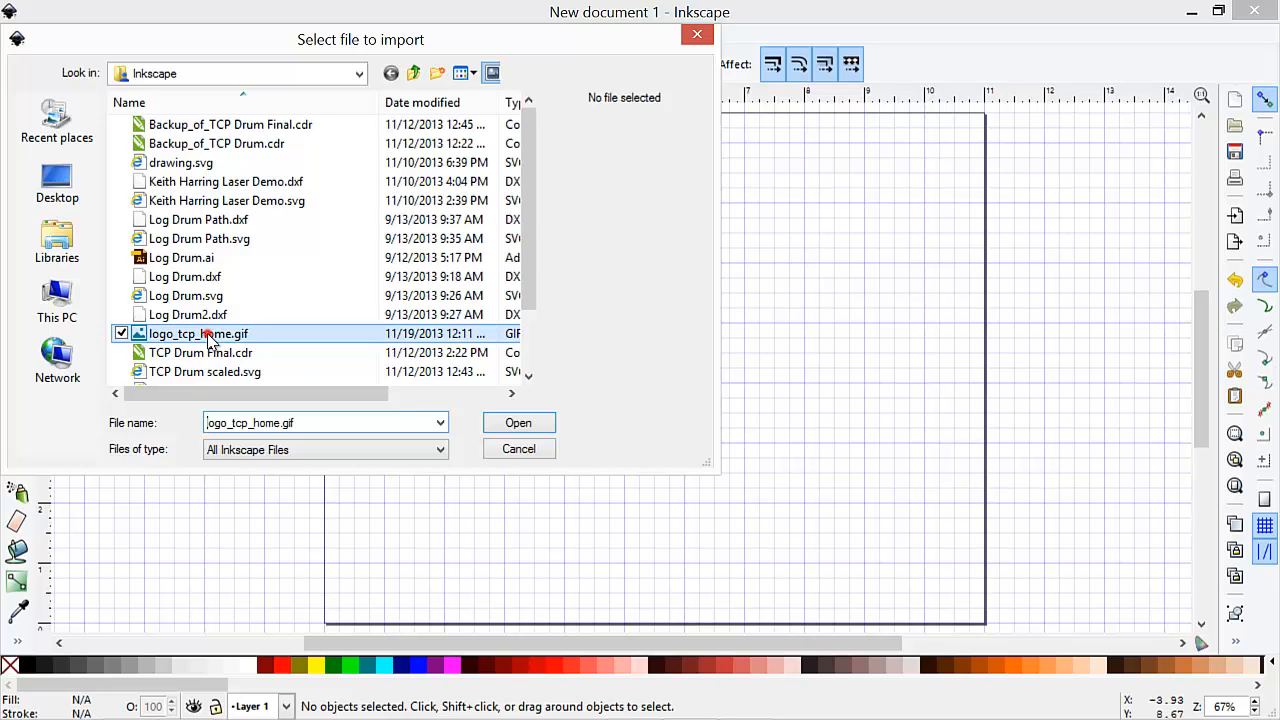
pyautogui.click(518, 422)
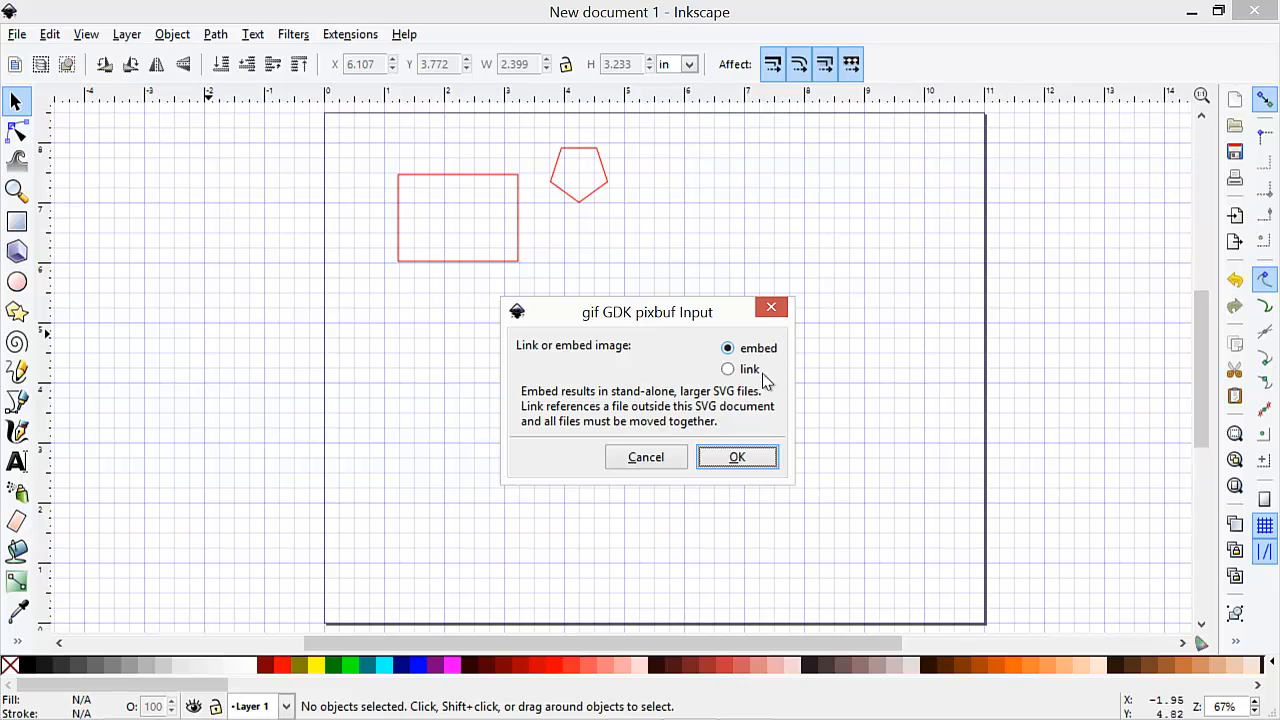
# Keep the imported logo embedded in the document and confirm the import
pyautogui.click(736, 456)
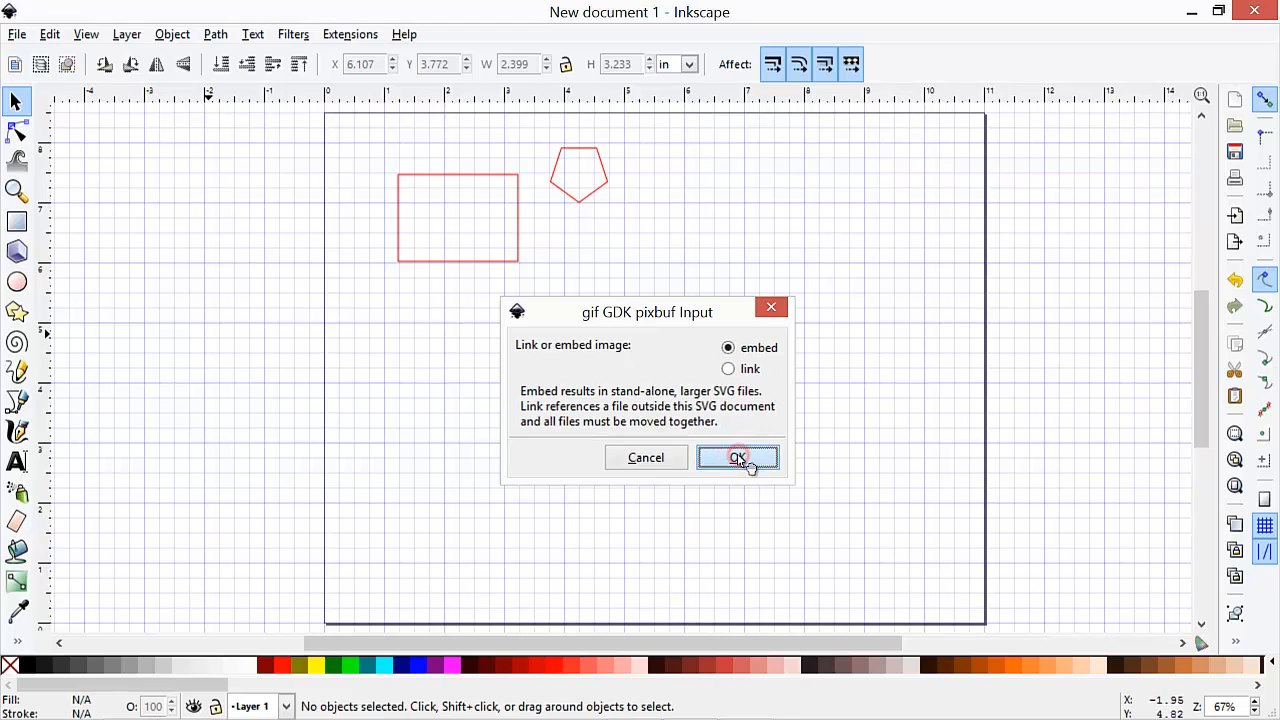
pyautogui.click(738, 456)
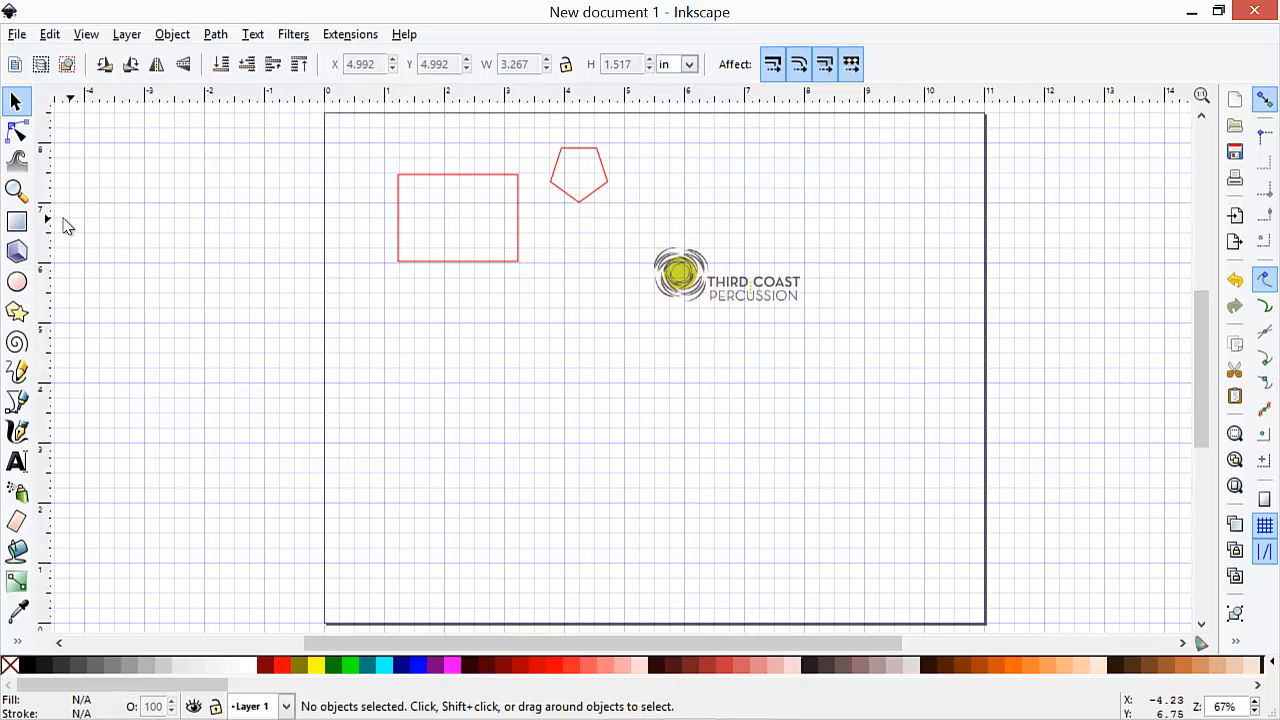
pyautogui.click(16, 222)
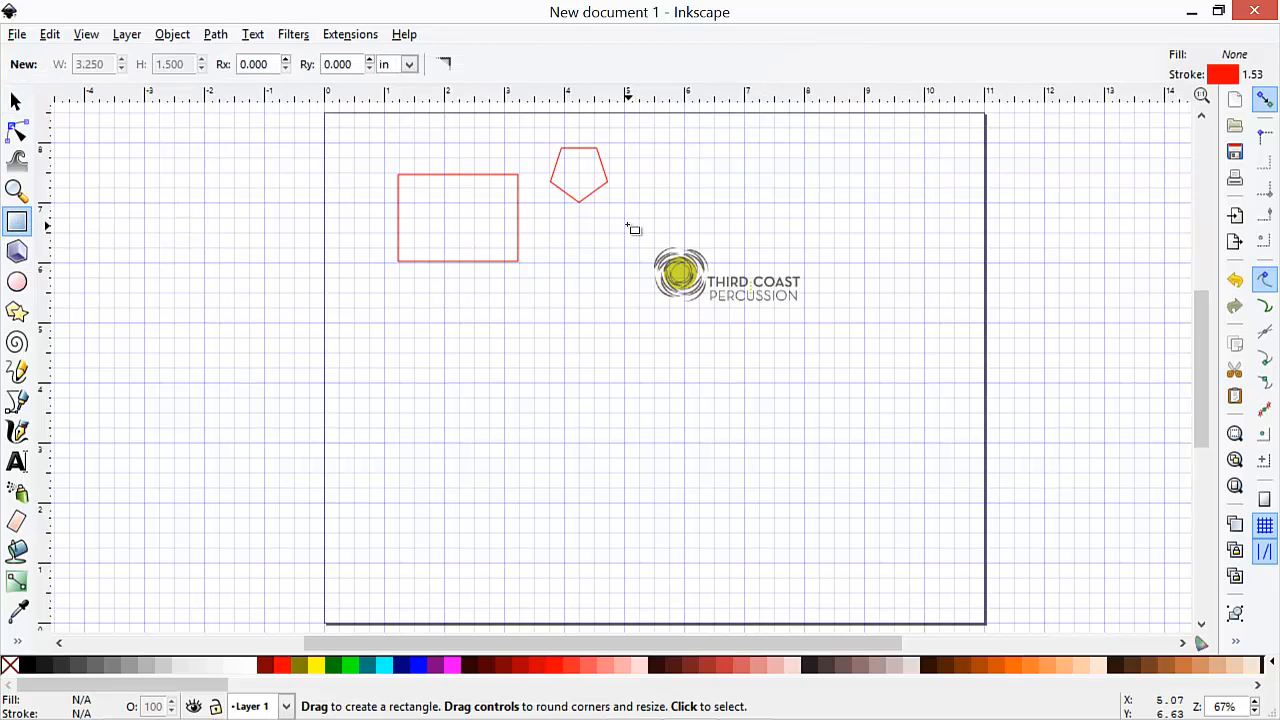
# Draw a rectangle around the logo with fully rounded ends, then reselect the logo
pyautogui.moveTo(624, 218); pyautogui.dragTo(838, 330)
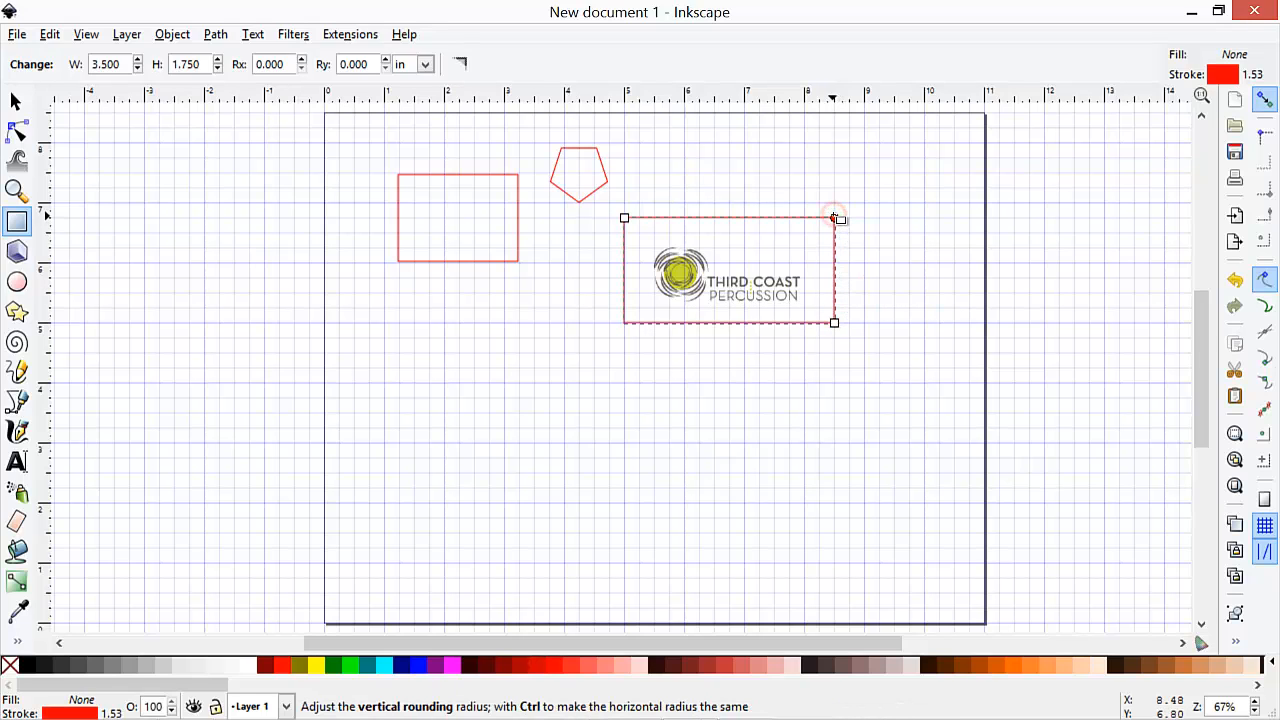
pyautogui.moveTo(832, 216); pyautogui.dragTo(832, 252)
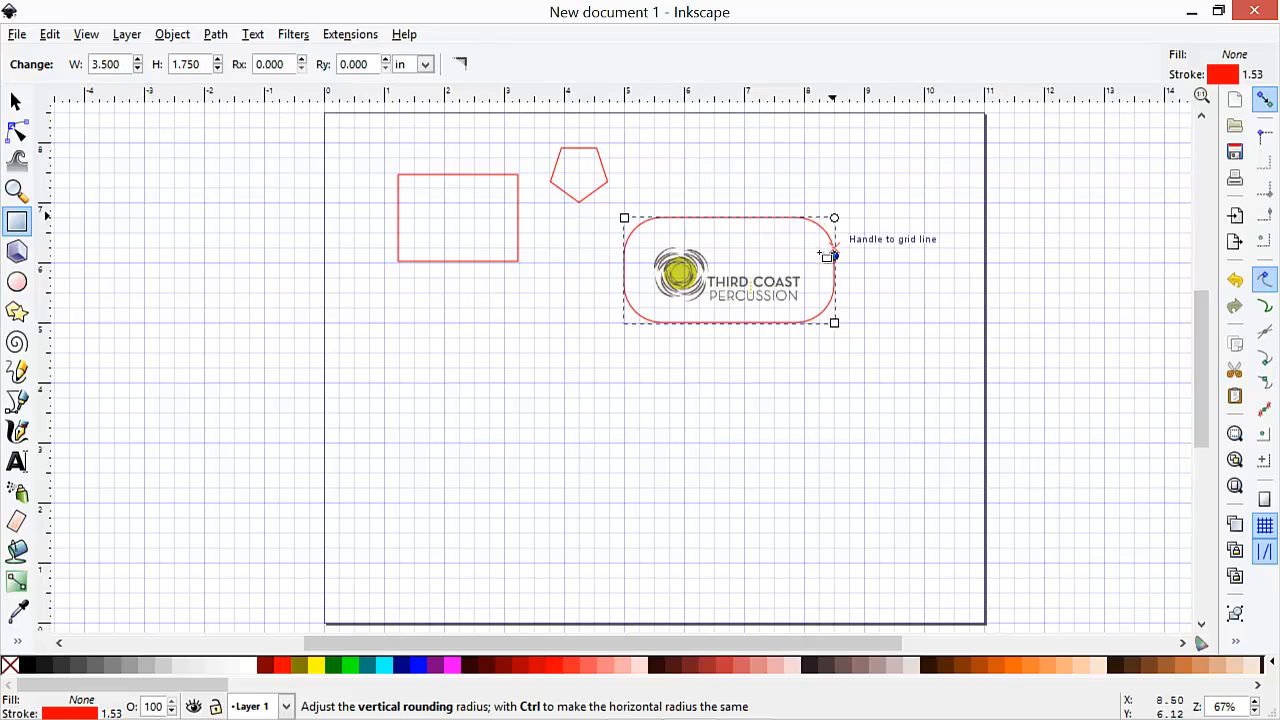
pyautogui.moveTo(832, 216); pyautogui.dragTo(832, 264)
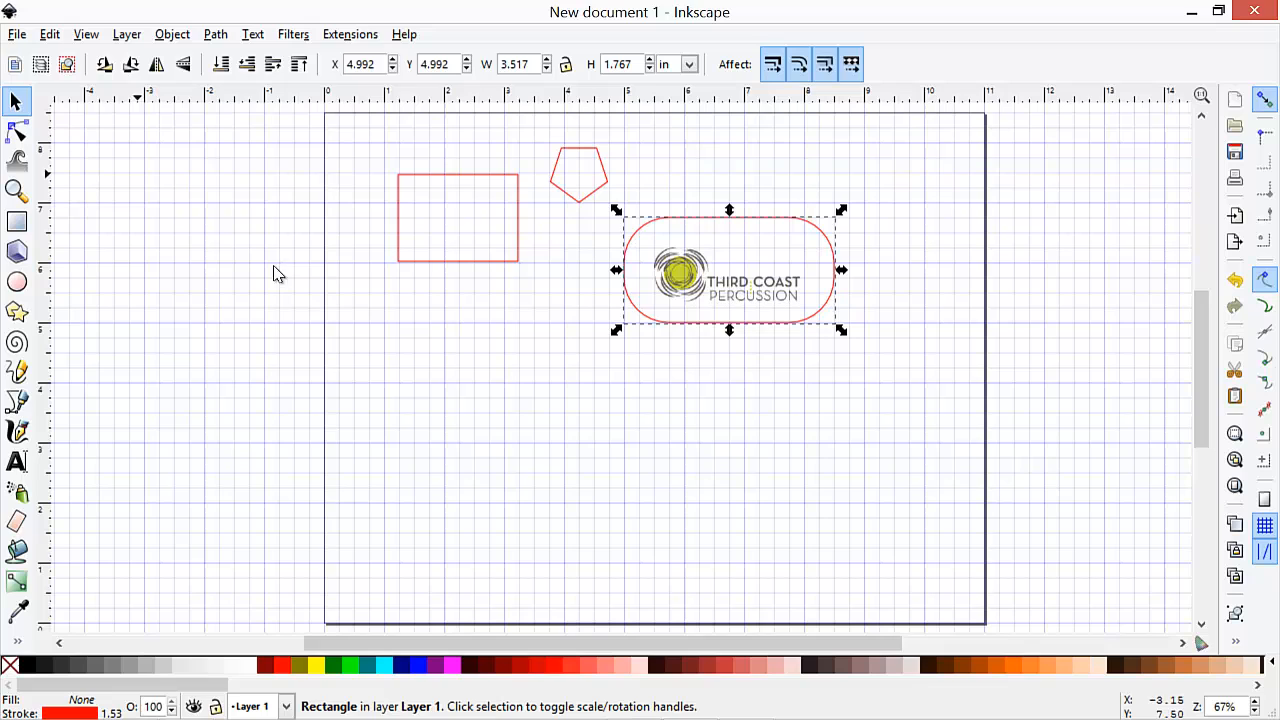
pyautogui.click(400, 352)
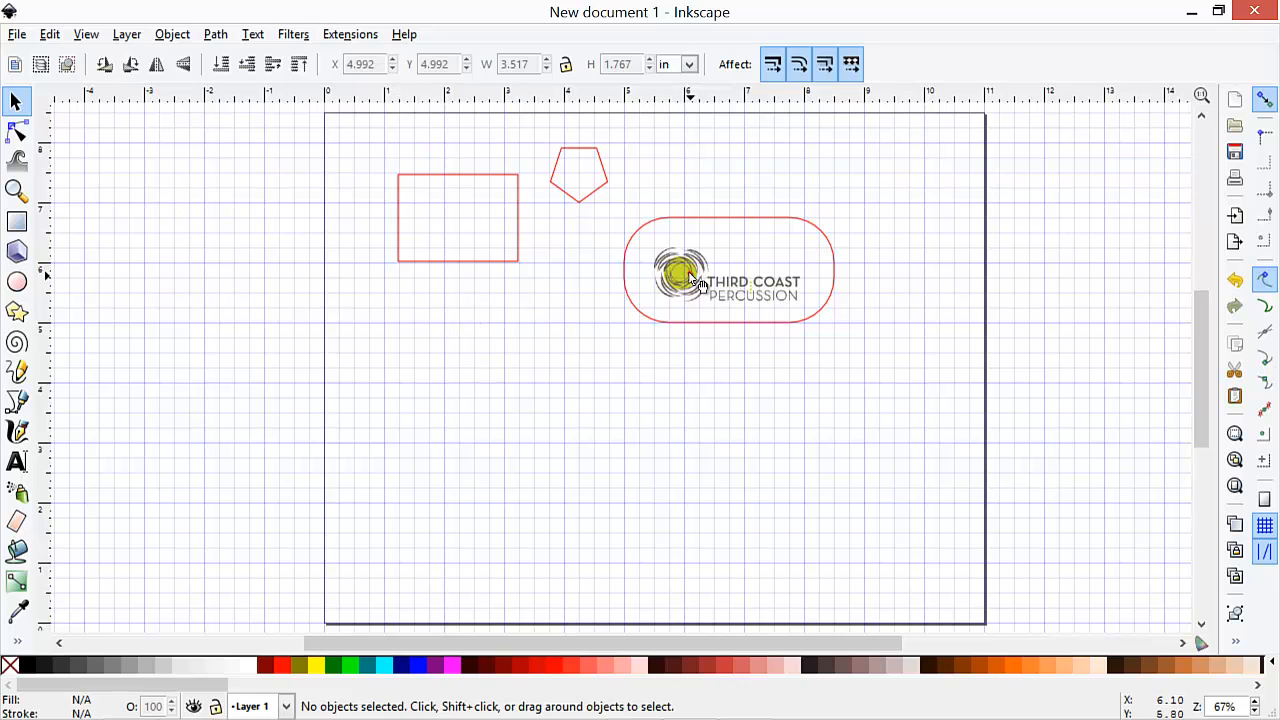
pyautogui.click(684, 272)
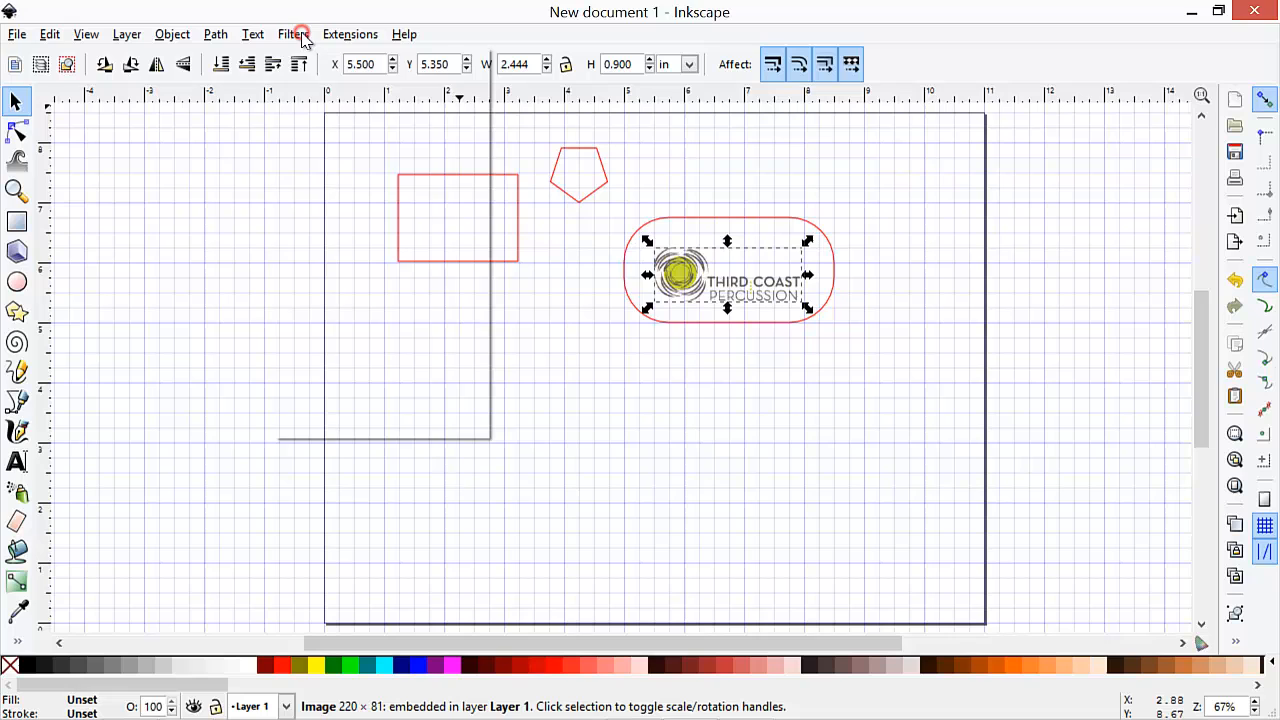
# Apply the Filters > Color > Desaturate filter to make the logo grayscale
pyautogui.click(292, 34)
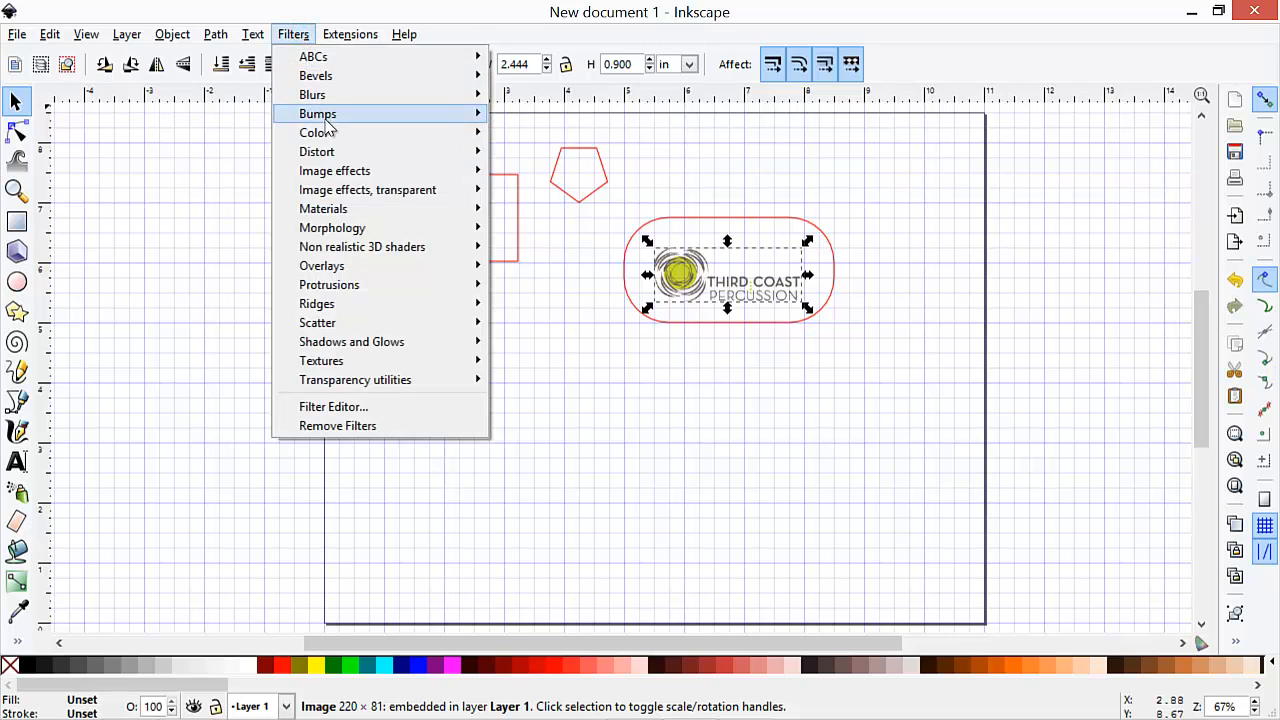
pyautogui.moveTo(314, 132)
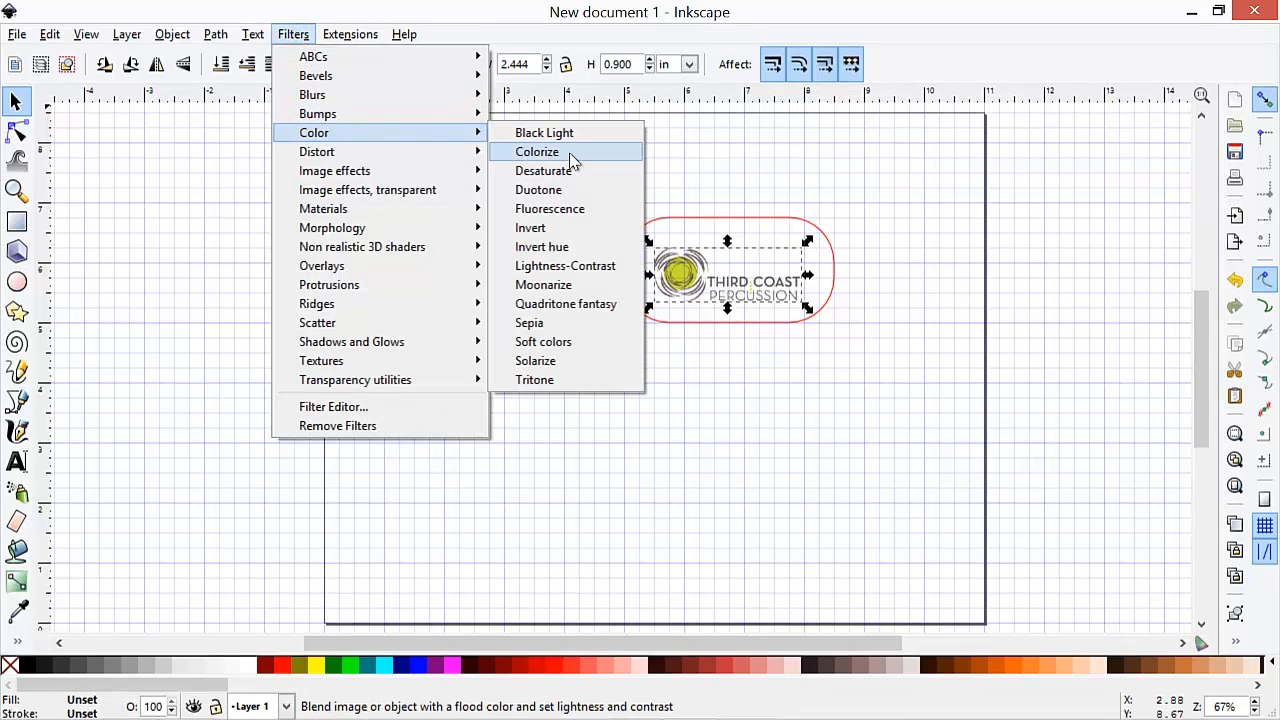
pyautogui.click(544, 170)
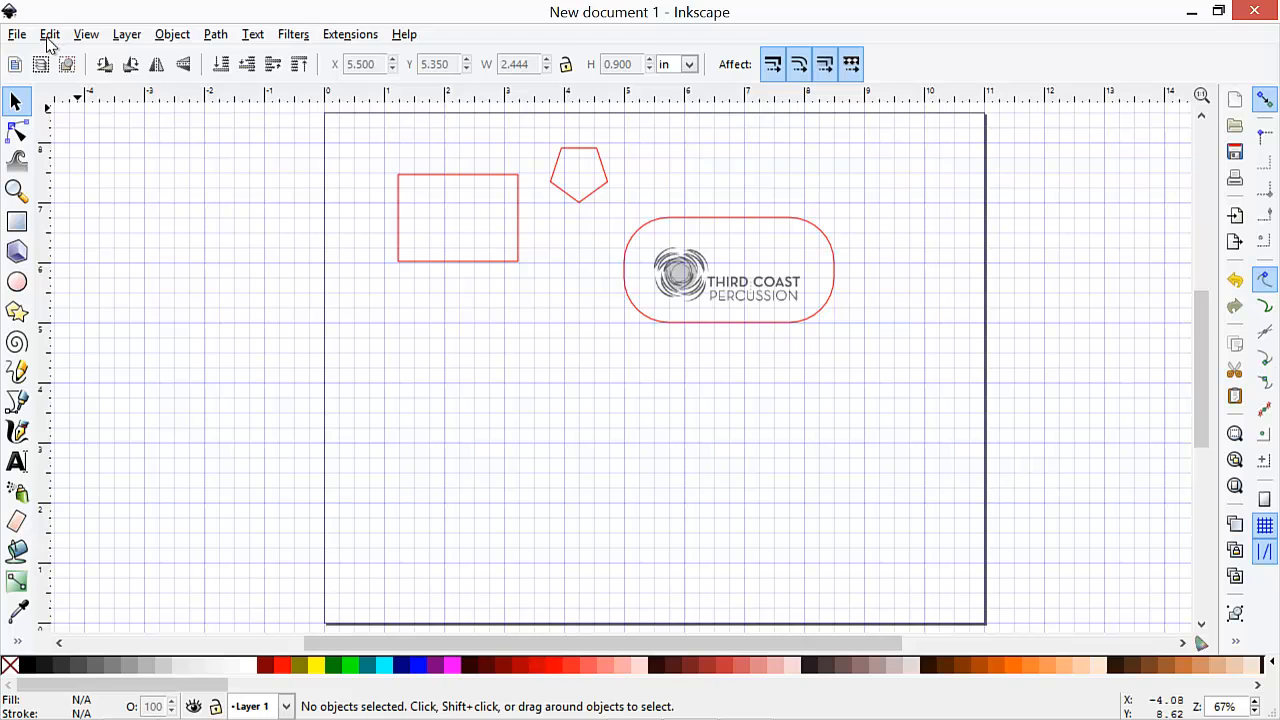
# Select every object in the drawing with Edit > Select All
pyautogui.click(48, 34)
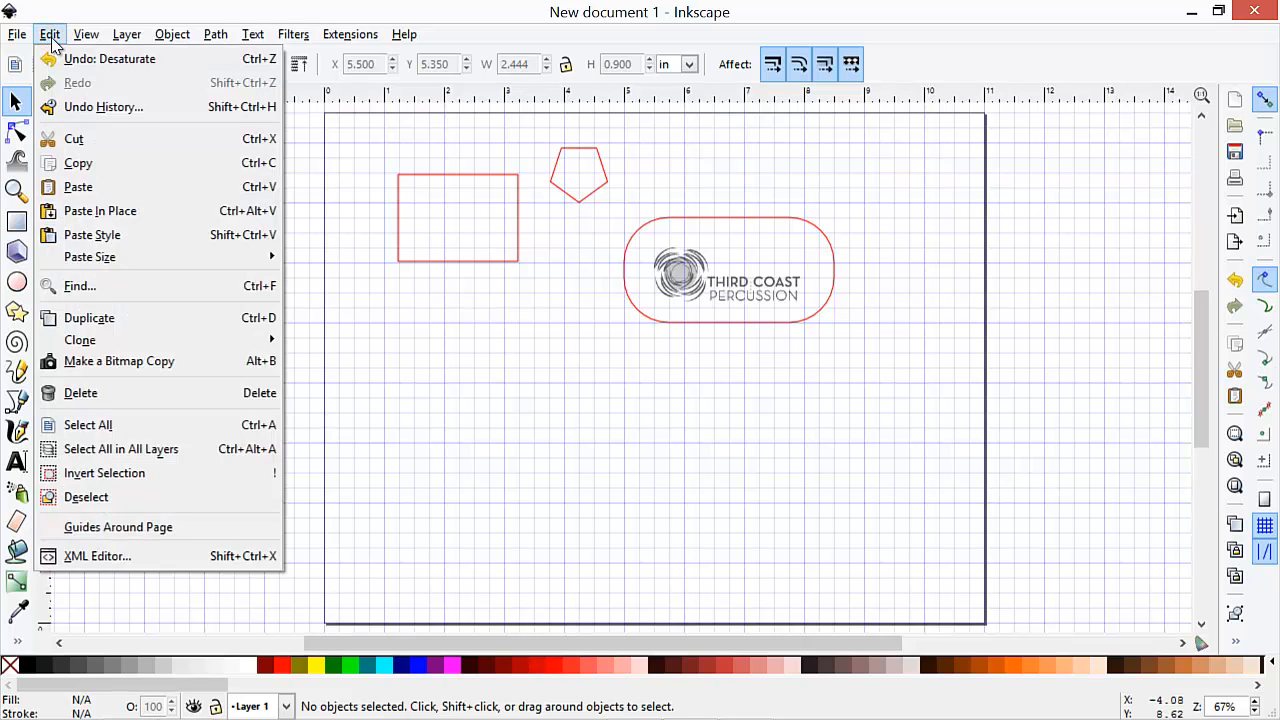
pyautogui.moveTo(88, 424)
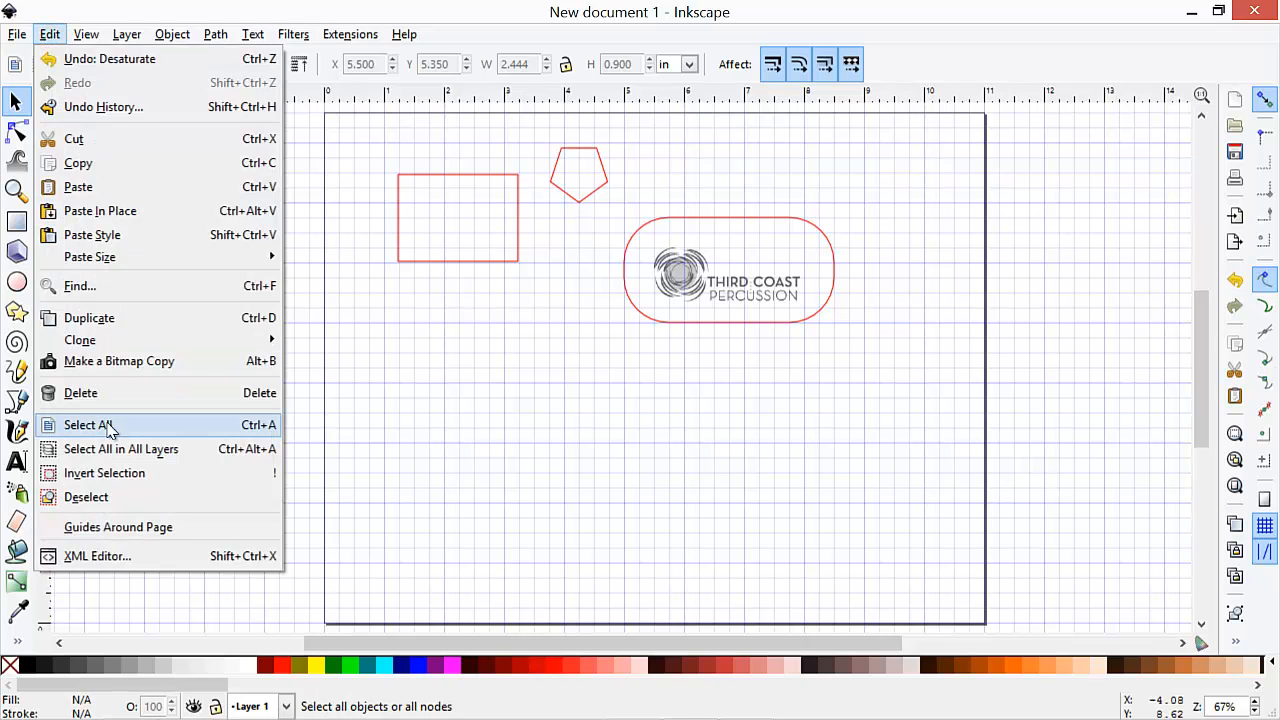
pyautogui.click(88, 424)
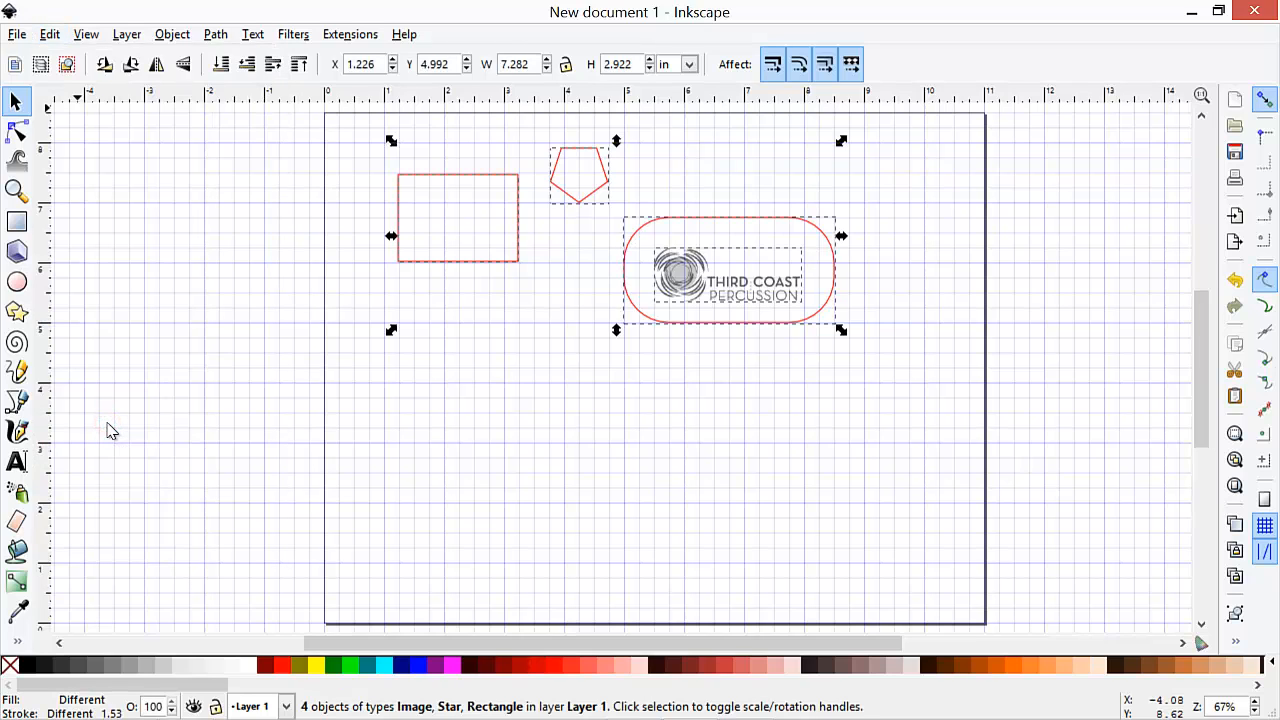
pyautogui.moveTo(710, 306)
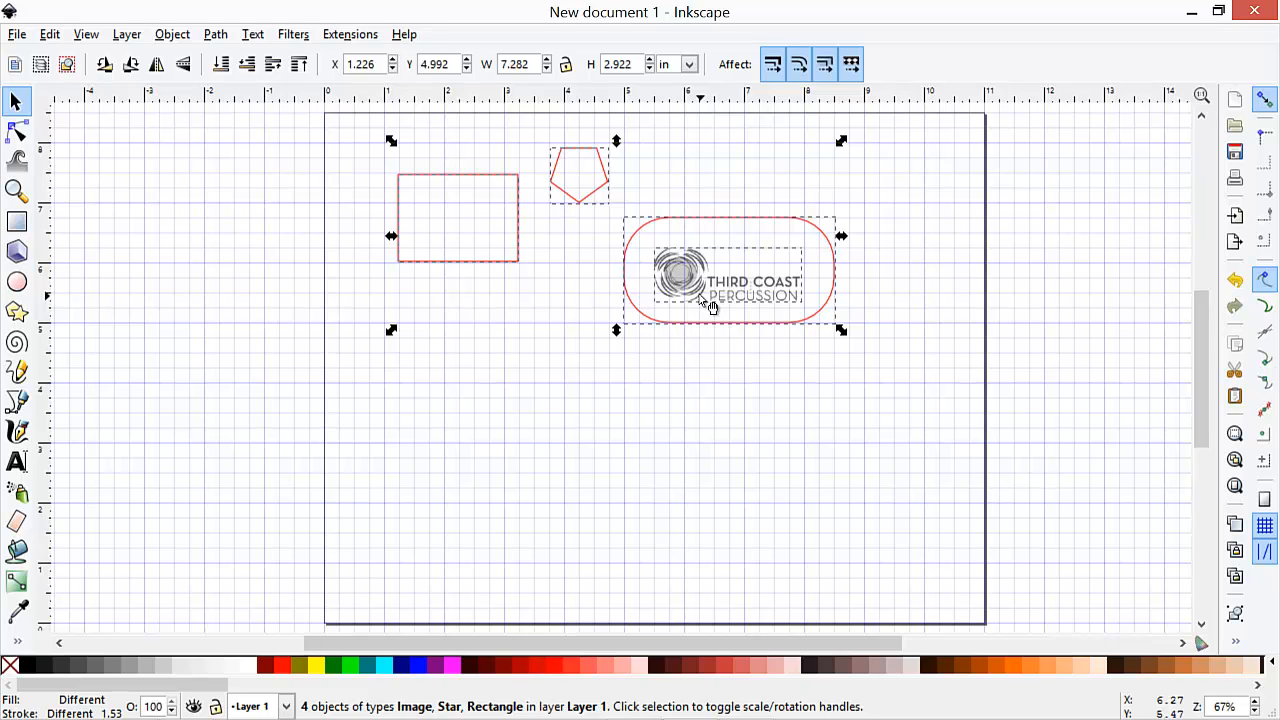
pyautogui.moveTo(702, 302)
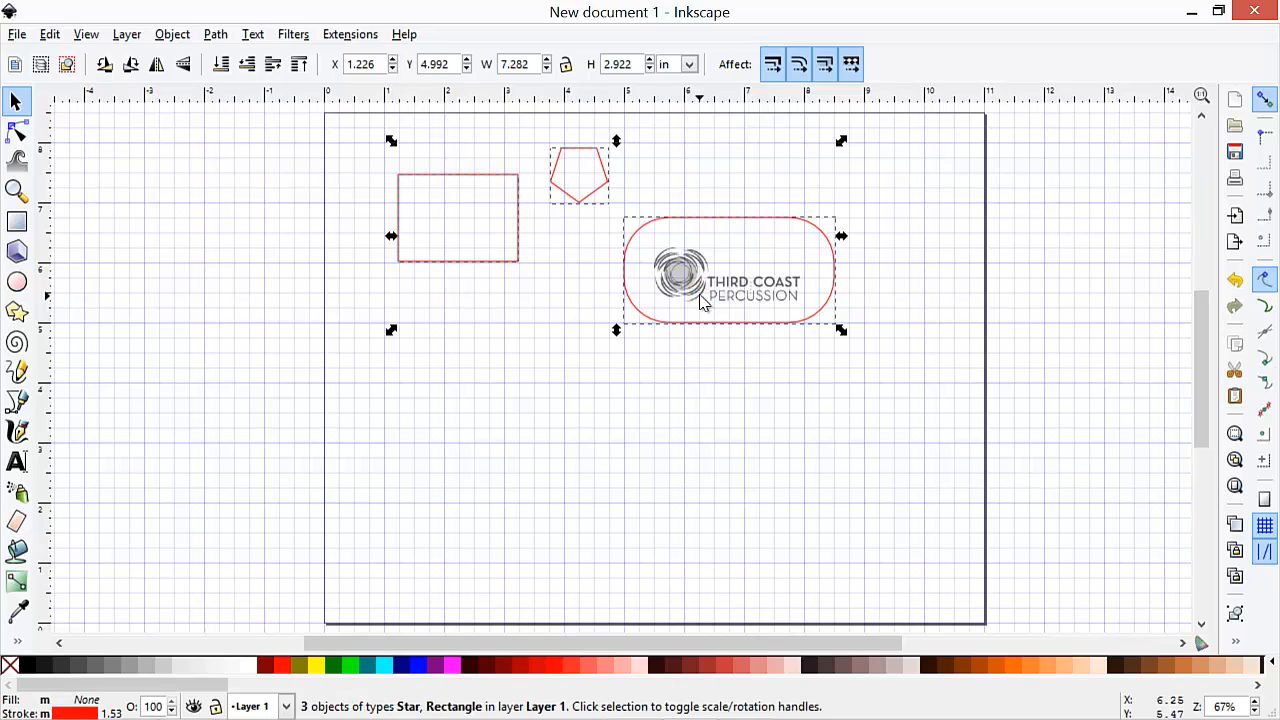
pyautogui.moveTo(696, 302)
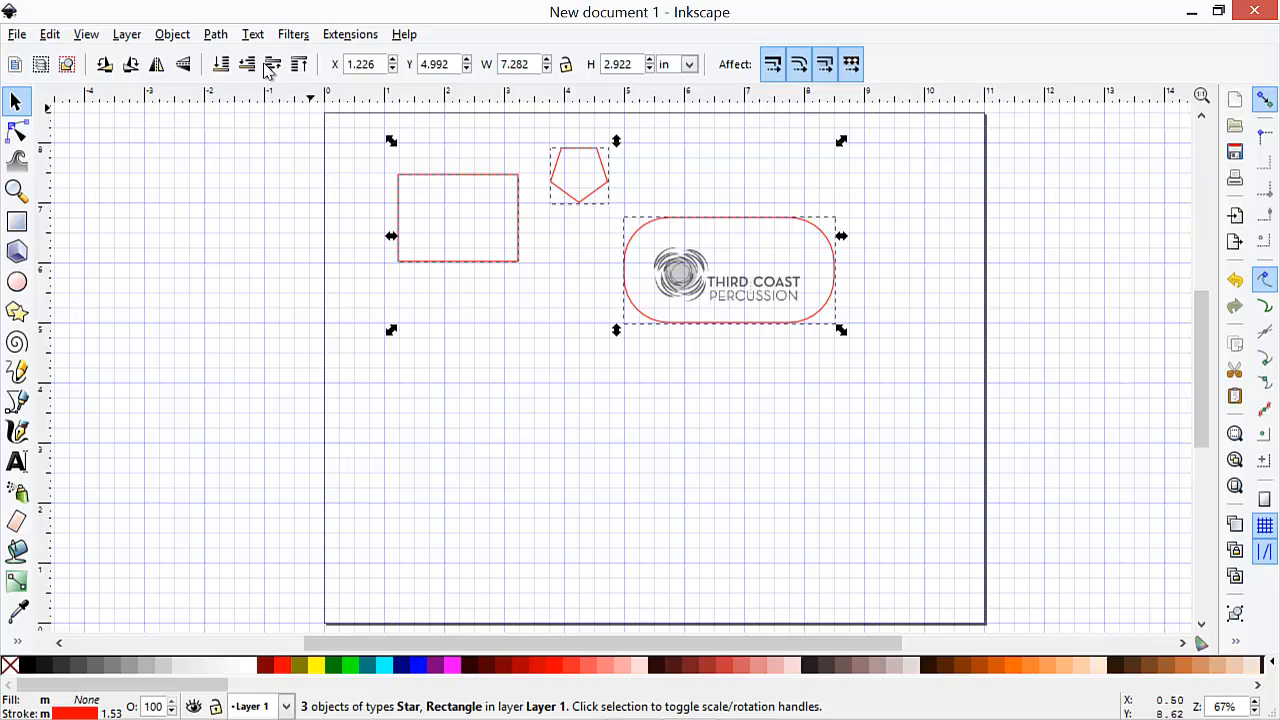
# Set the stroke width of the selected outlines to 0.001 in via Fill and Stroke, then close it
pyautogui.click(172, 34)
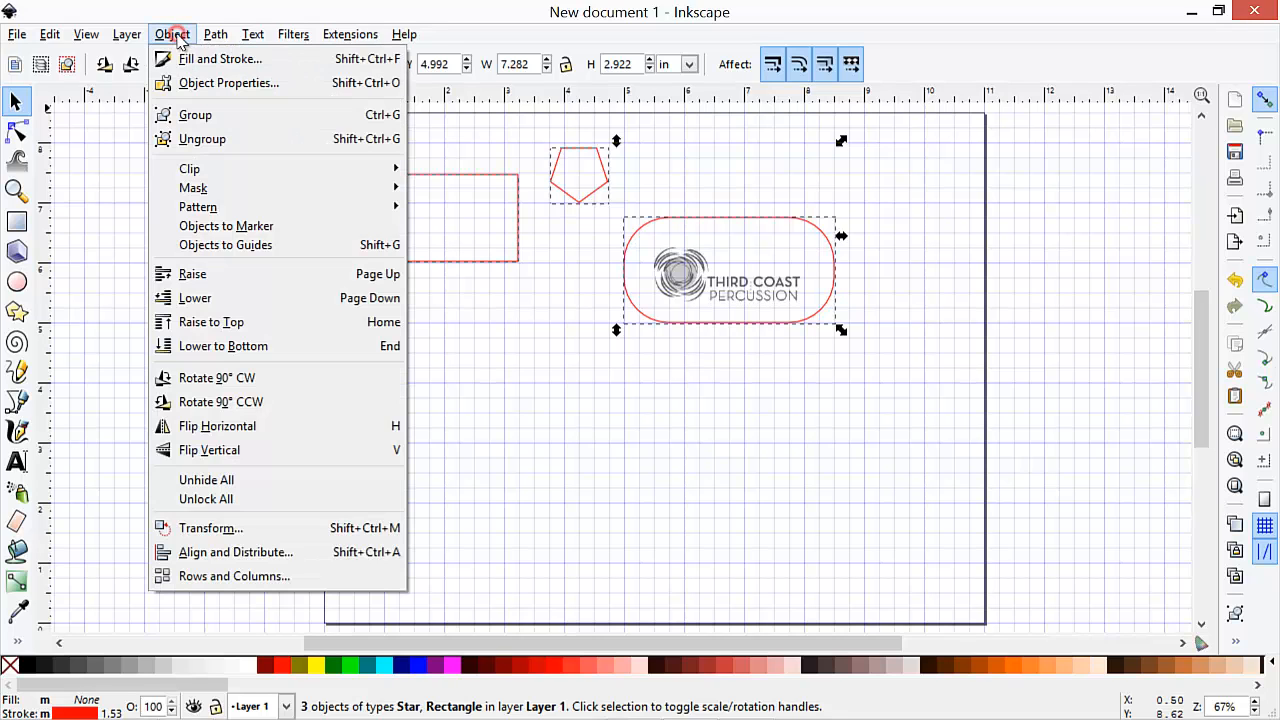
pyautogui.moveTo(220, 58)
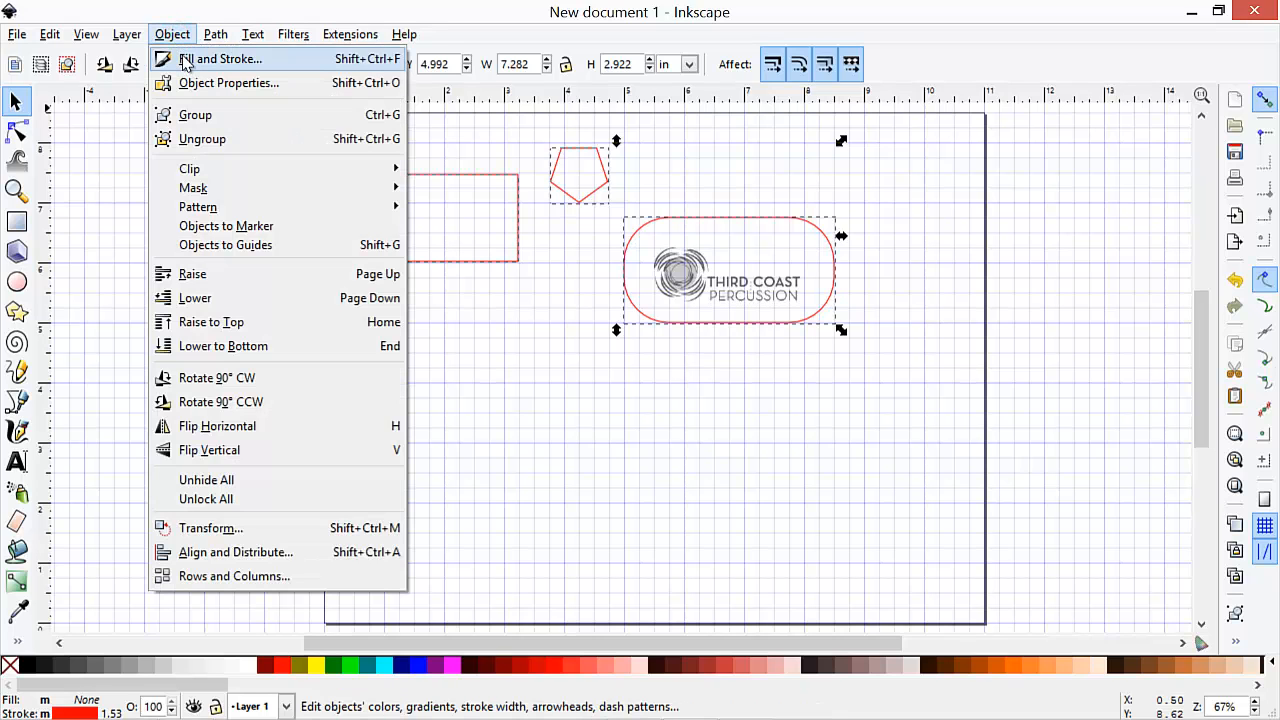
pyautogui.click(220, 58)
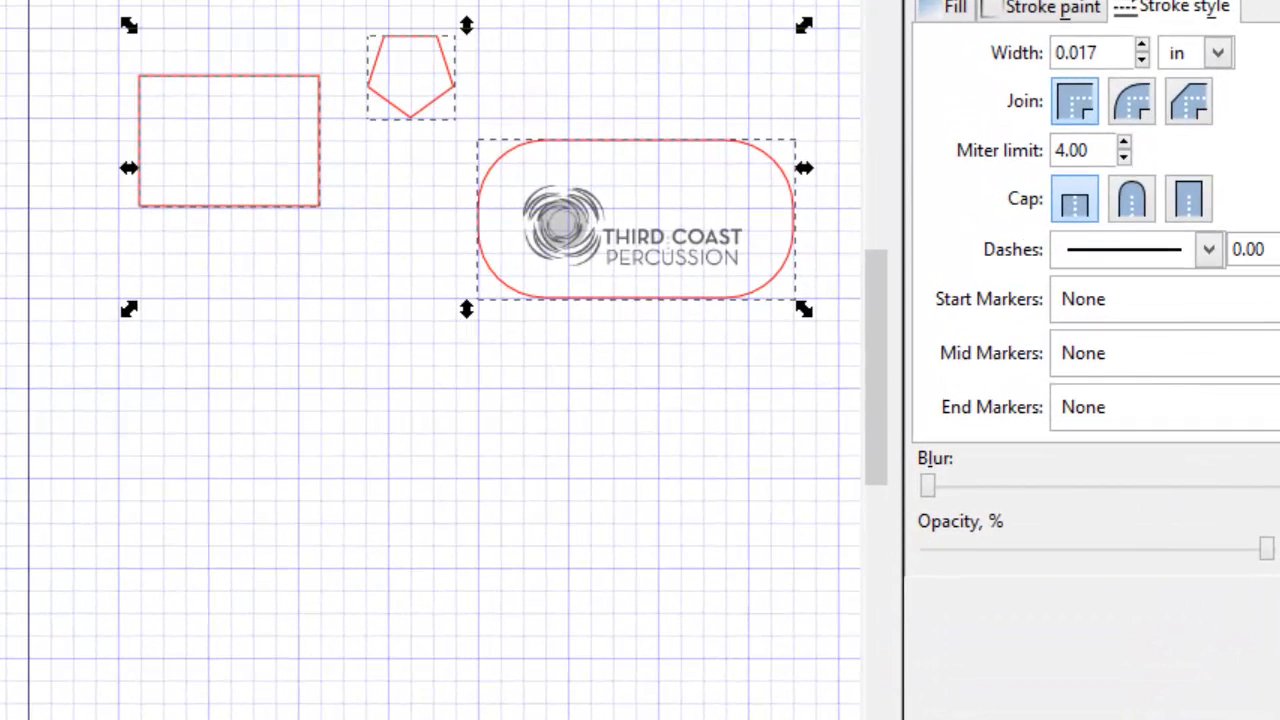
pyautogui.click(1052, 8)
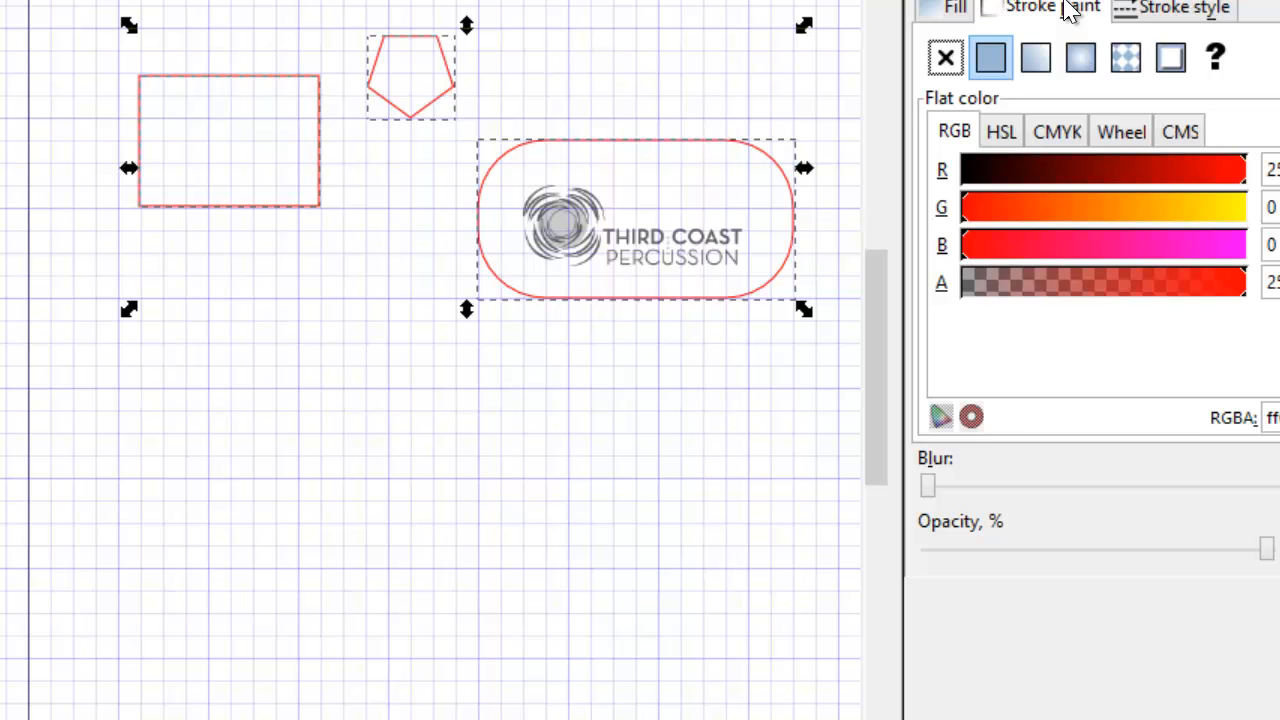
pyautogui.moveTo(1184, 16)
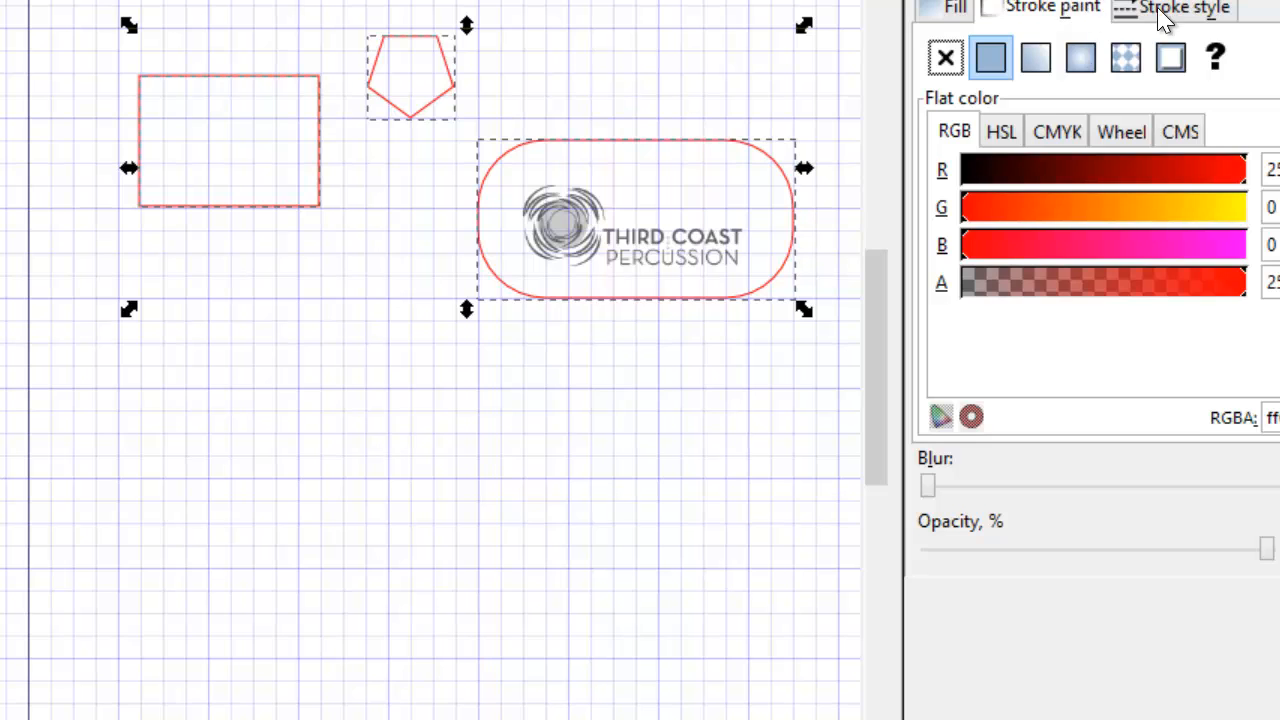
pyautogui.click(1184, 8)
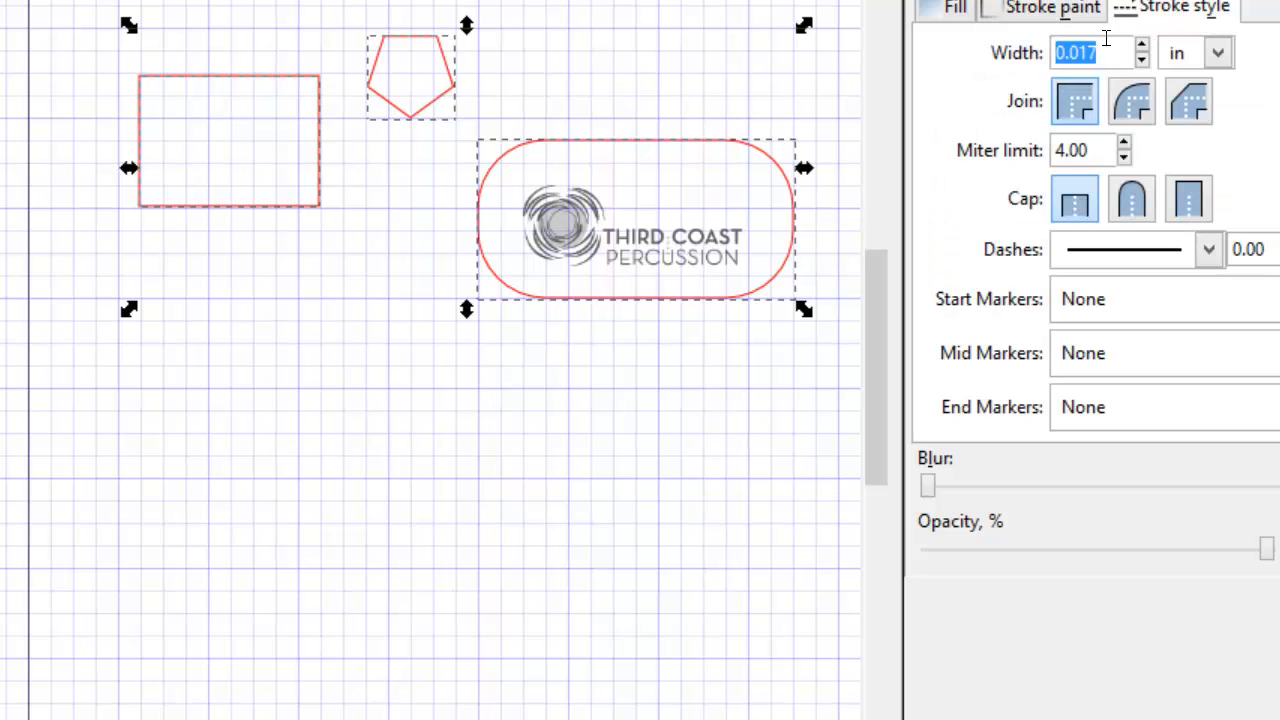
pyautogui.click(1096, 52)
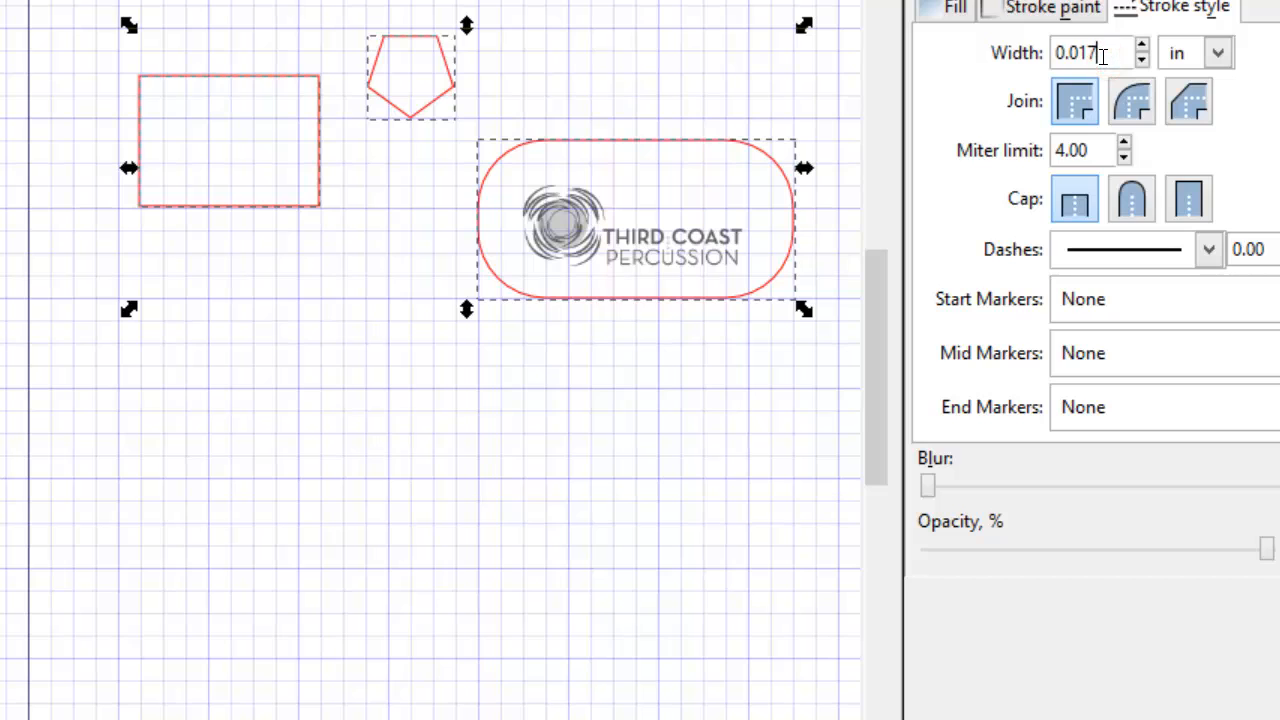
pyautogui.write('0.0')
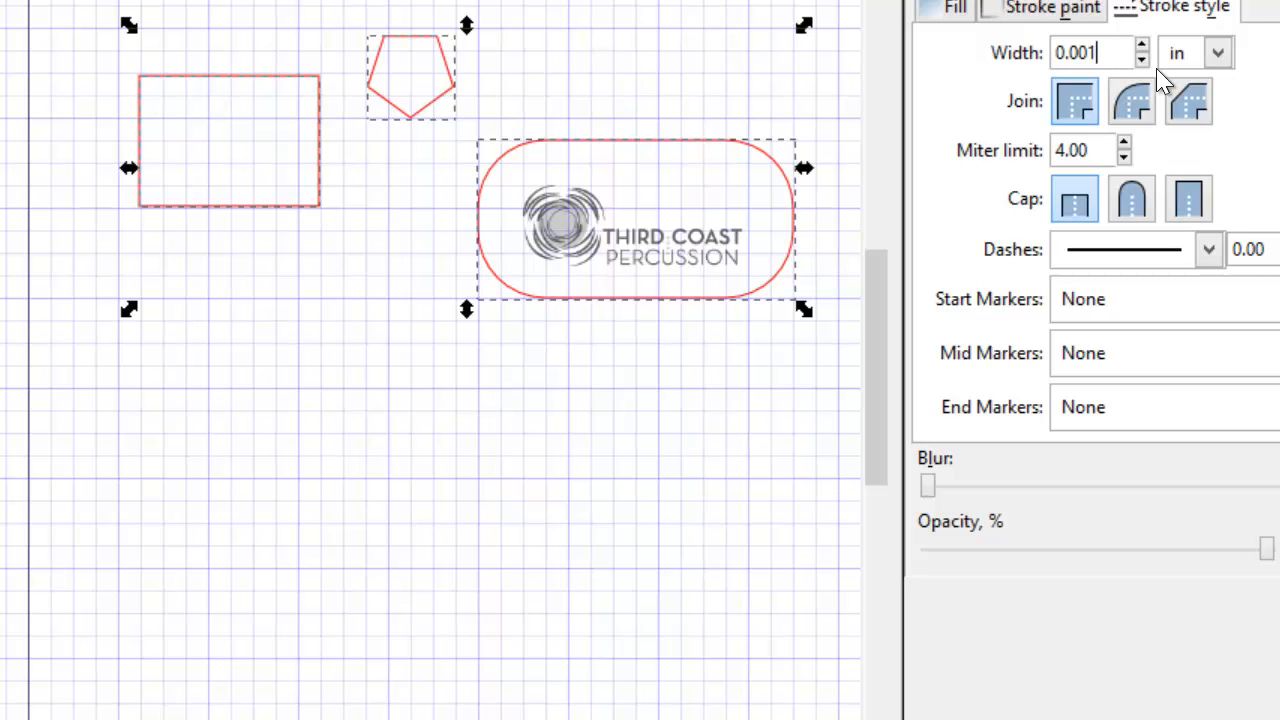
pyautogui.moveTo(1262, 92)
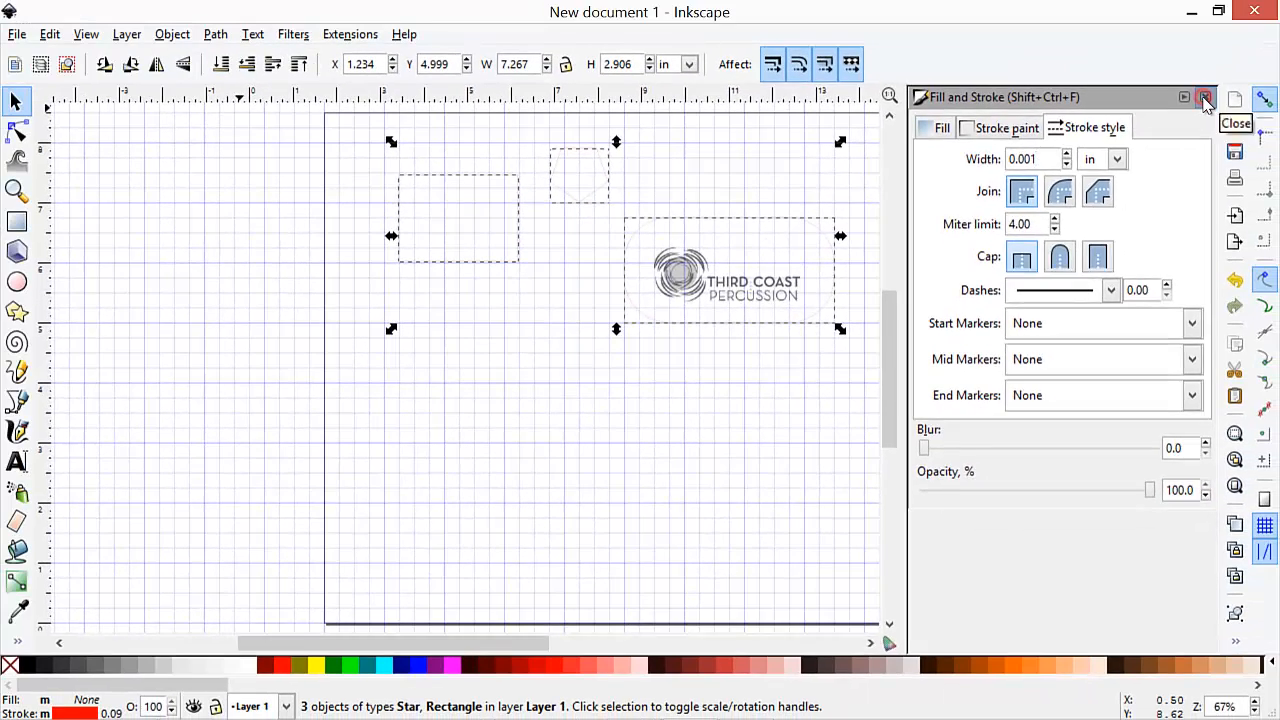
pyautogui.click(1204, 96)
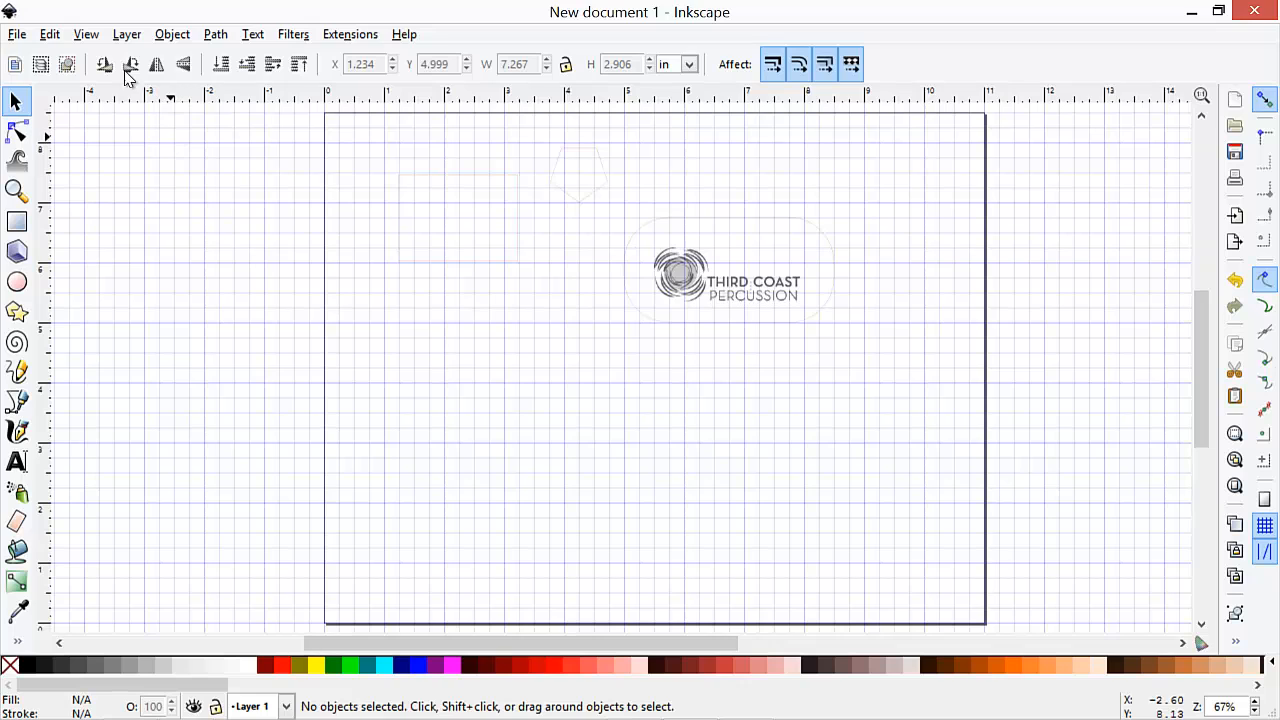
# Turn off the page grid from the View menu so the drawing sits on a plain page
pyautogui.click(84, 32)
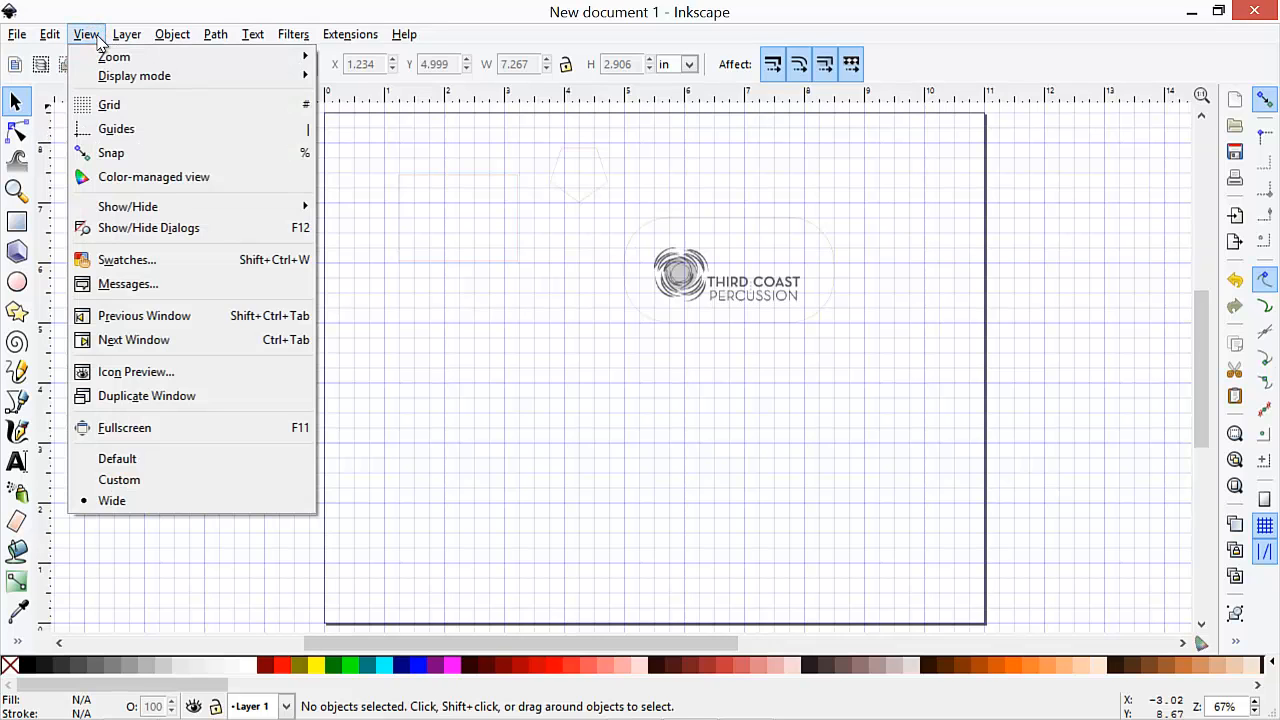
pyautogui.moveTo(116, 128)
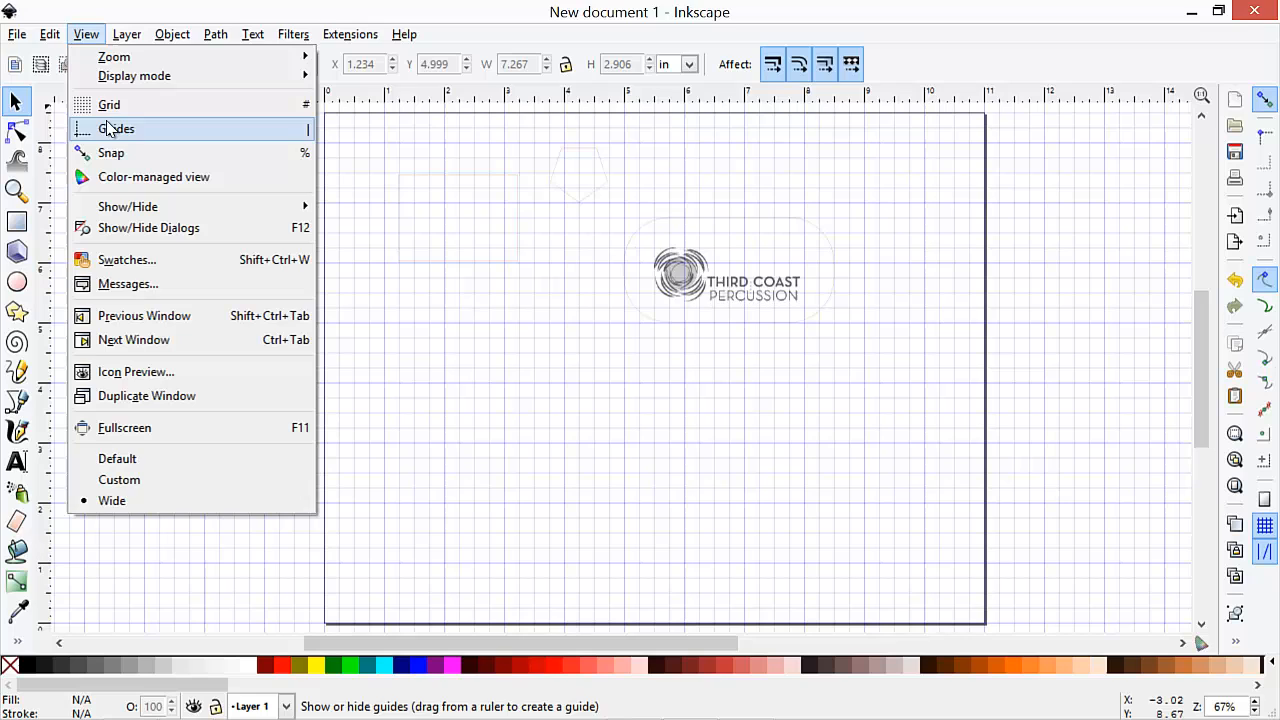
pyautogui.moveTo(108, 104)
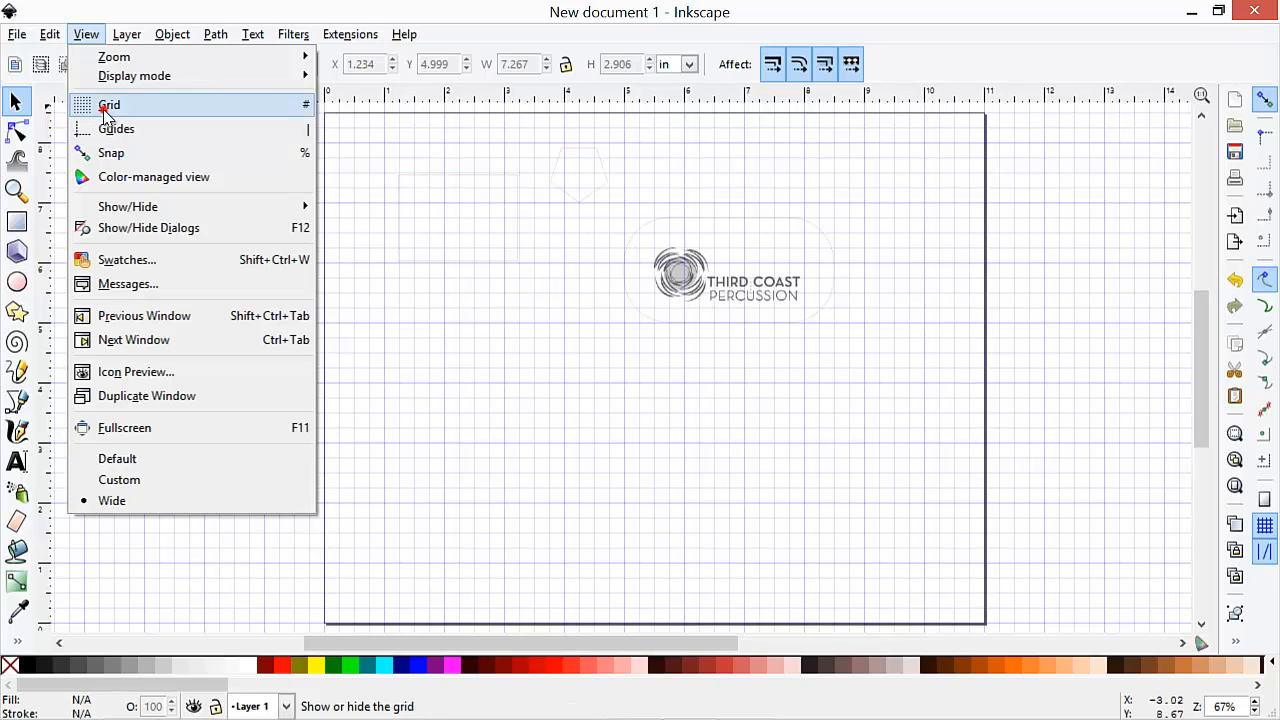
pyautogui.click(108, 104)
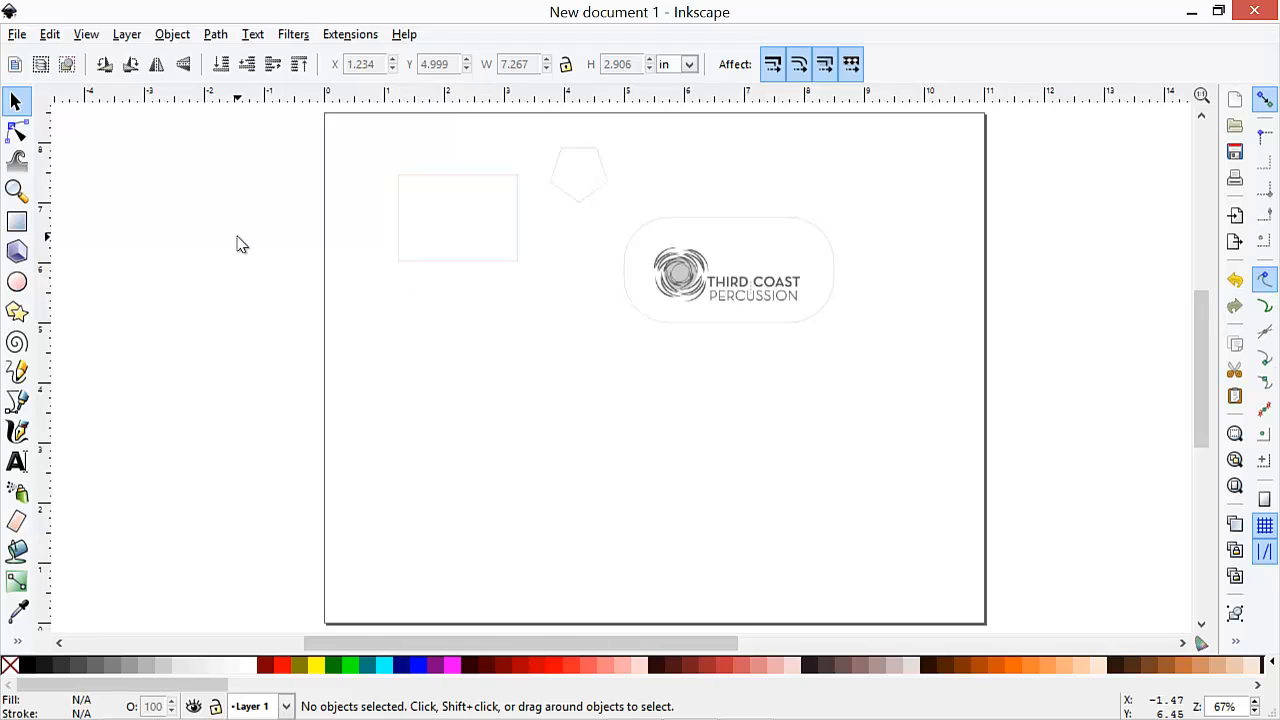
pyautogui.click(16, 34)
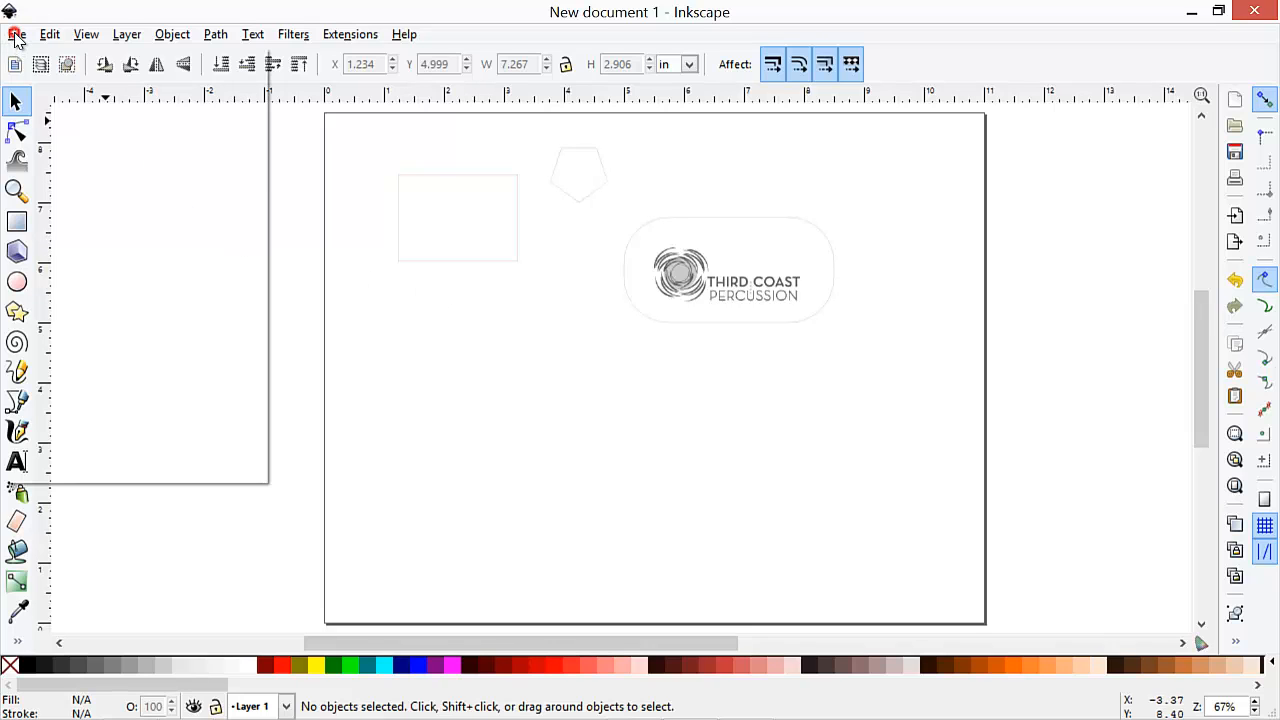
# Save the drawing to the Desktop as drawing-2.pdf and accept the PDF export options
pyautogui.click(16, 34)
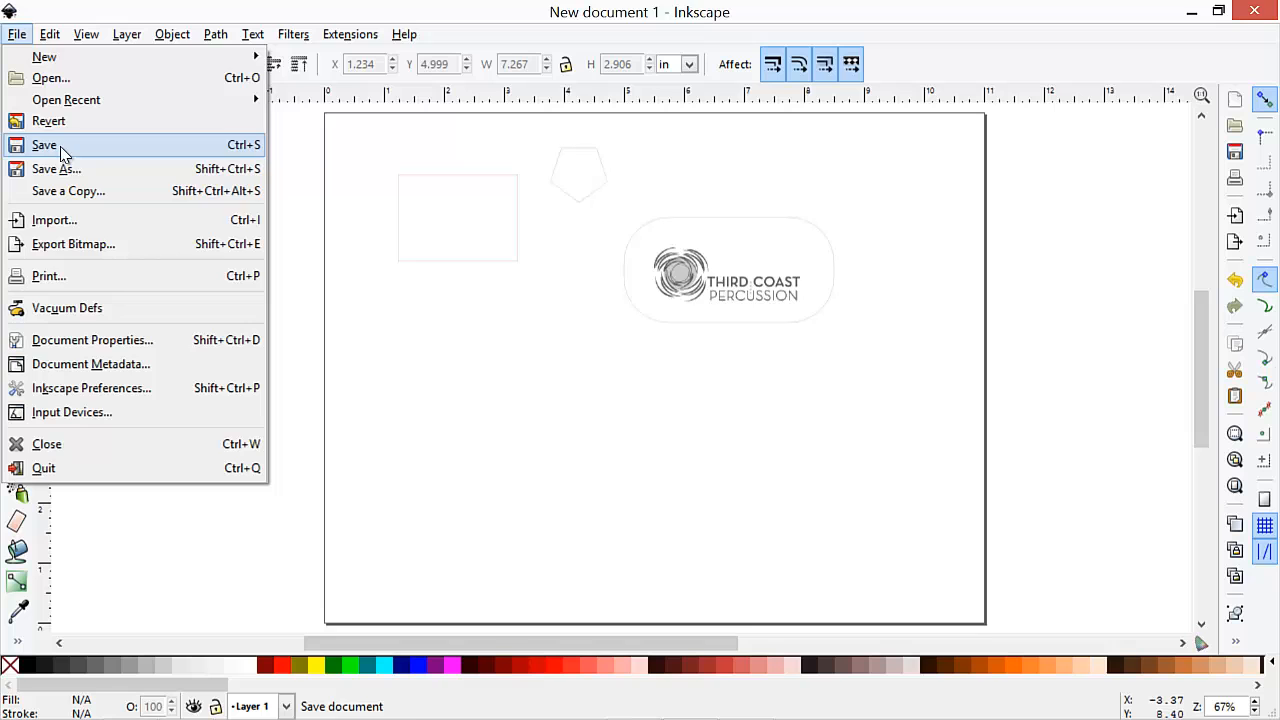
pyautogui.moveTo(56, 168)
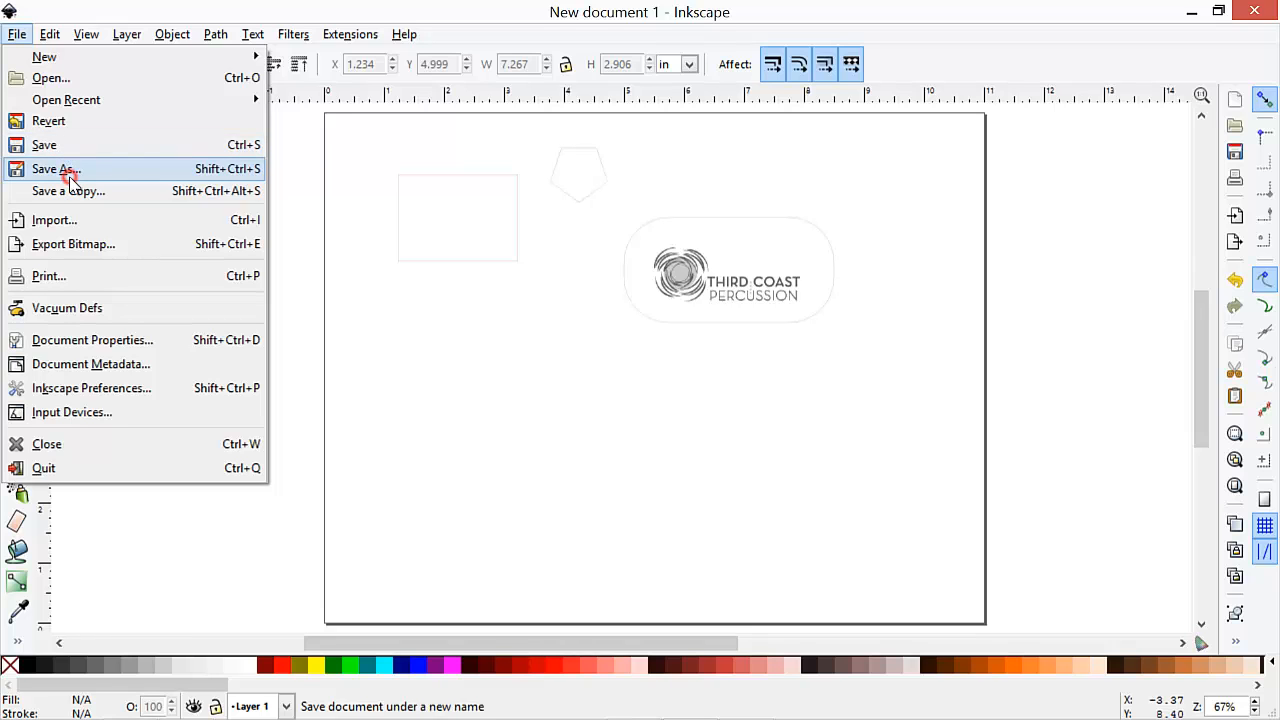
pyautogui.click(56, 168)
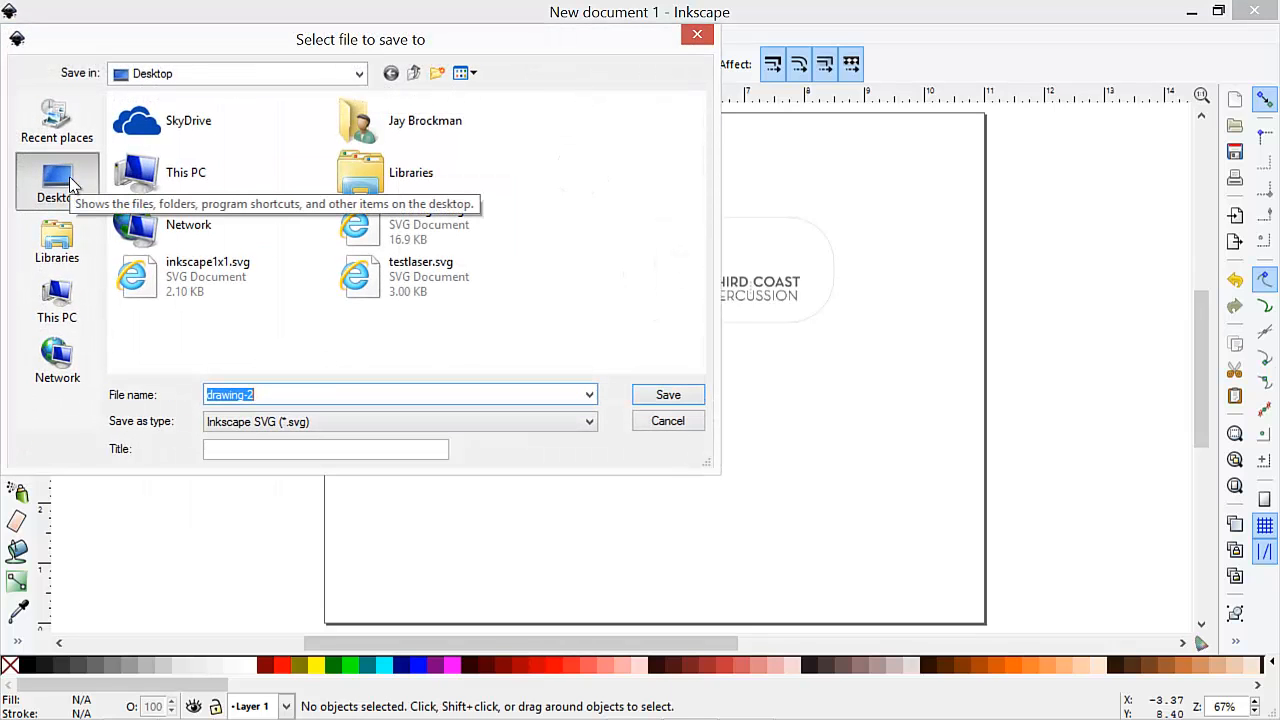
pyautogui.moveTo(388, 364)
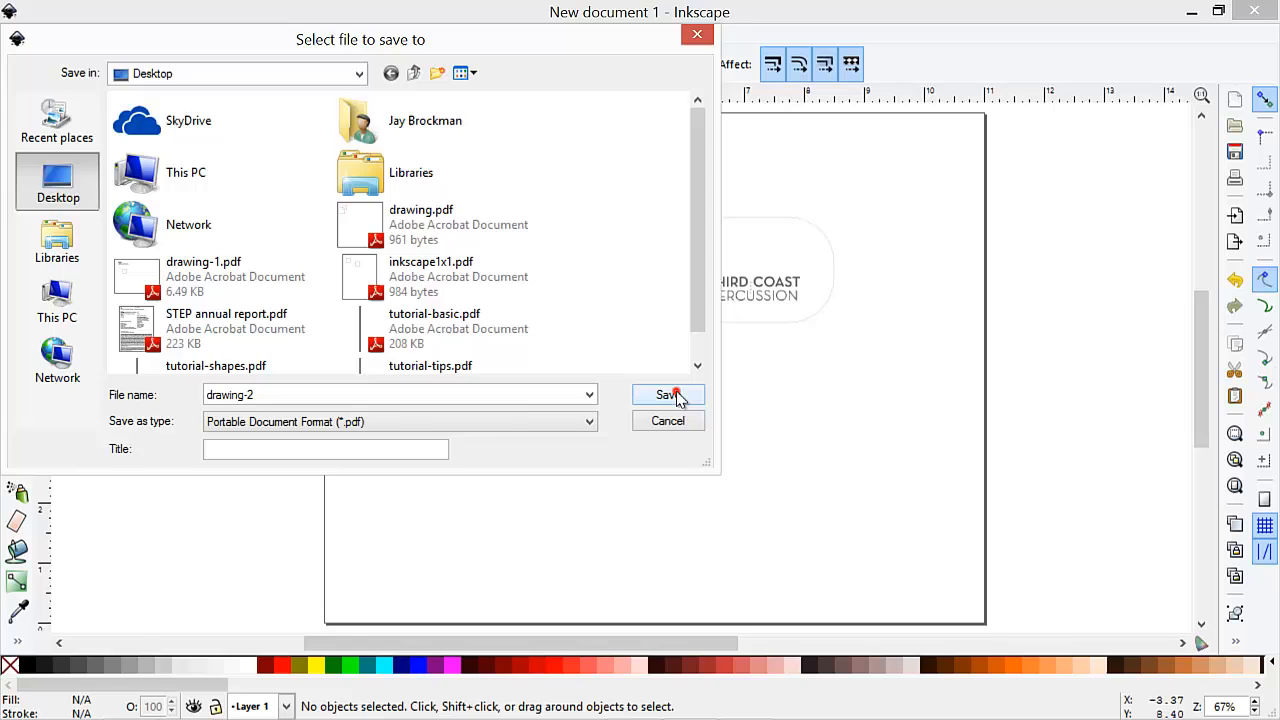
pyautogui.click(668, 394)
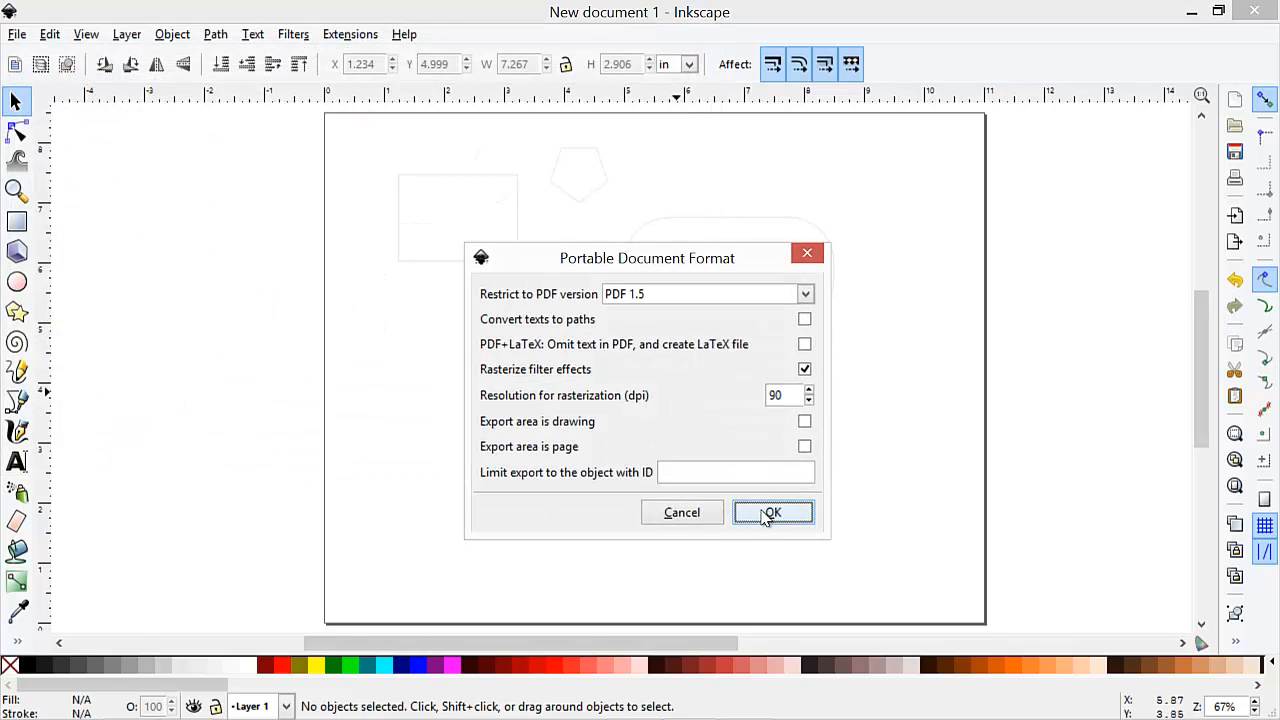
pyautogui.click(772, 512)
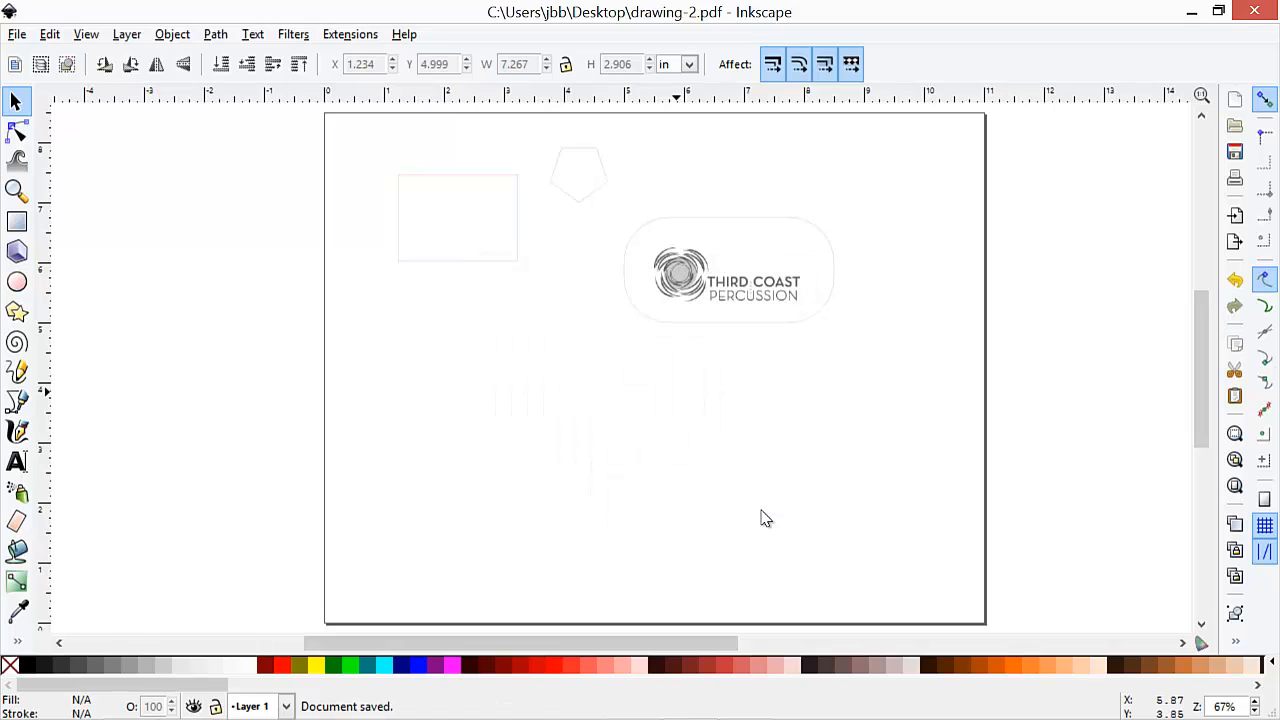
pyautogui.click(764, 518)
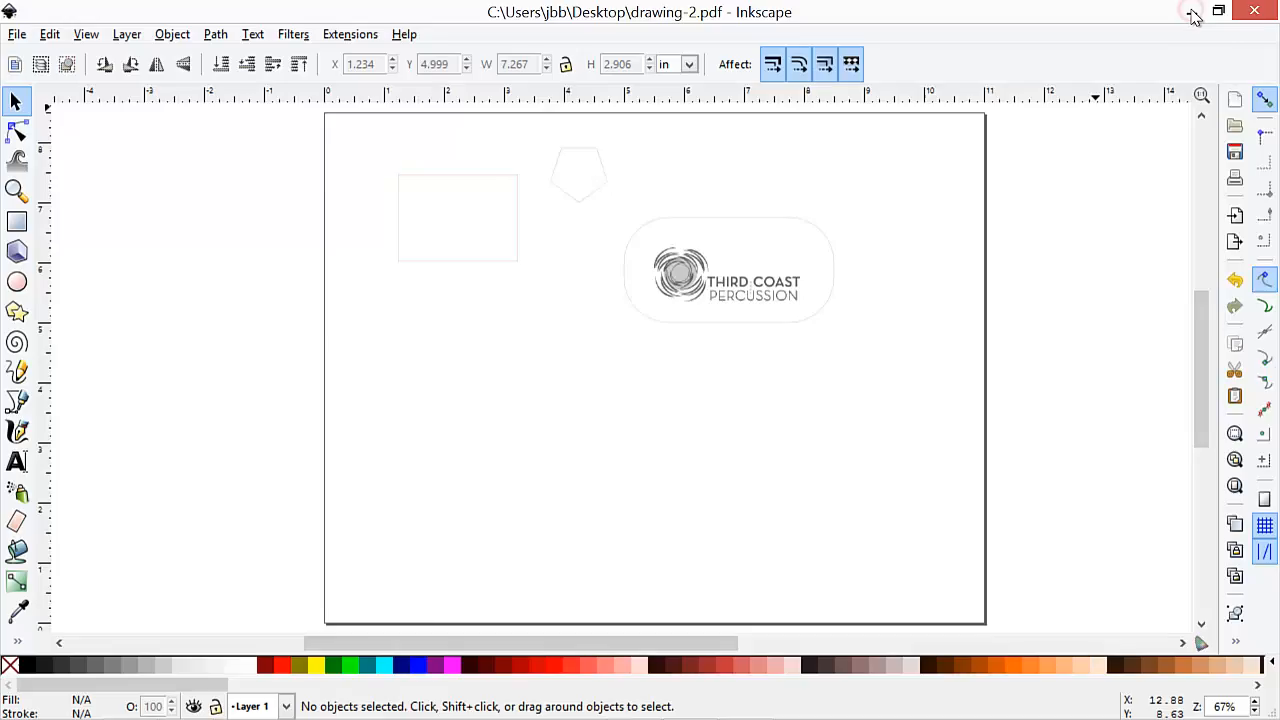
# Close Inkscape and open drawing-2.pdf from the desktop in Adobe Reader
pyautogui.click(1220, 12)
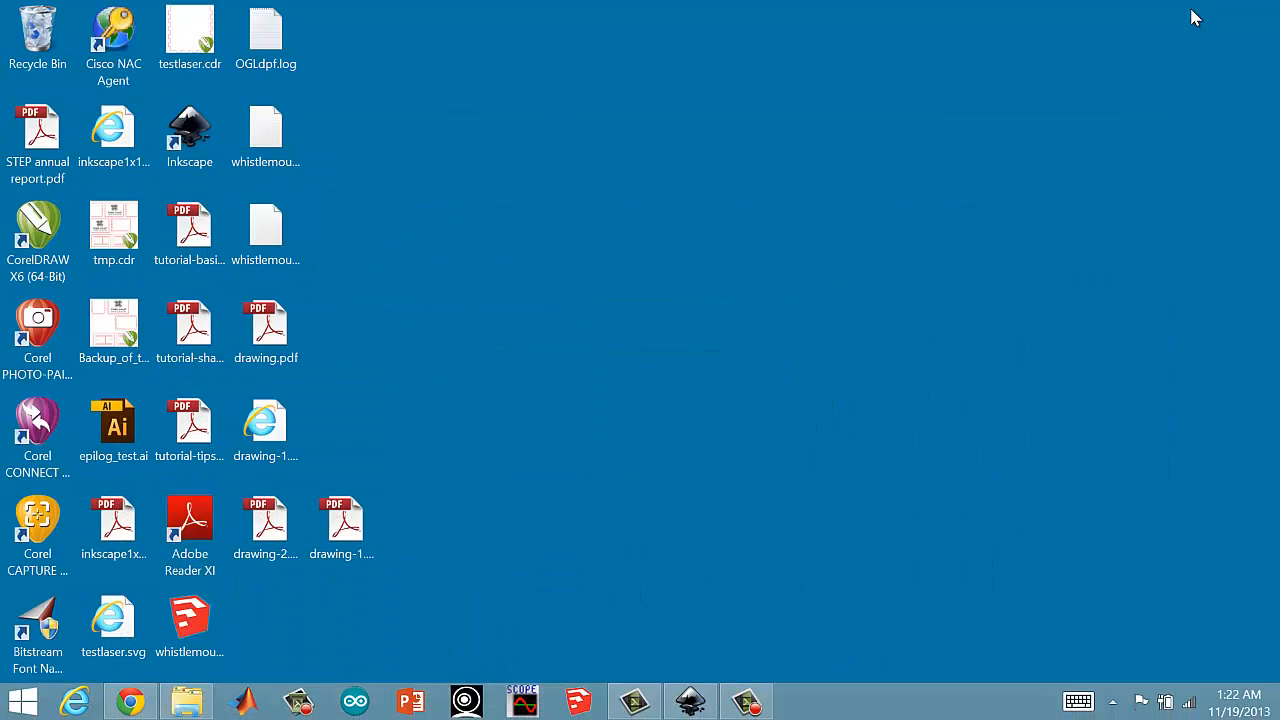
pyautogui.click(264, 528)
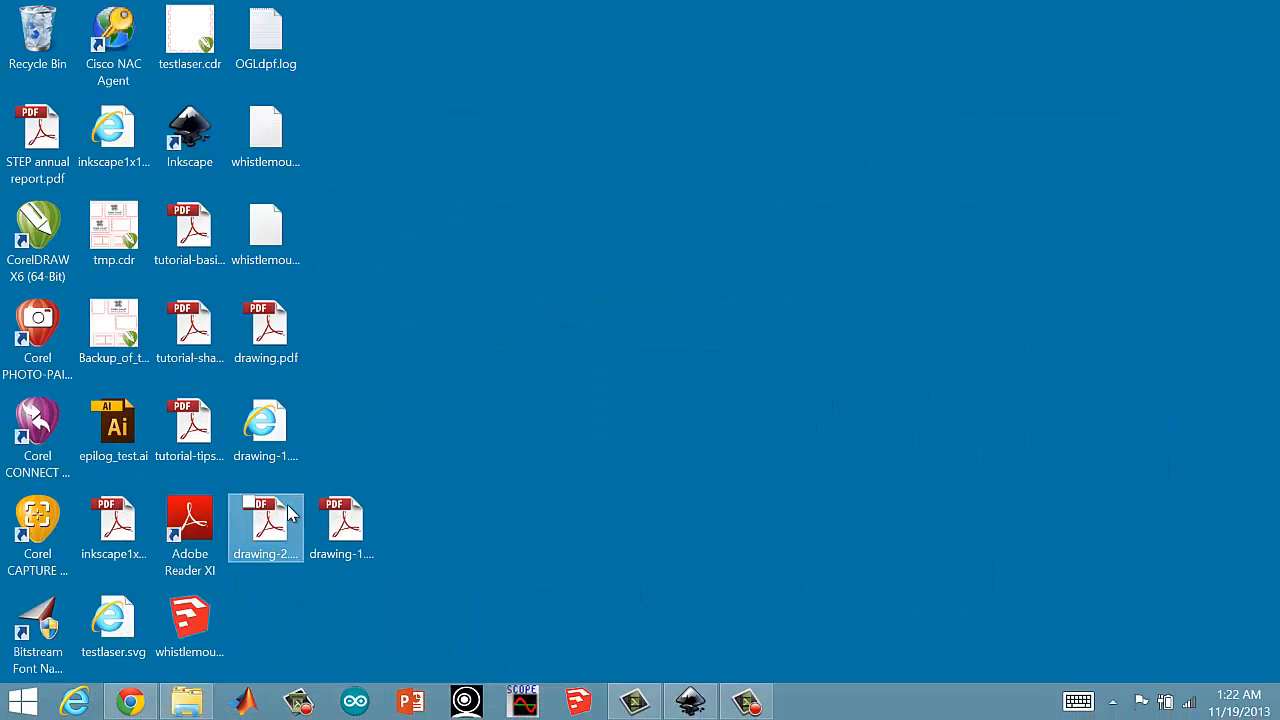
pyautogui.doubleClick(264, 520)
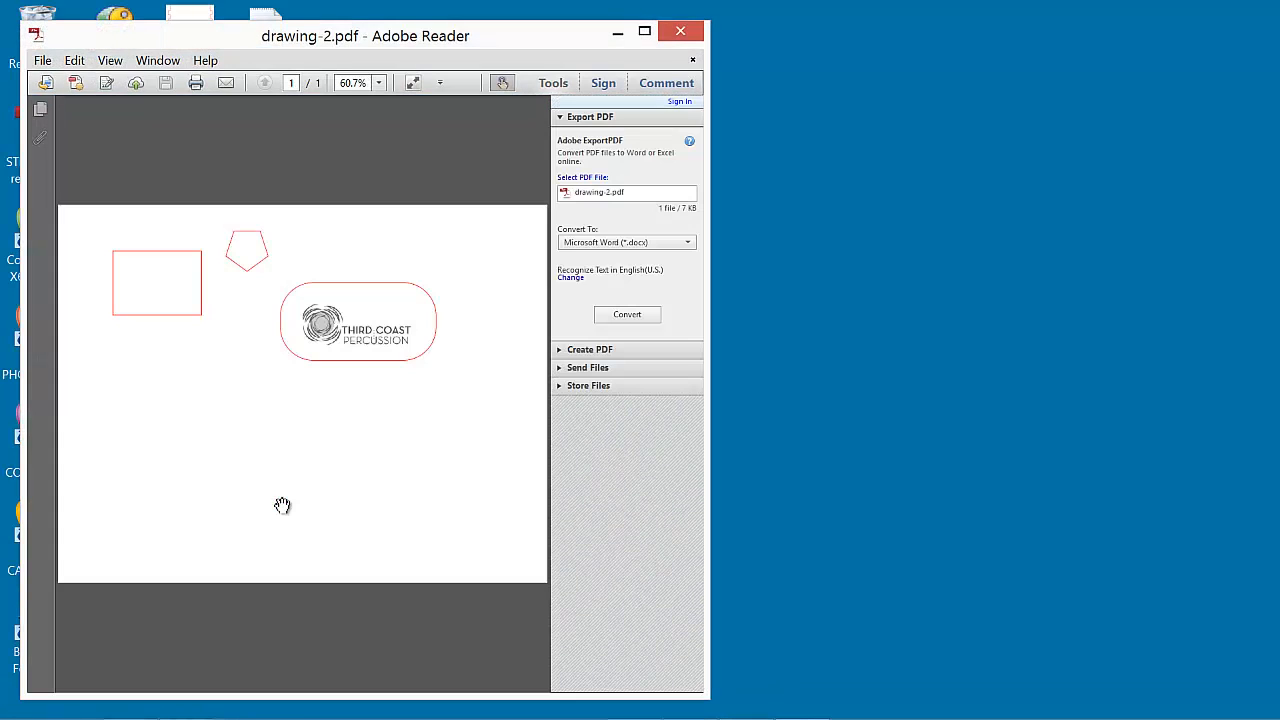
pyautogui.moveTo(376, 420)
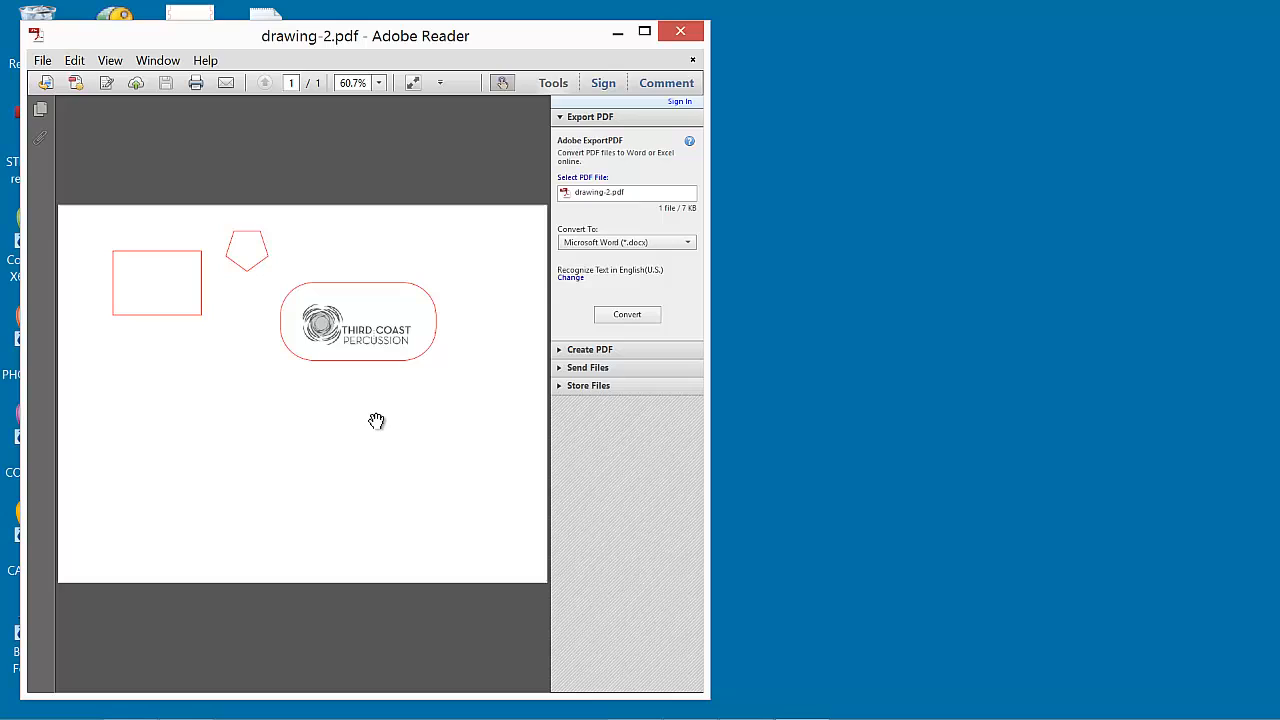
pyautogui.moveTo(930, 78)
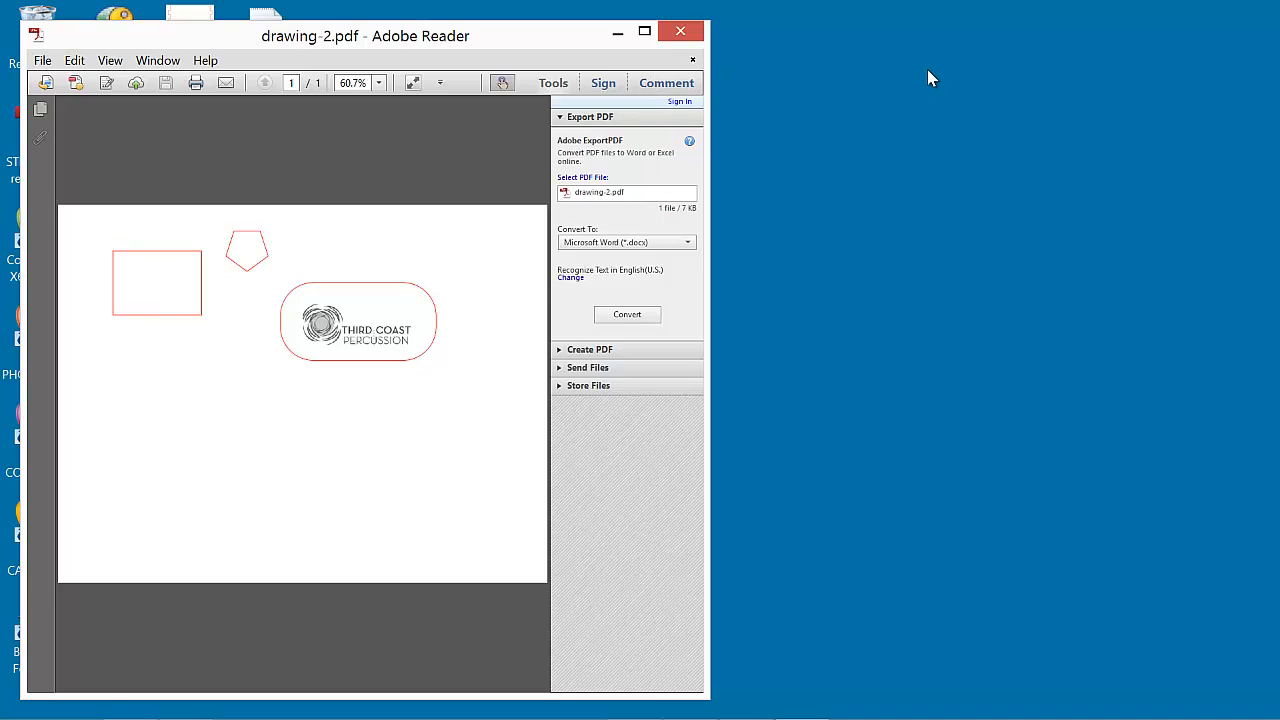